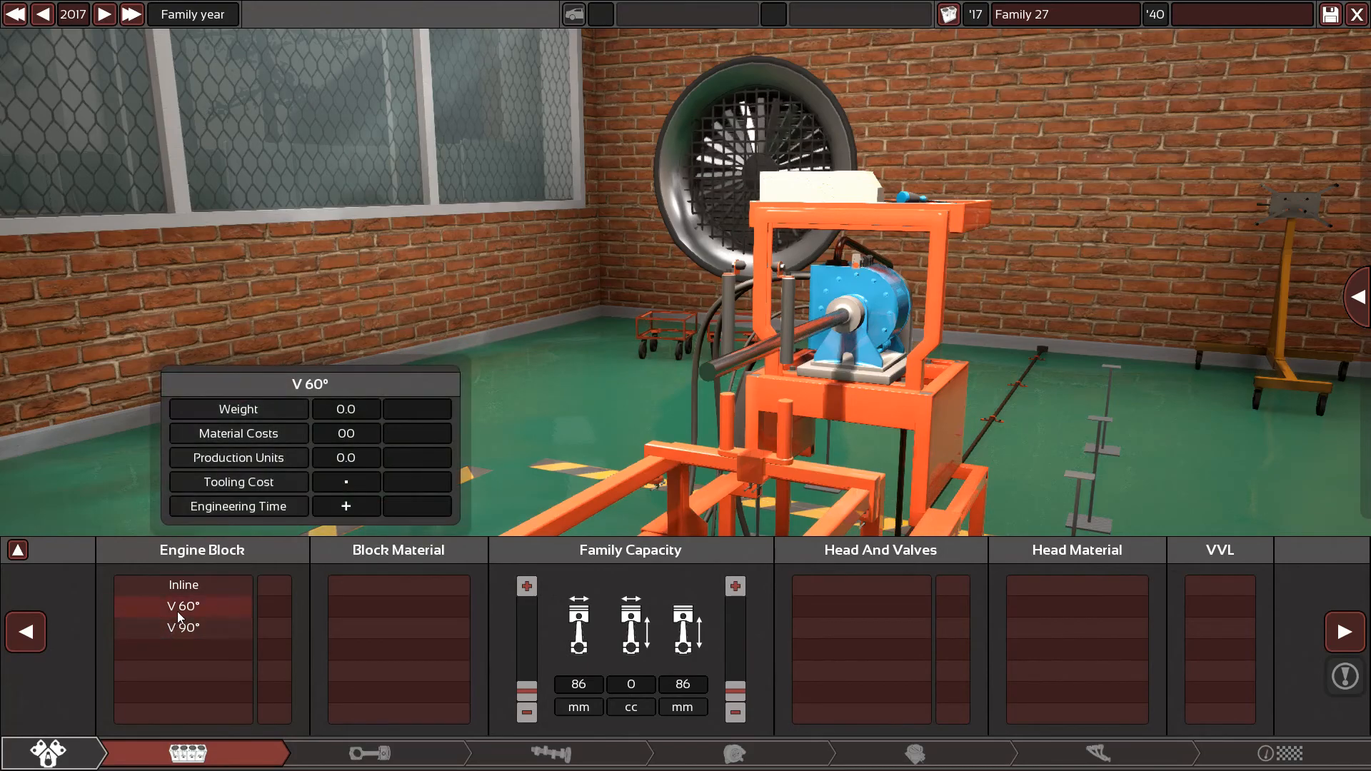
- Lay out a 60° V12 block with 99 mm bore, 92 mm stroke (~8498 cc) and modern OHV heads
click(182, 606)
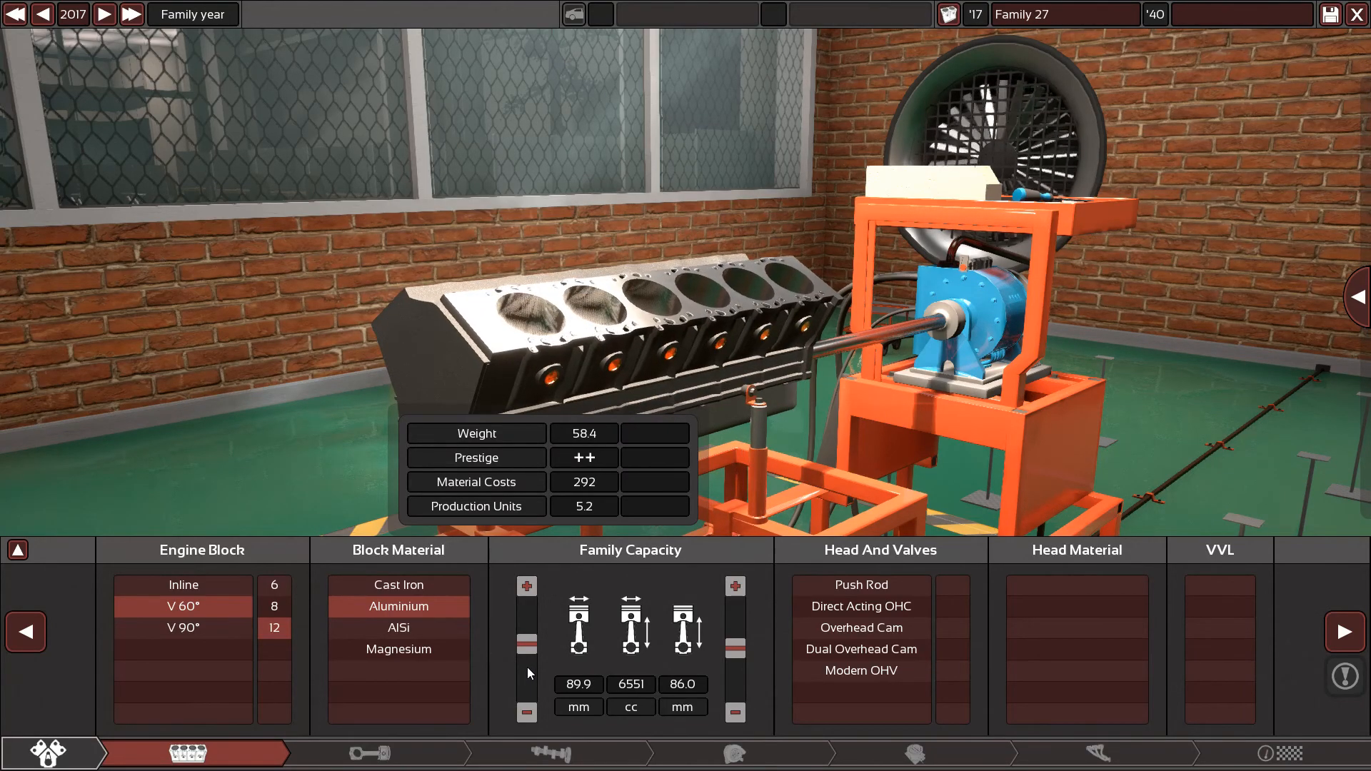
drag(526, 647, 526, 628)
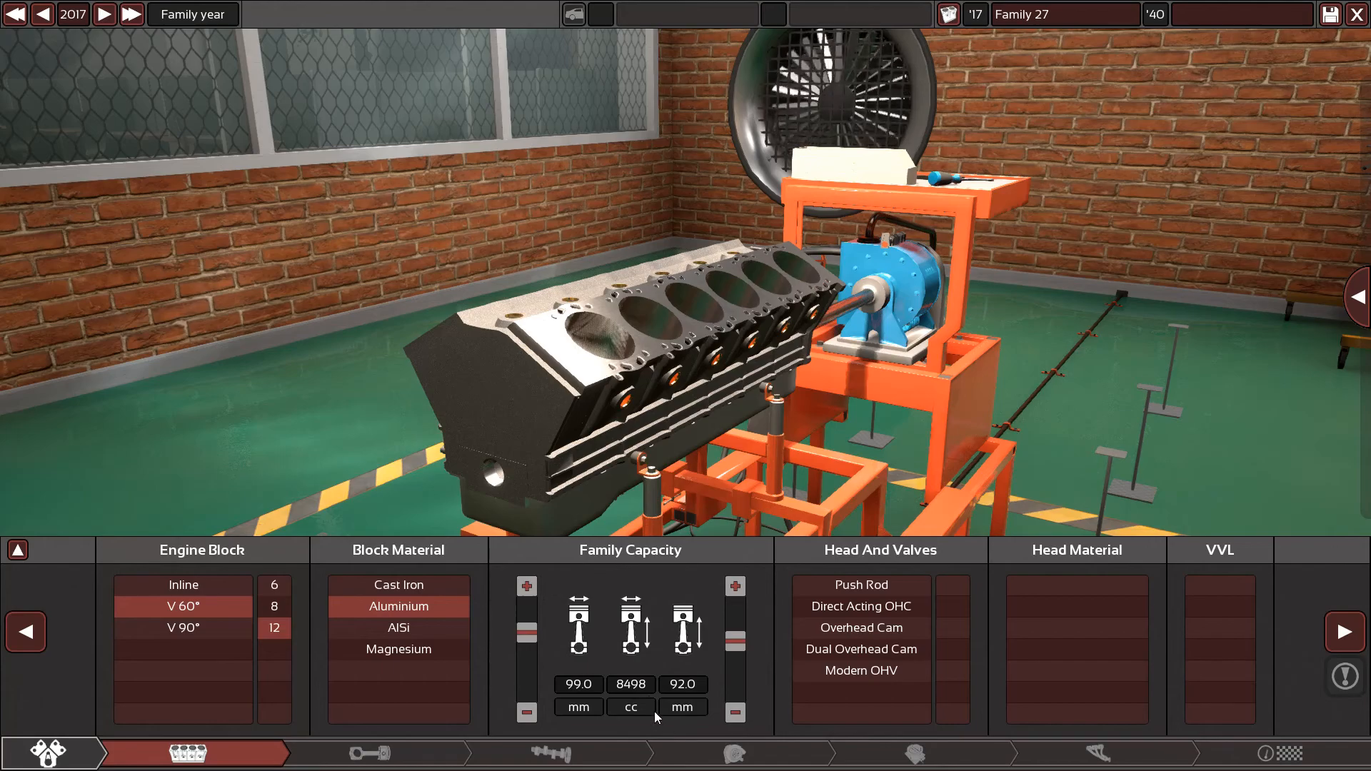
mouse_move(628, 697)
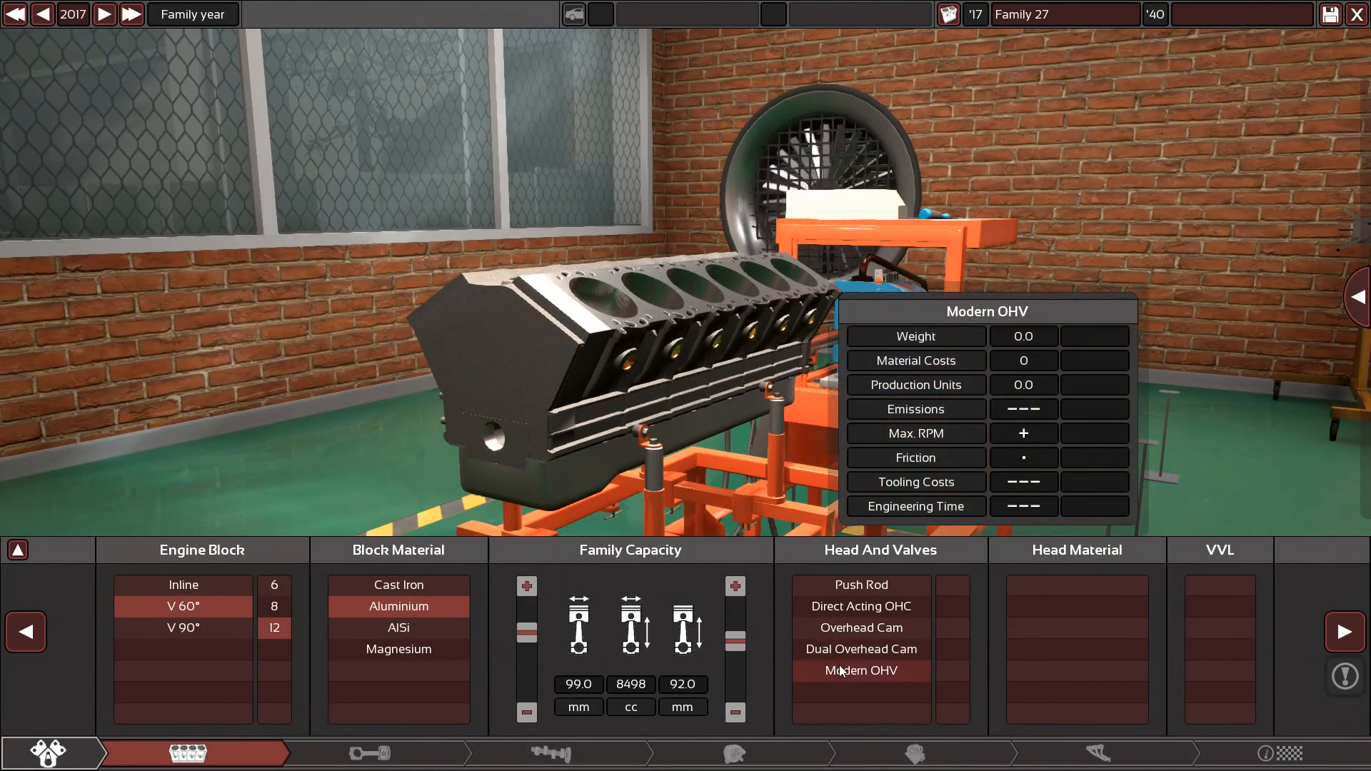
click(861, 672)
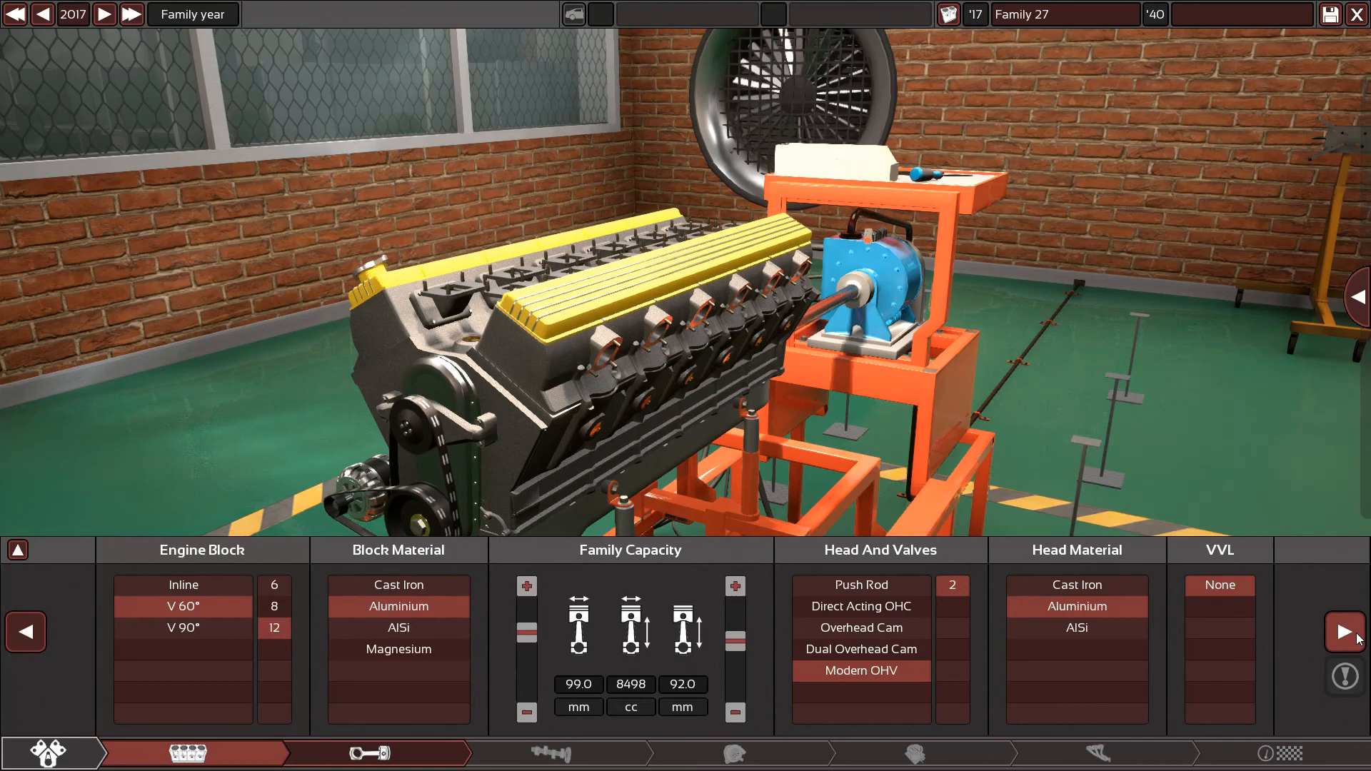
- Set bottom-end quality to +5 and move through top end to the fuel system page
click(367, 751)
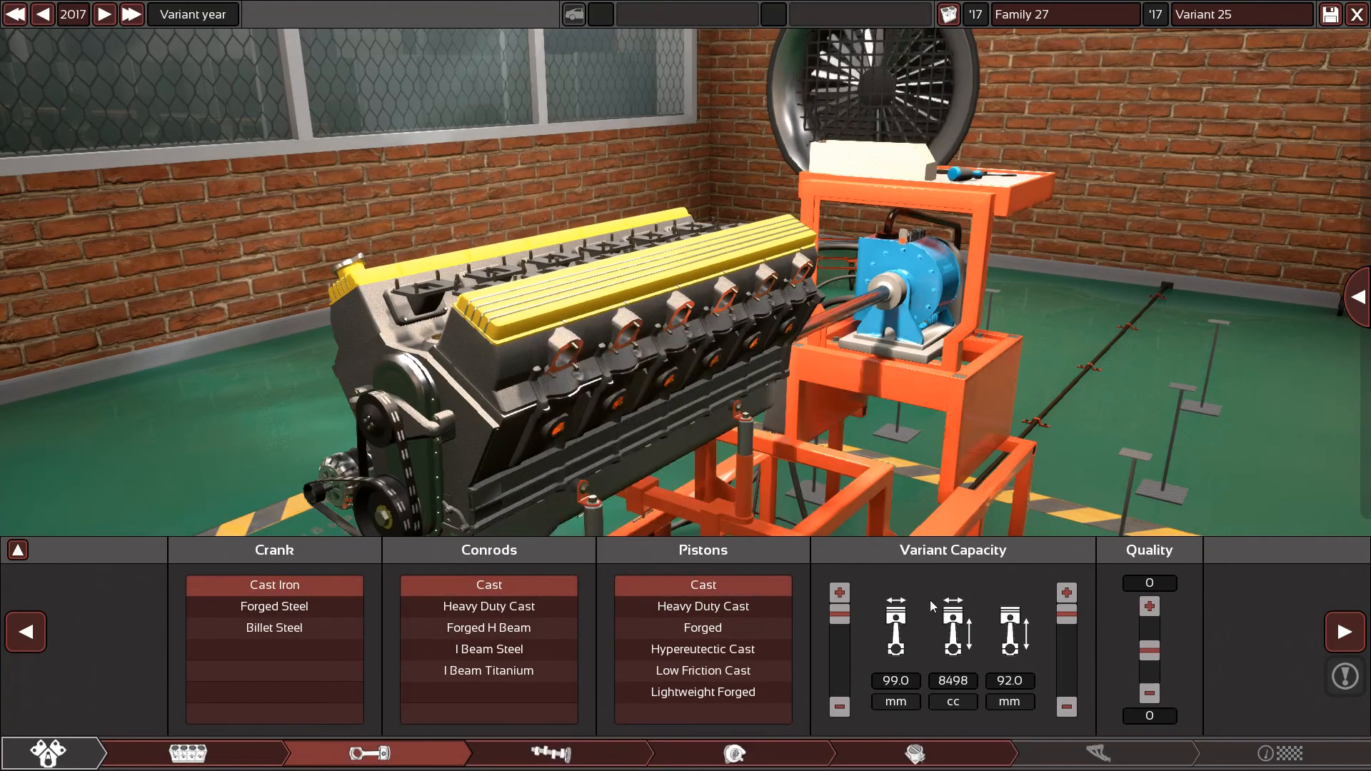
click(1149, 605)
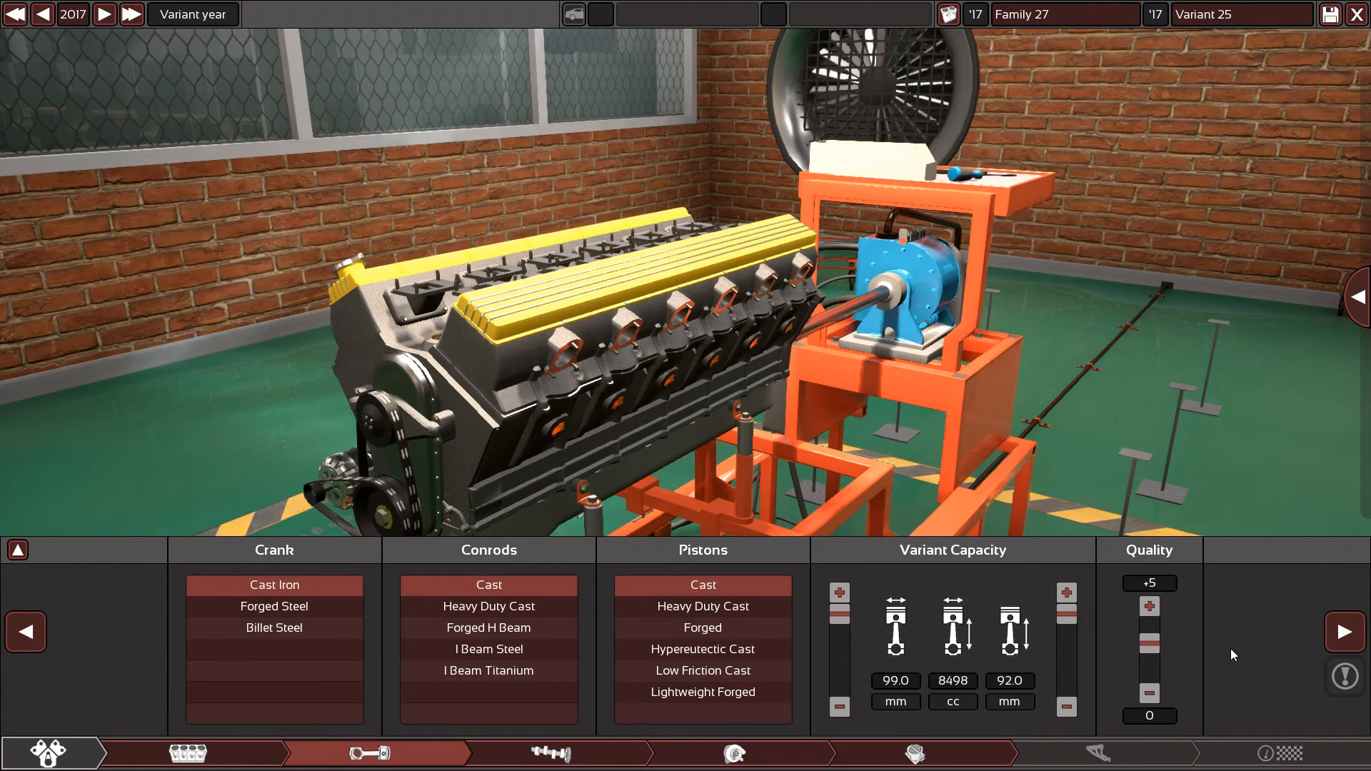
click(550, 753)
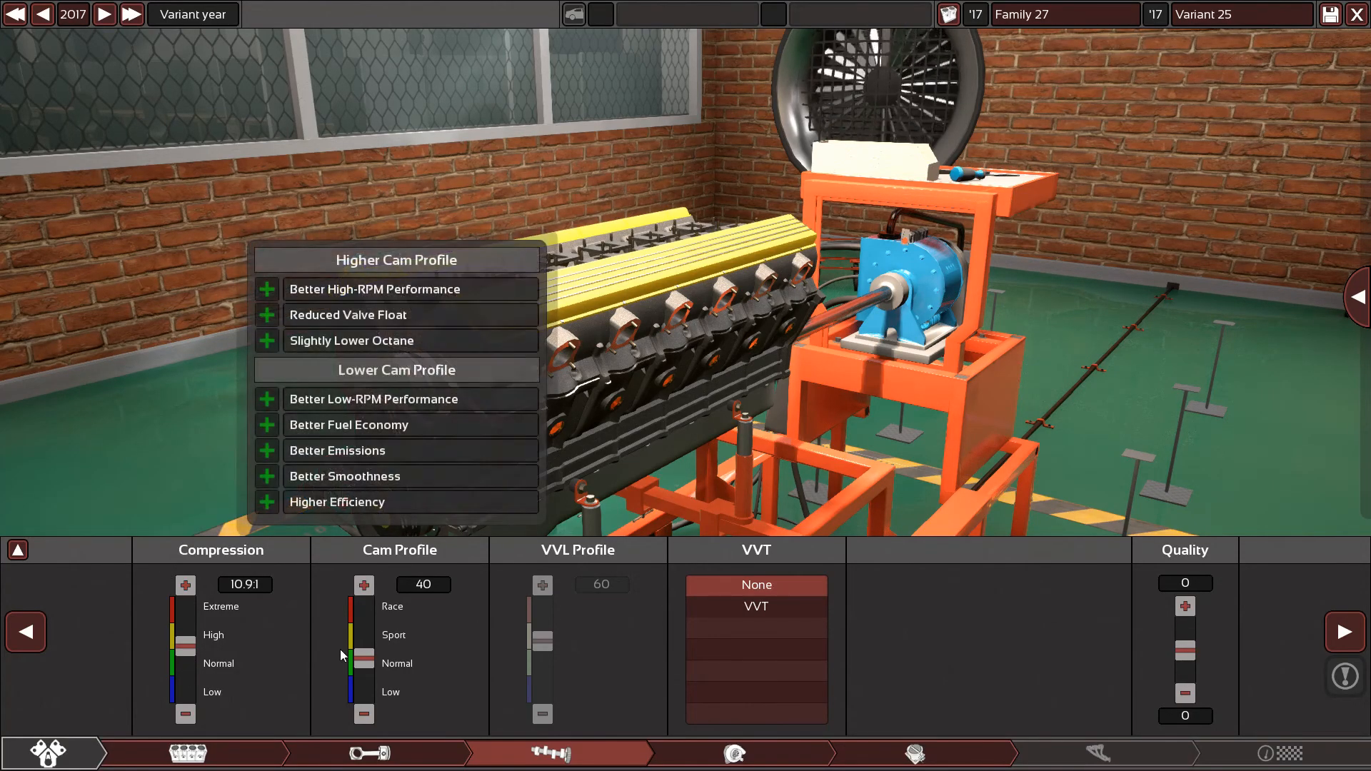
mouse_move(386, 636)
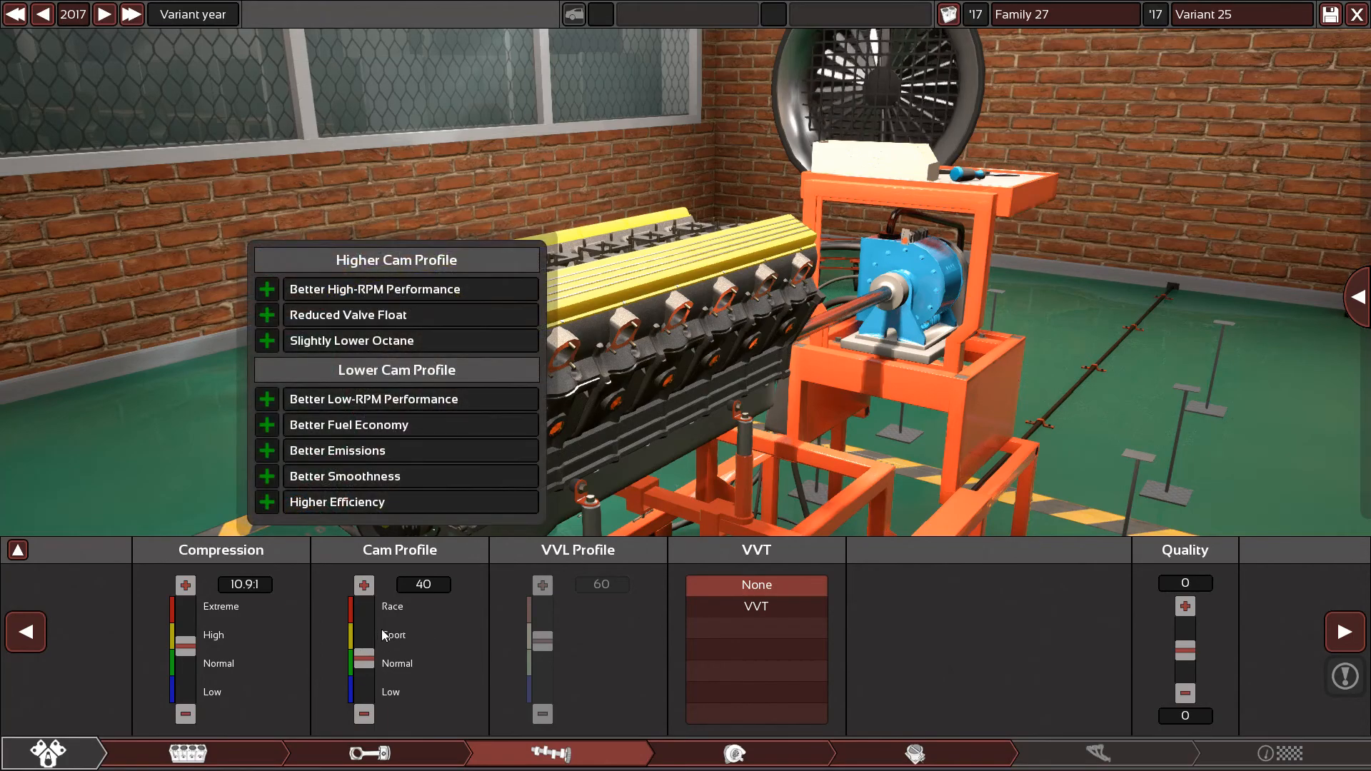
click(365, 585)
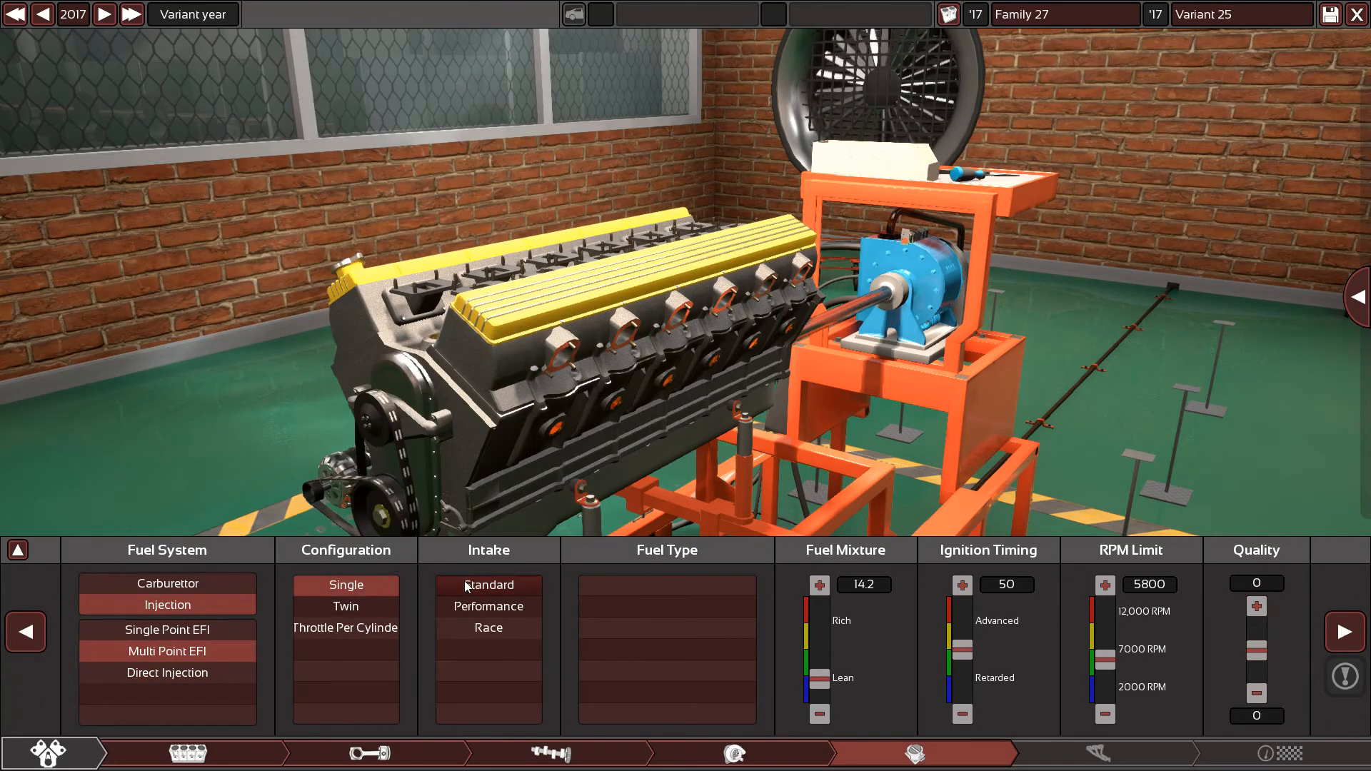
- Run Premium 95 RON fuel with tuned mixture/timing, a 5500 rpm limit and +5 fuel-system quality
click(488, 585)
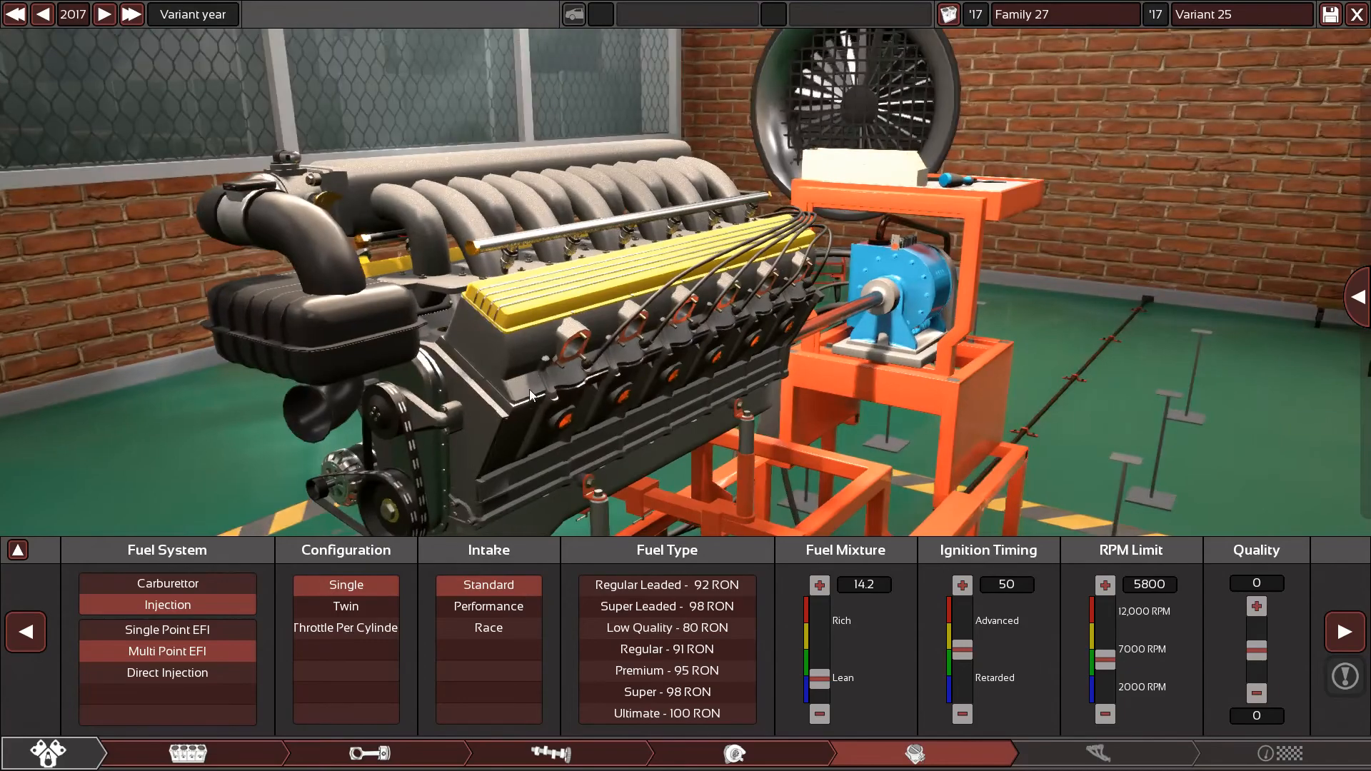
click(666, 649)
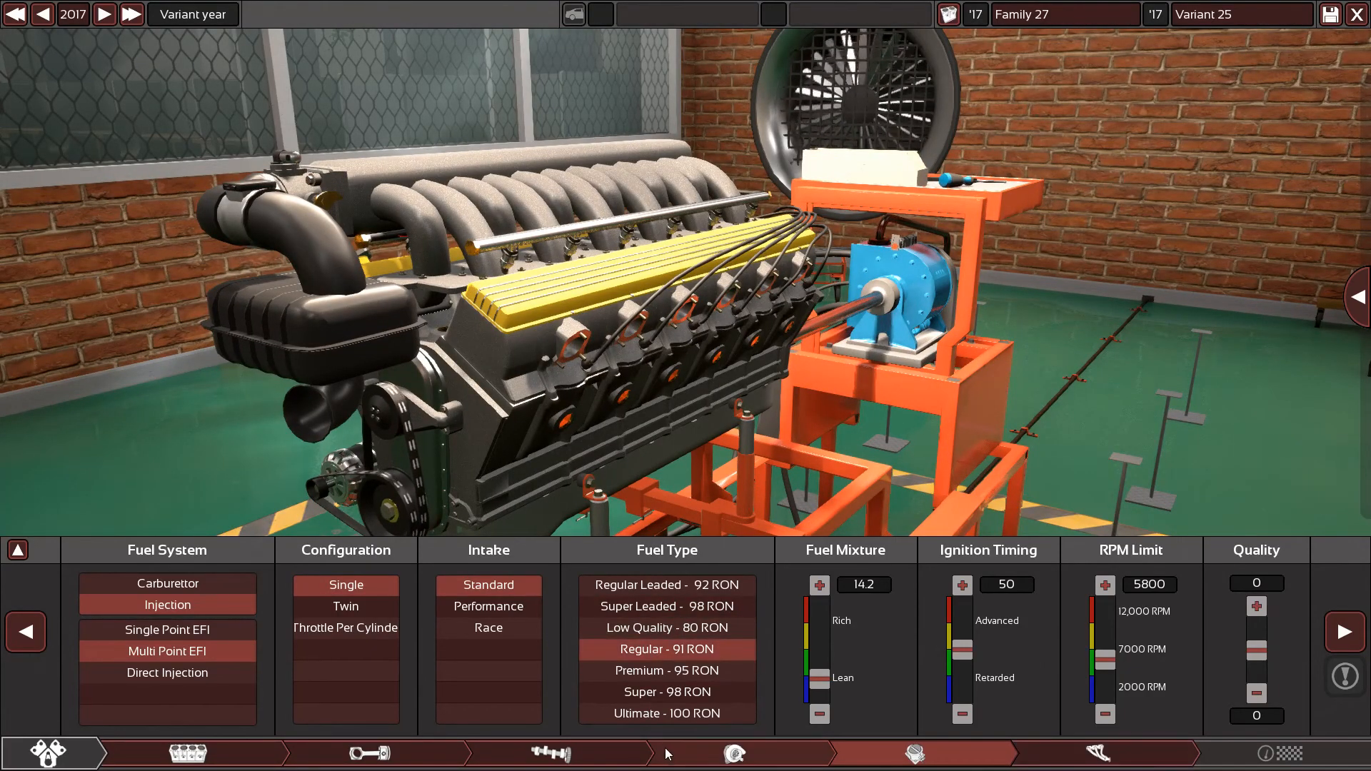
click(666, 672)
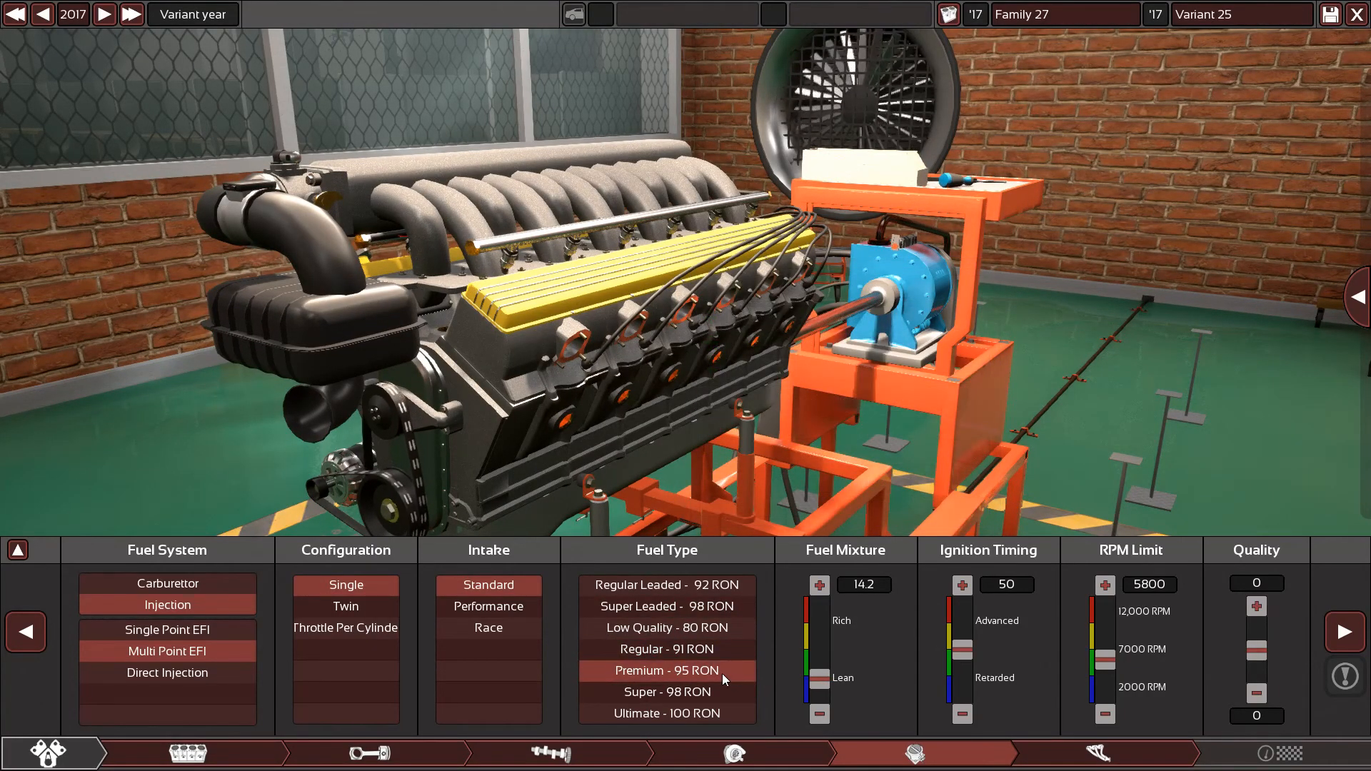
click(820, 728)
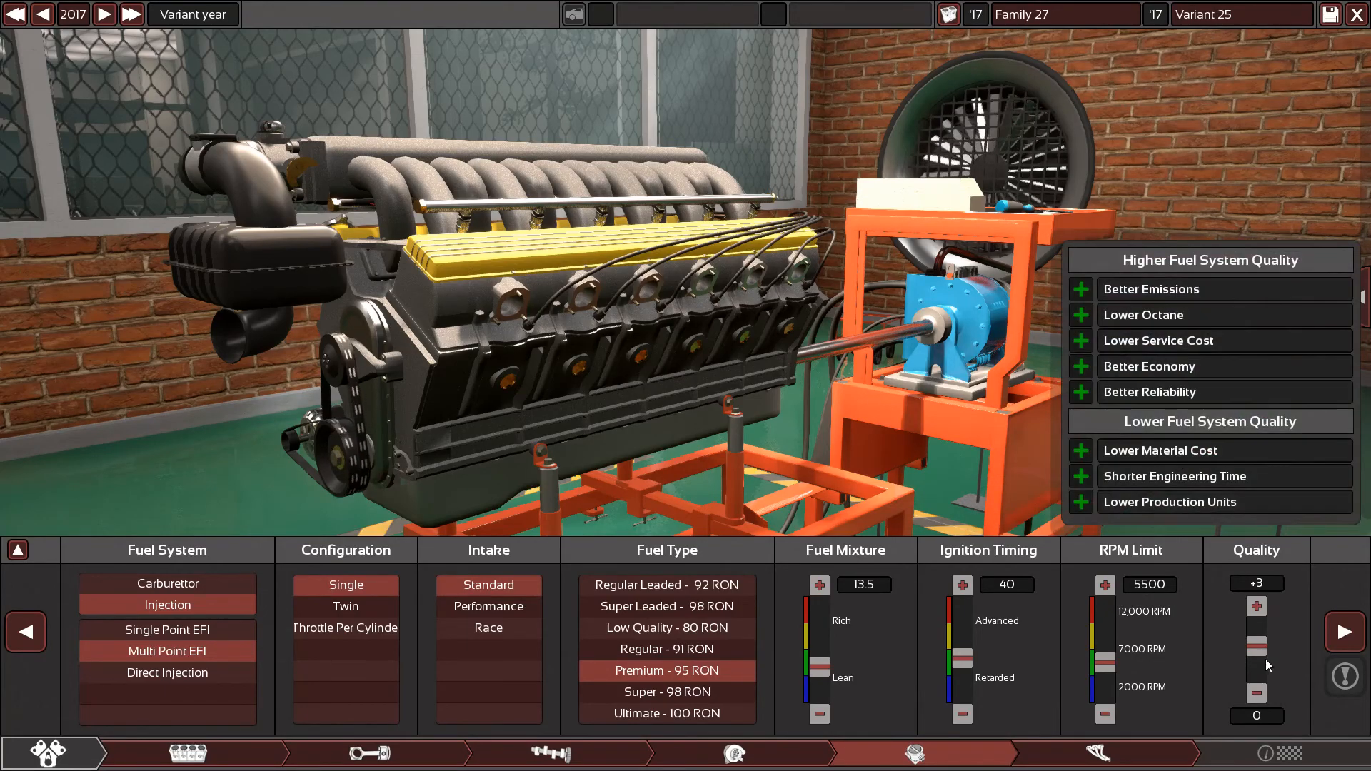
click(1256, 606)
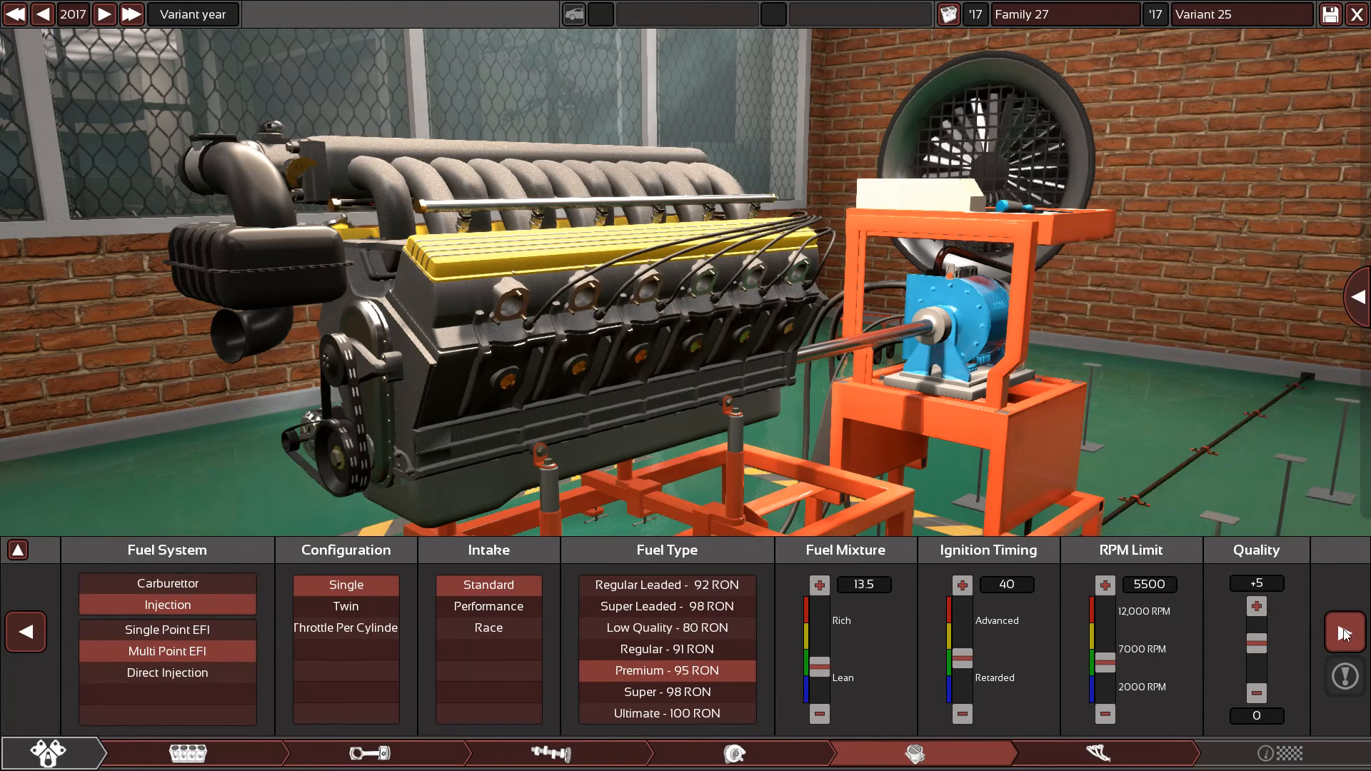
click(1097, 751)
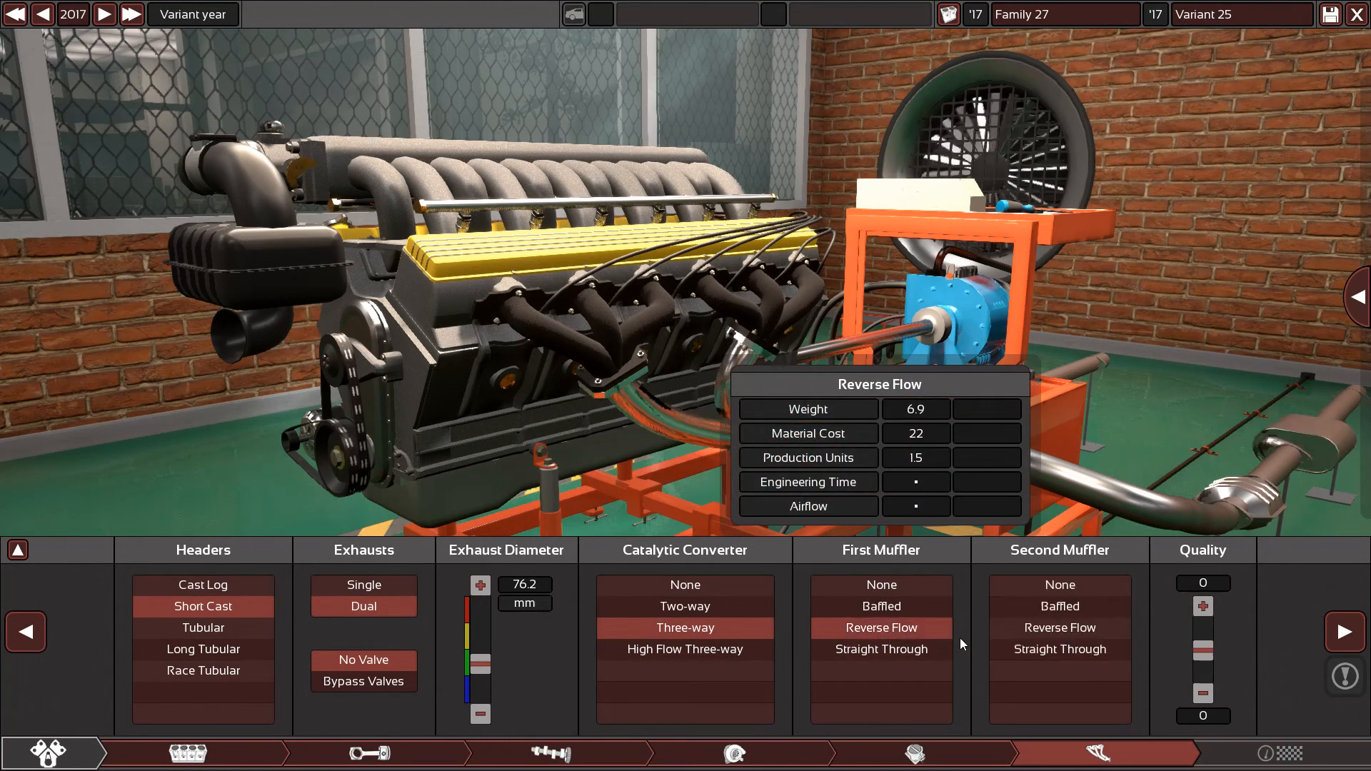
- Fit a straight-through second muffler at +5 exhaust quality, retune cam, and test at 593 hp / 590 lb-ft
click(1060, 649)
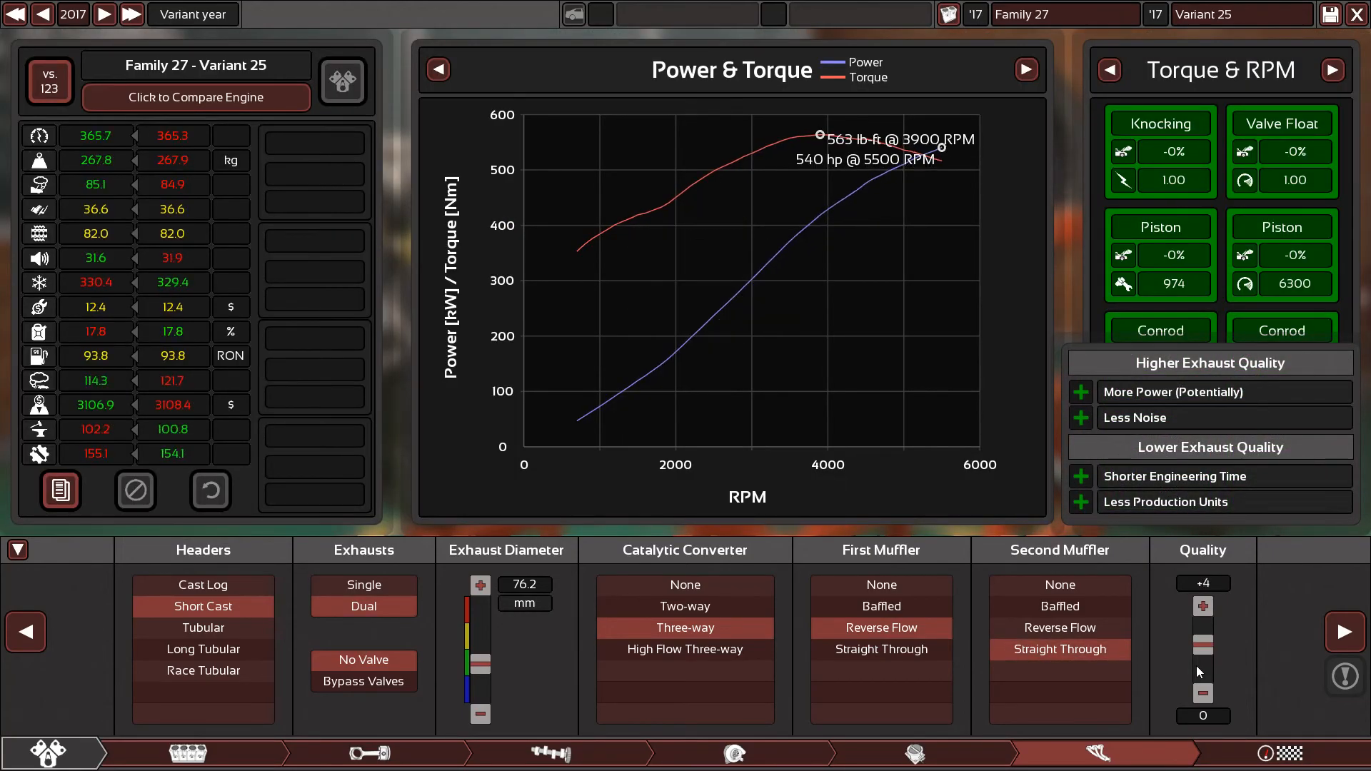
click(1203, 627)
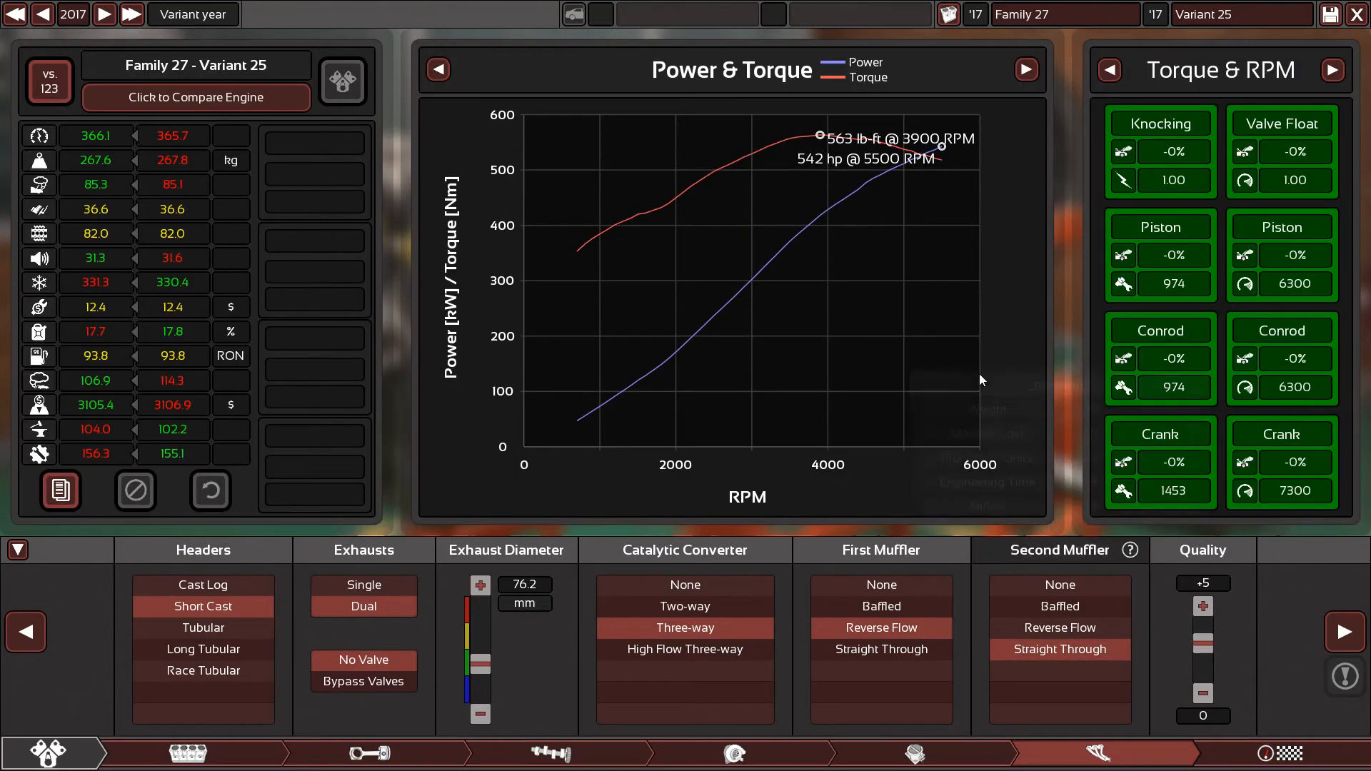
mouse_move(881, 629)
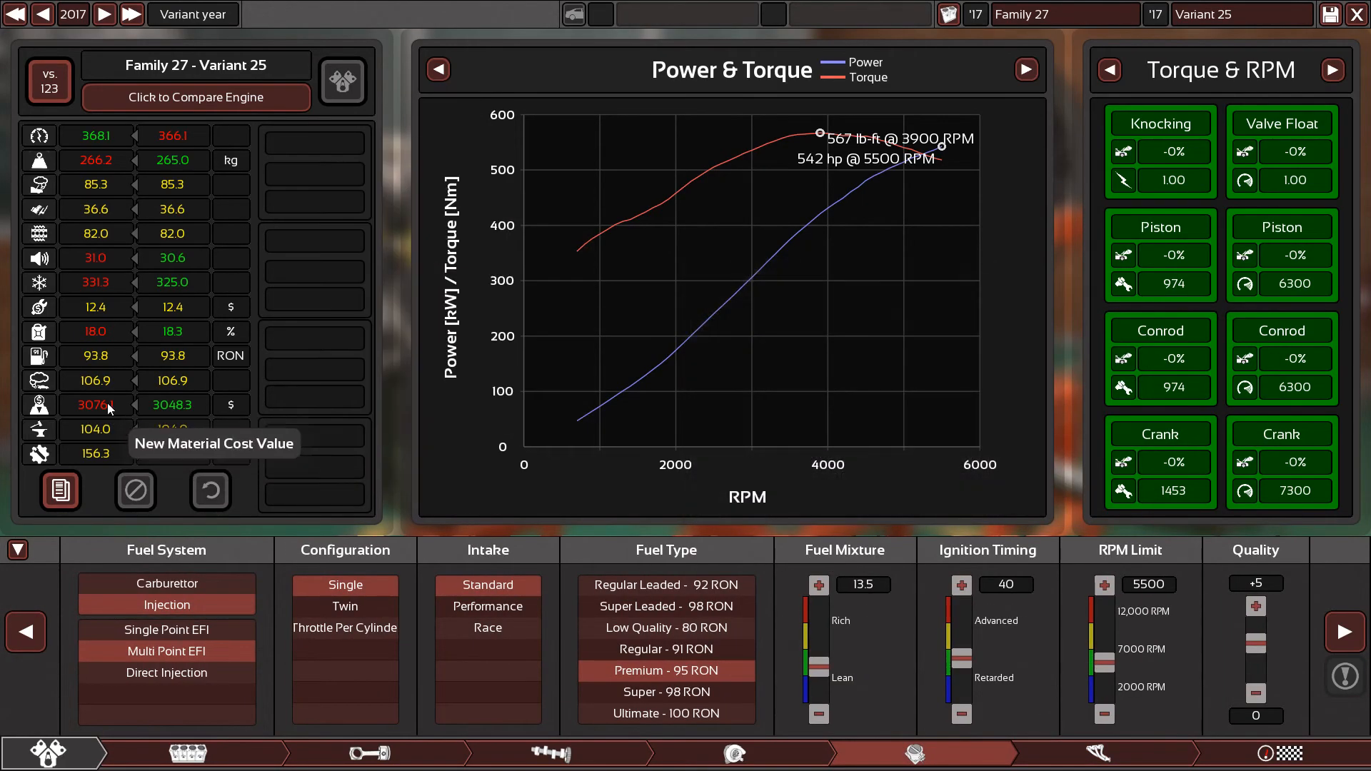
mouse_move(109, 363)
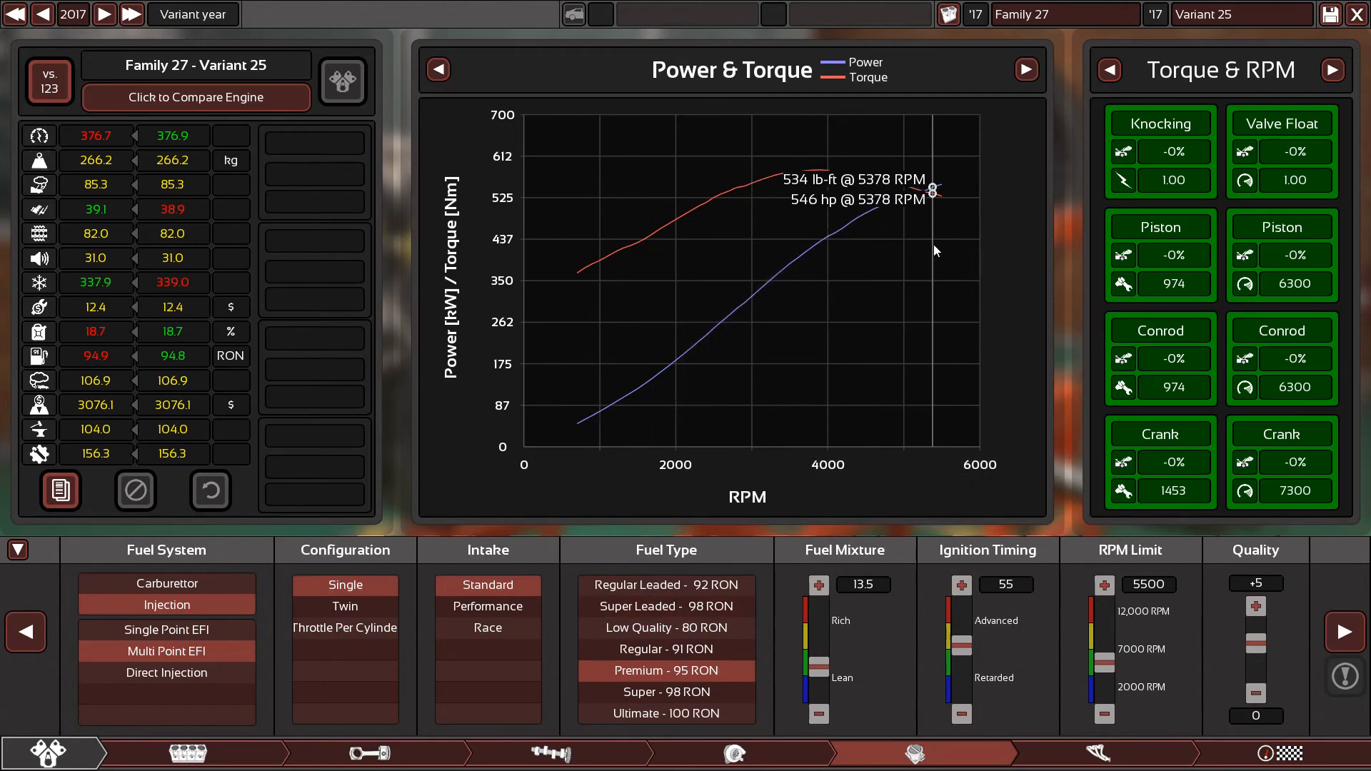
click(551, 754)
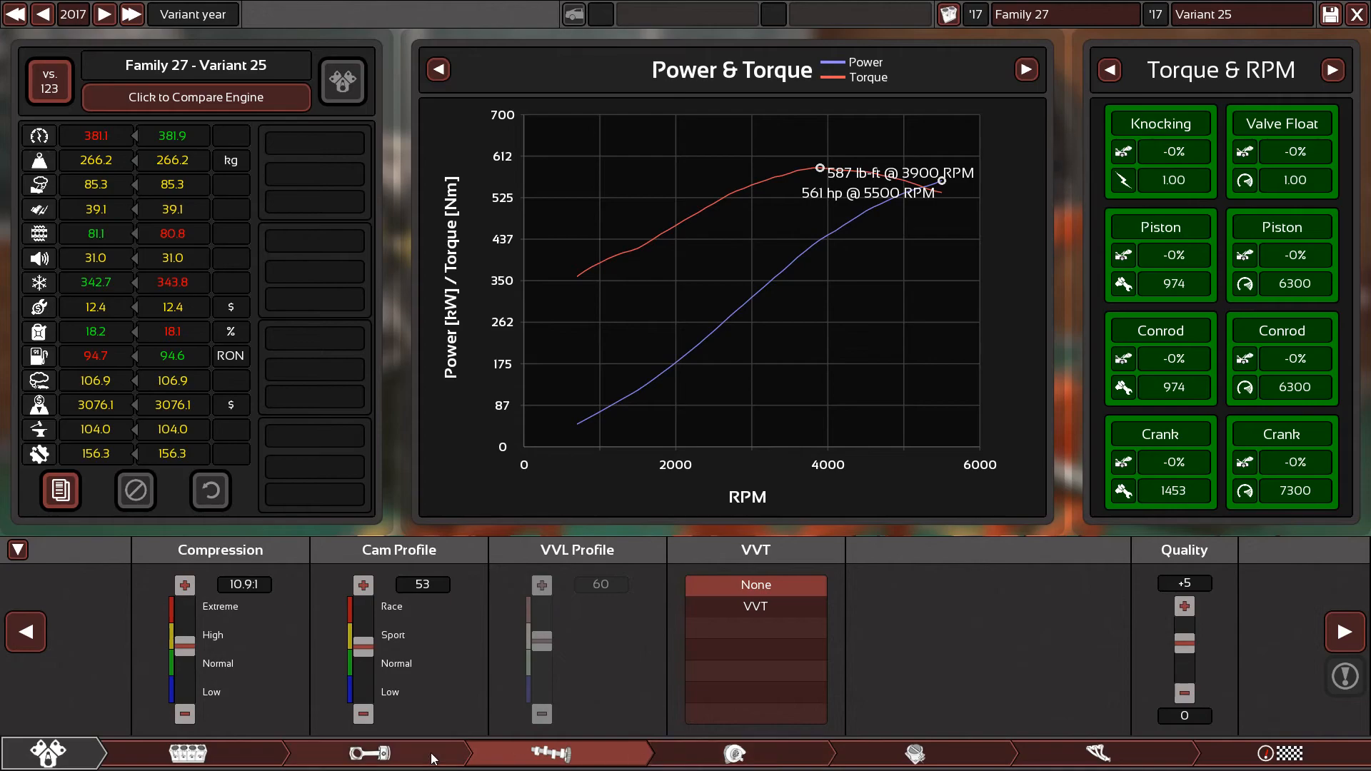
click(914, 754)
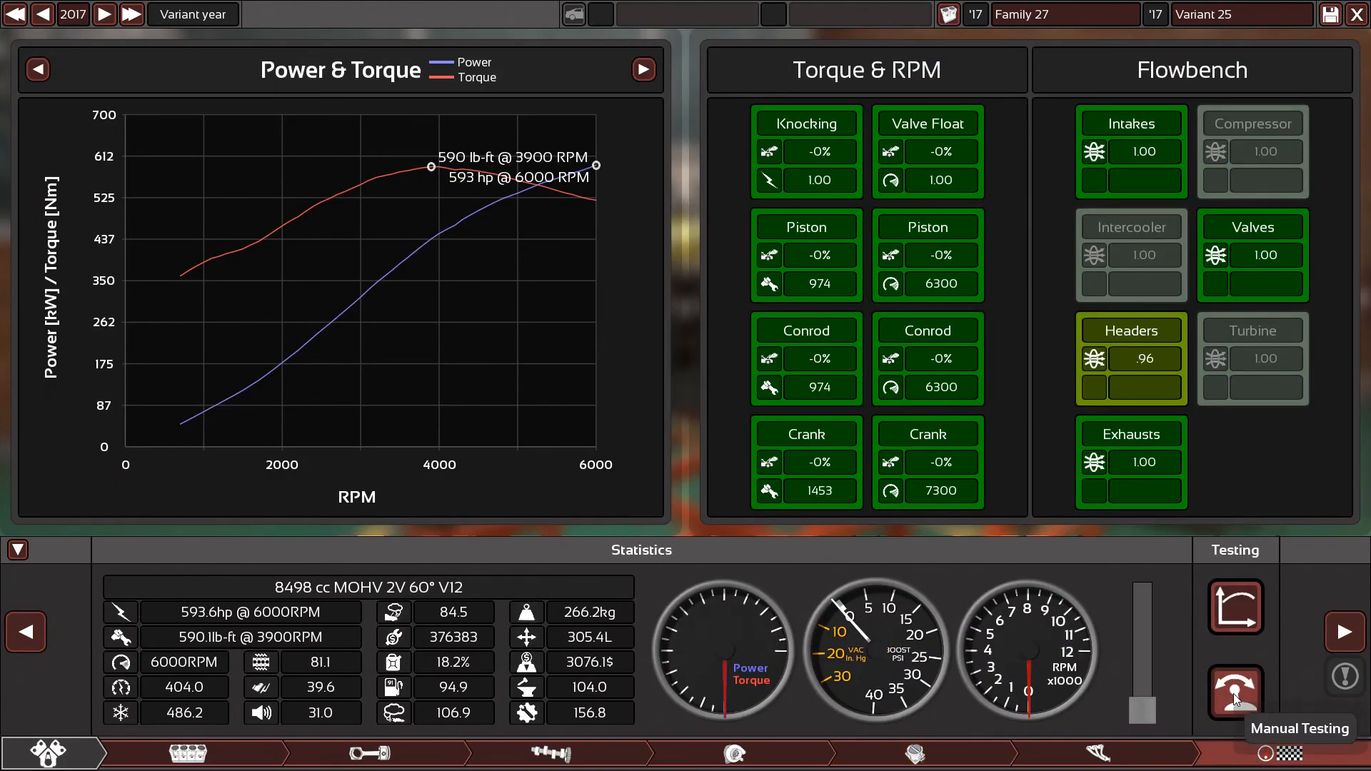
- Run a manual dyno test and expand the stats panel to show the power and torque curves
click(1235, 694)
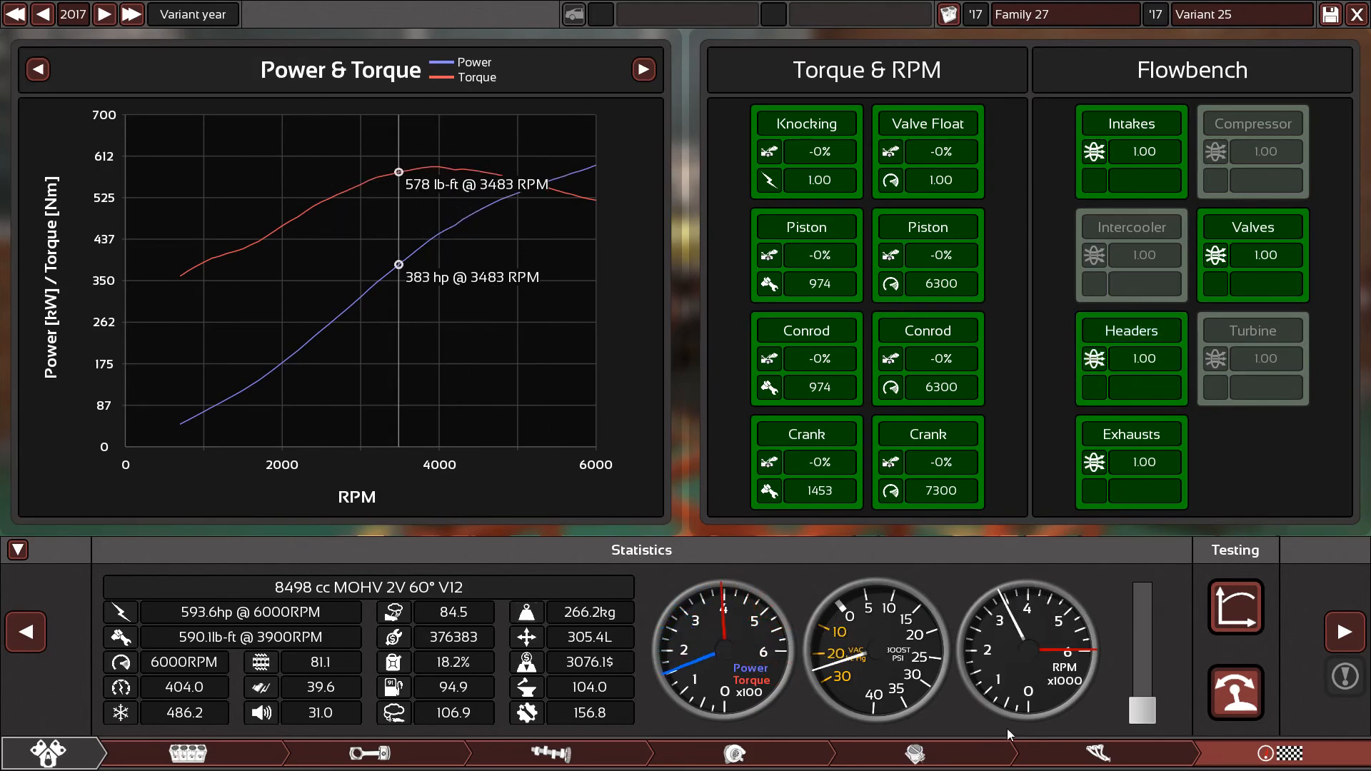
click(20, 550)
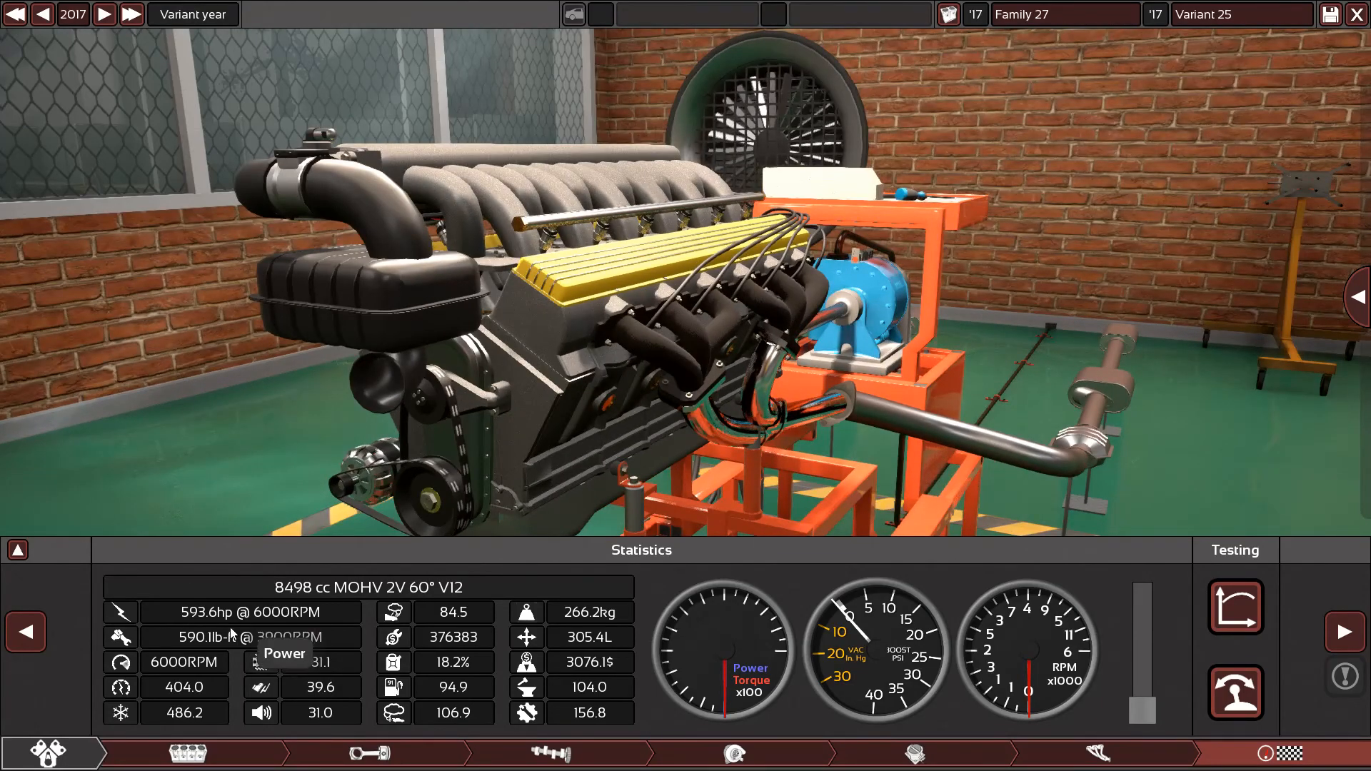
mouse_move(187, 667)
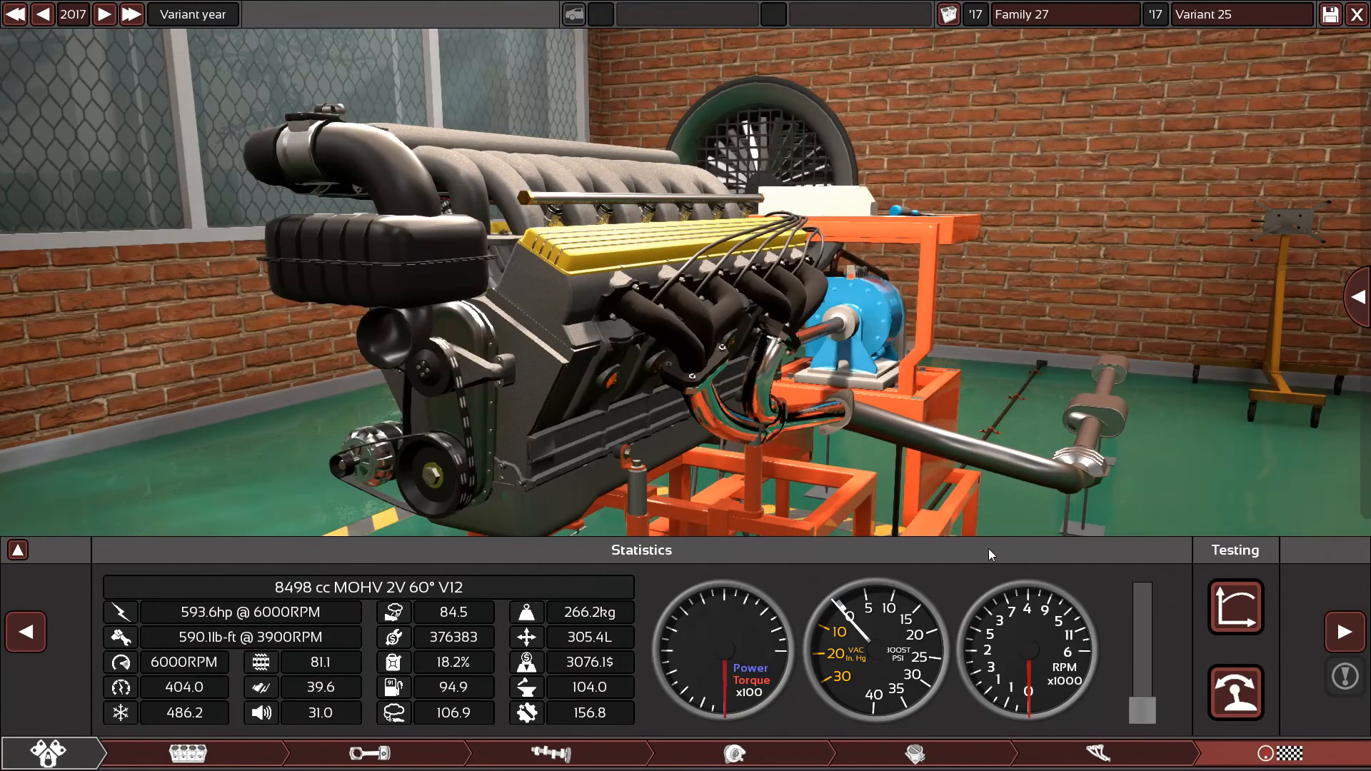
mouse_move(199, 650)
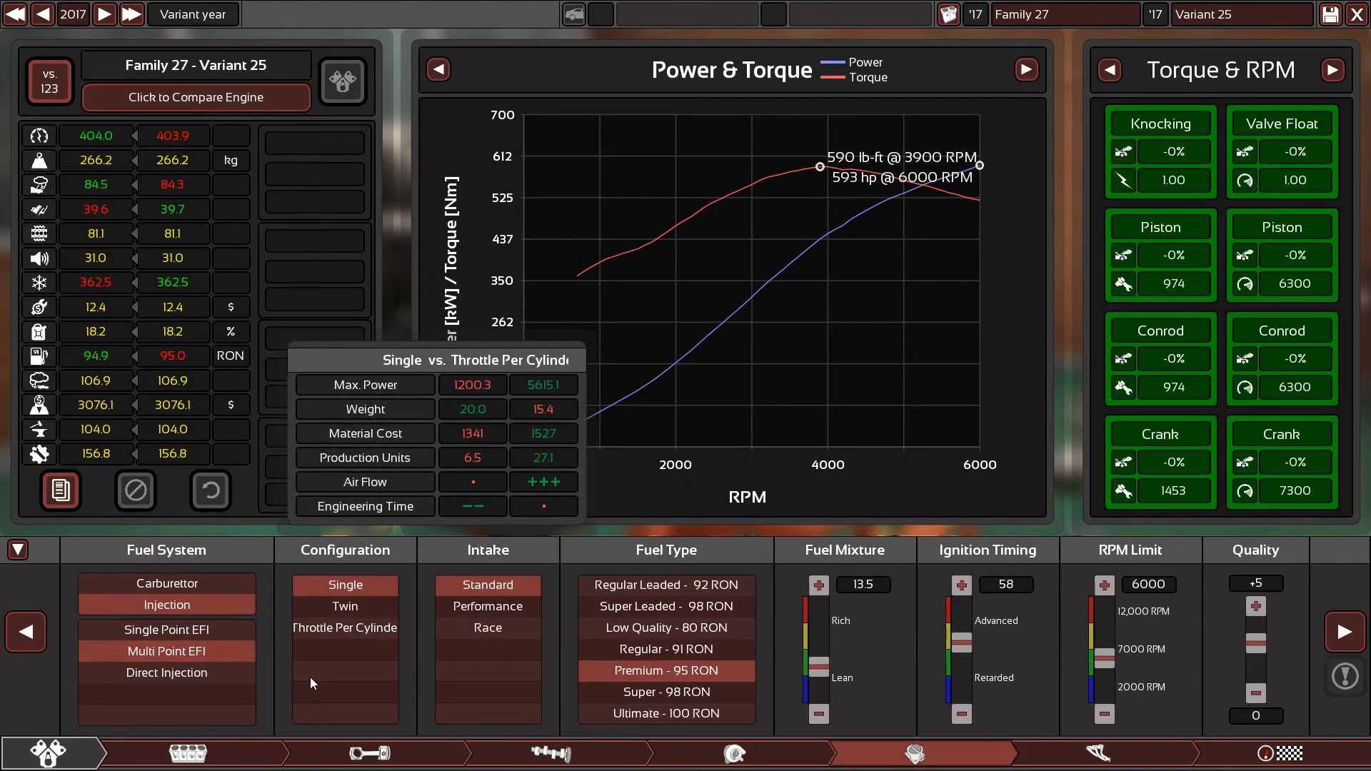
mouse_move(749, 503)
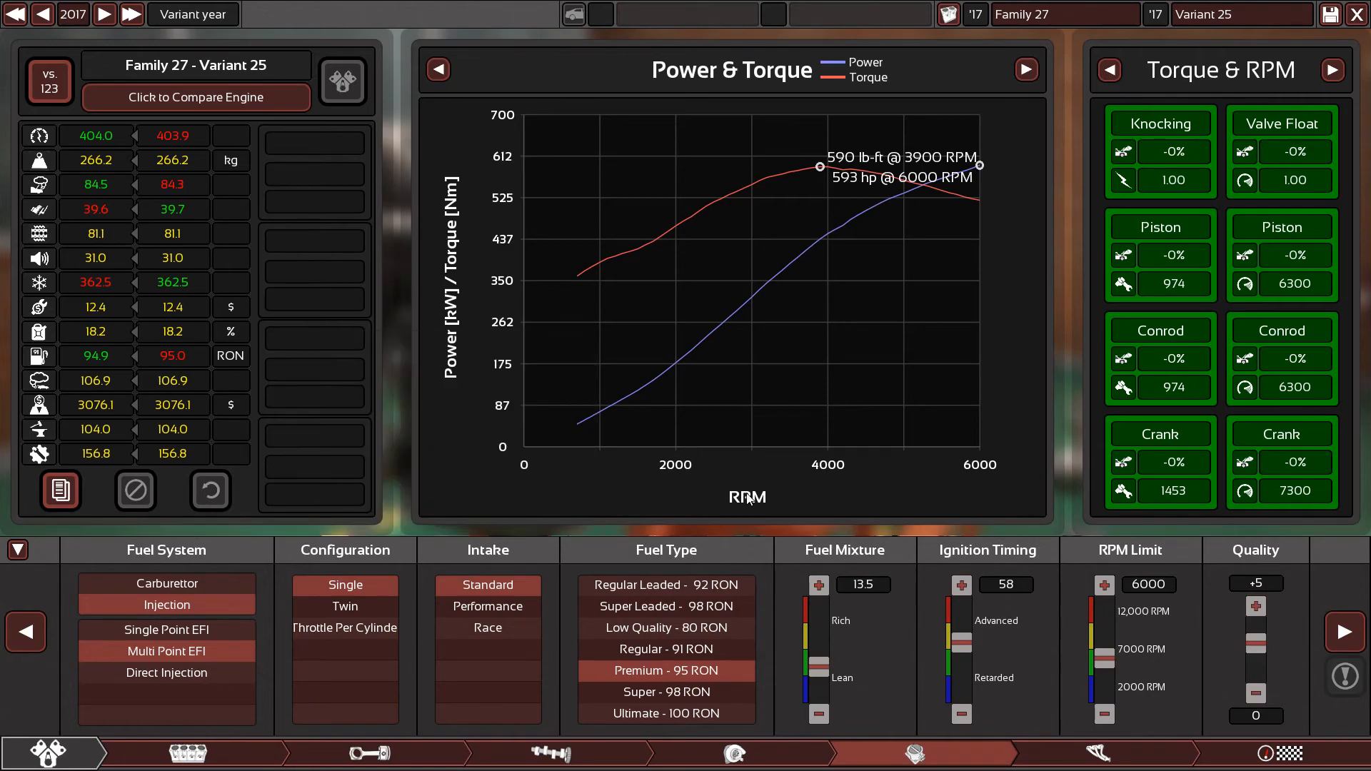
mouse_move(1044, 419)
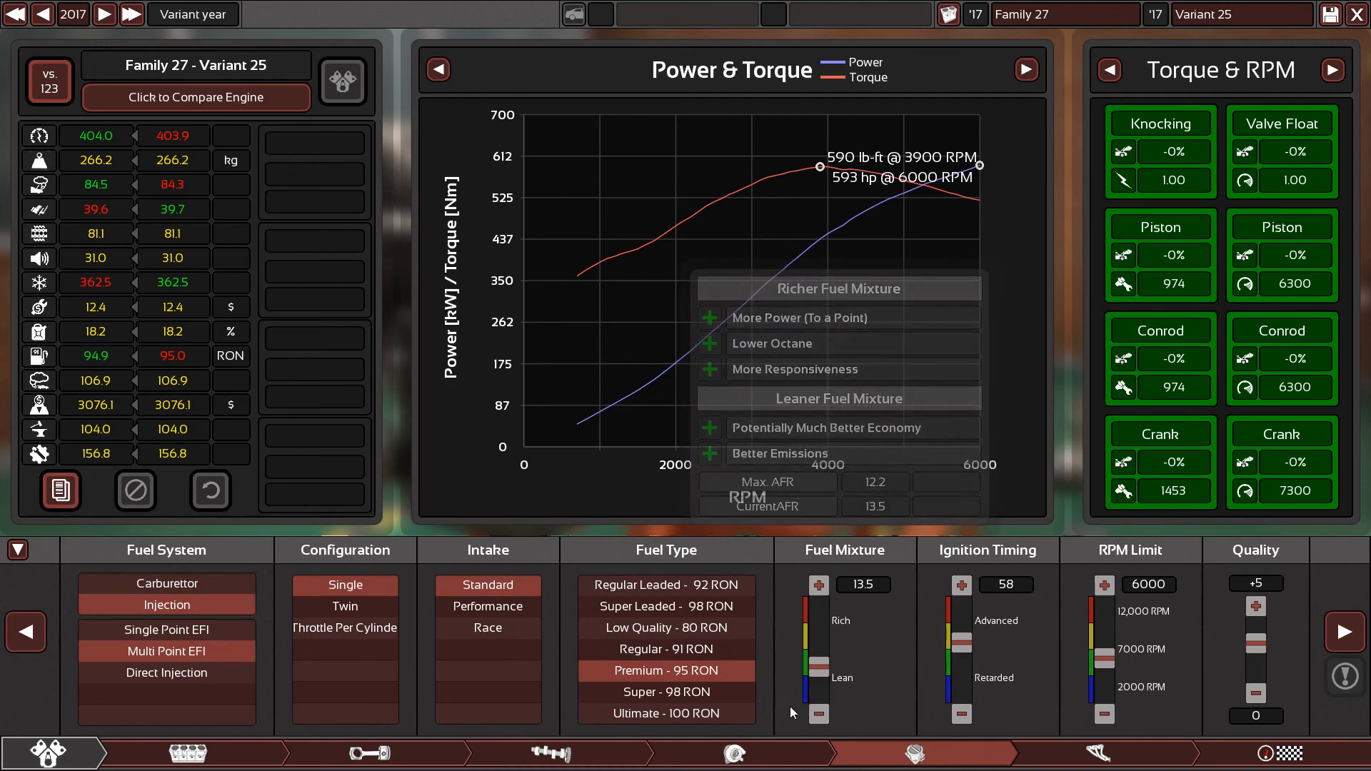
mouse_move(488, 606)
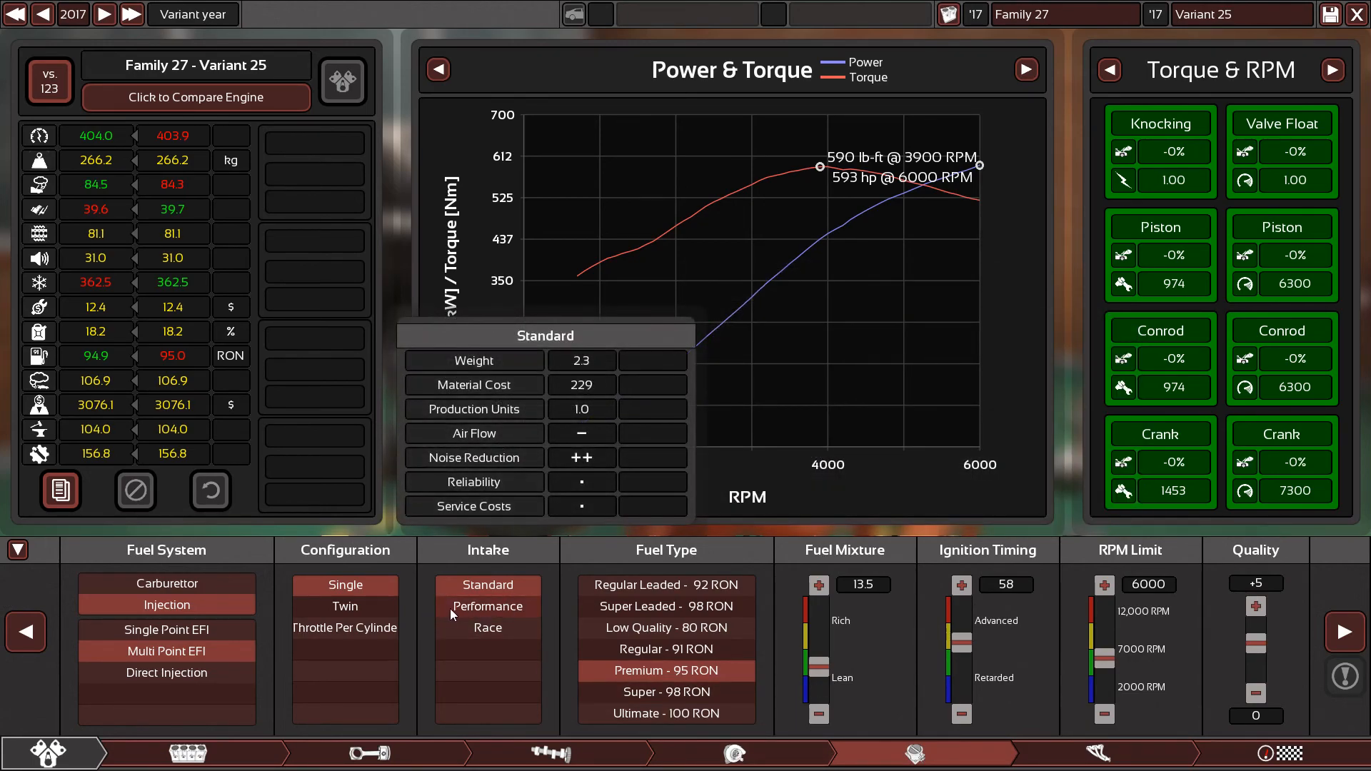
- Try per-cylinder throttles, then revert to a single throttle setup
click(487, 606)
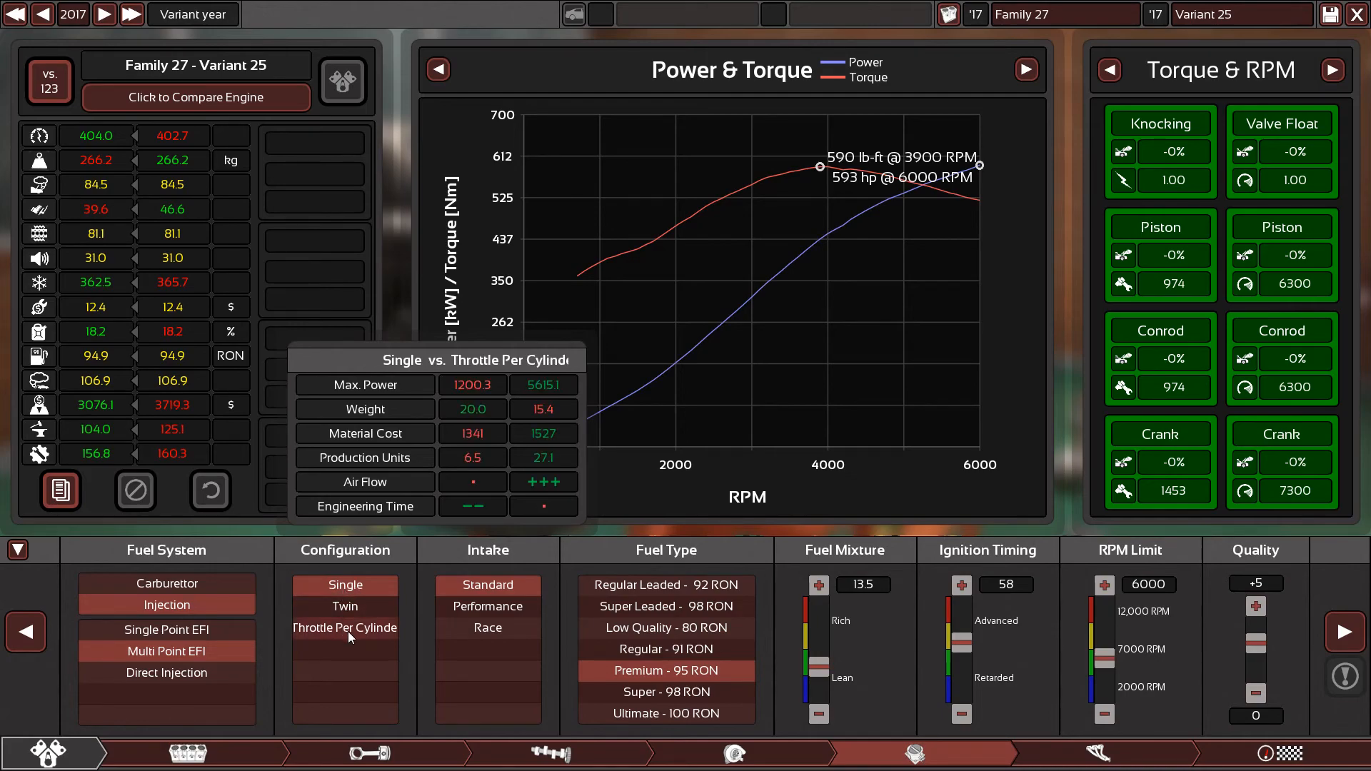
mouse_move(274, 628)
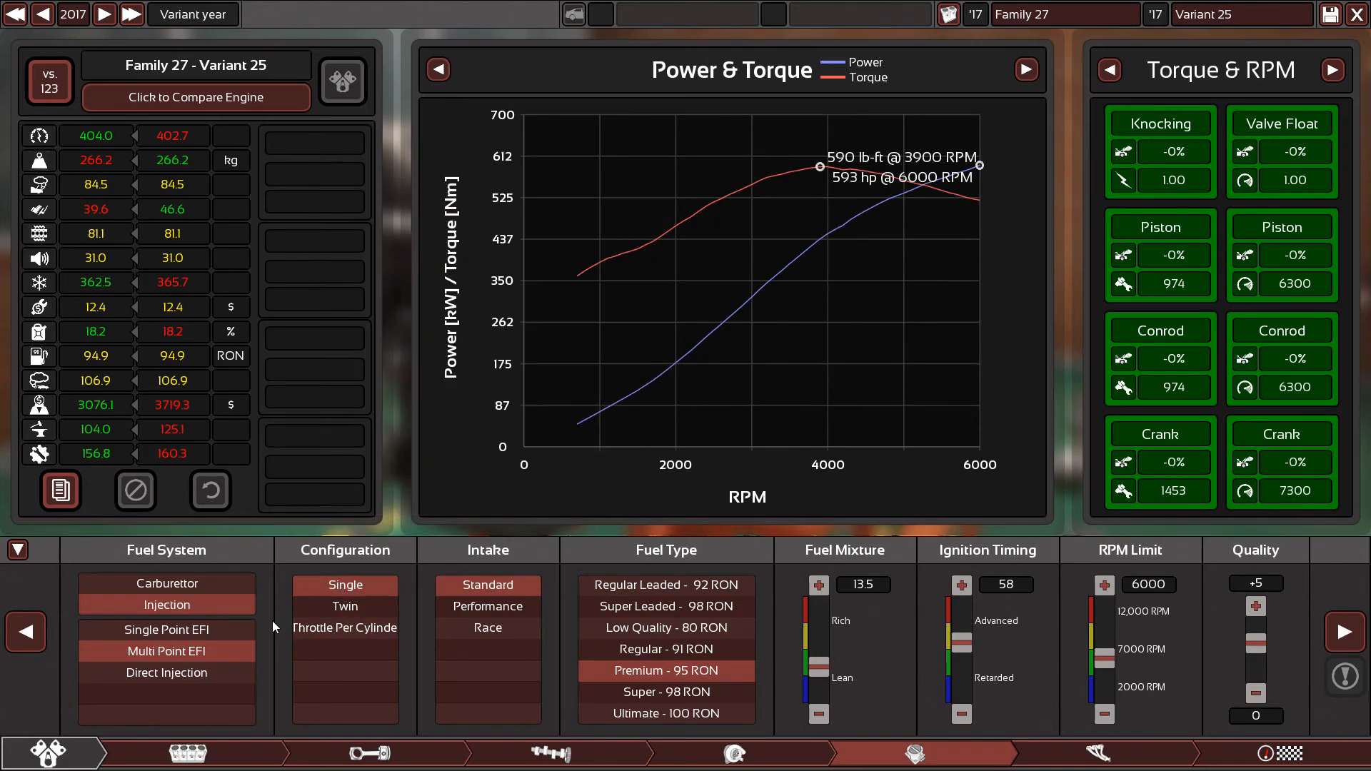
mouse_move(354, 628)
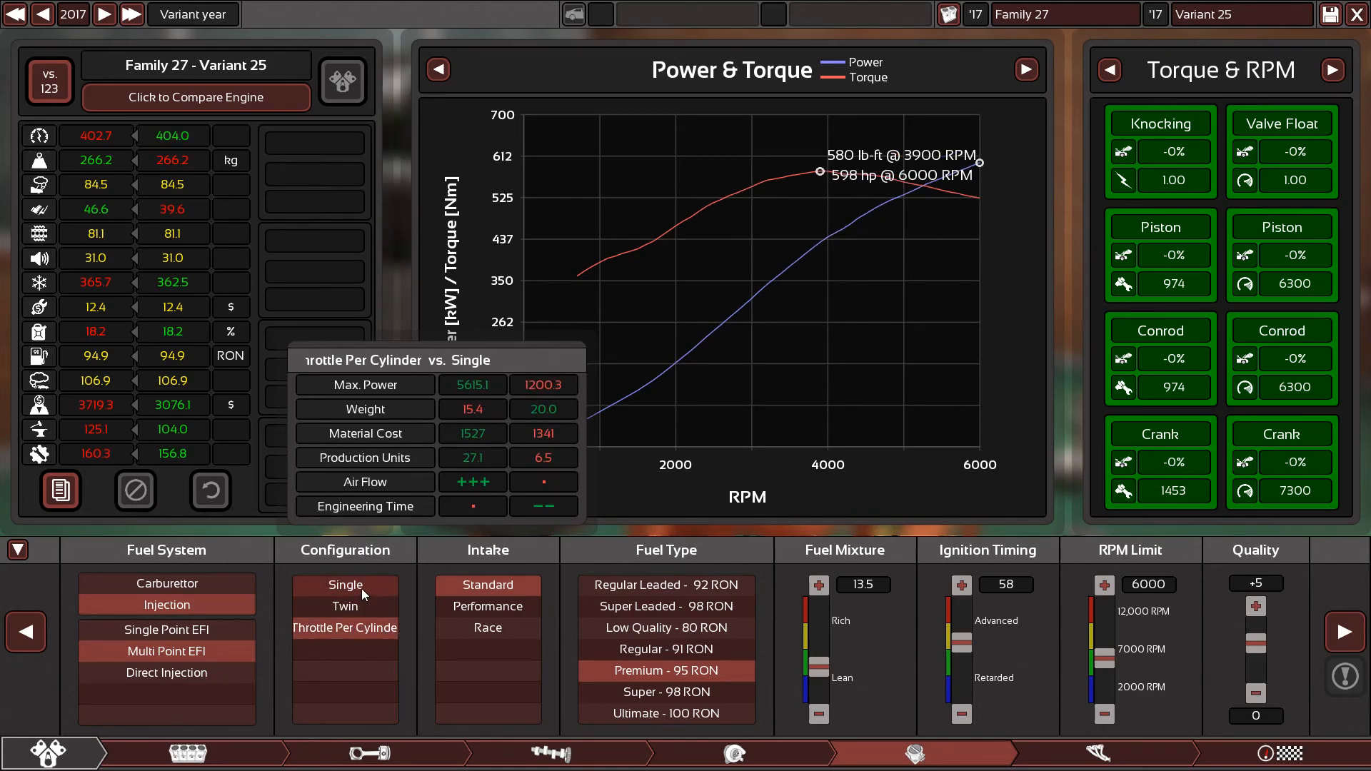
click(345, 586)
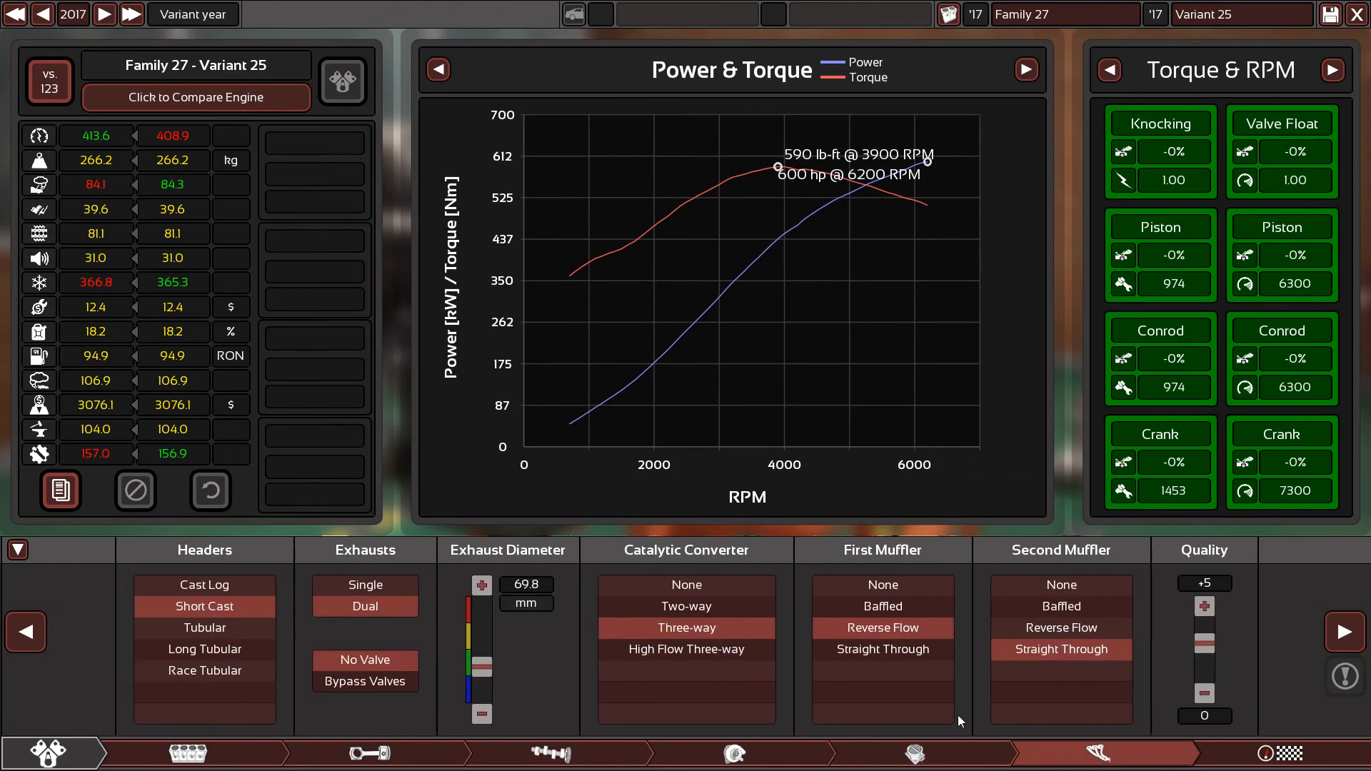
mouse_move(914, 639)
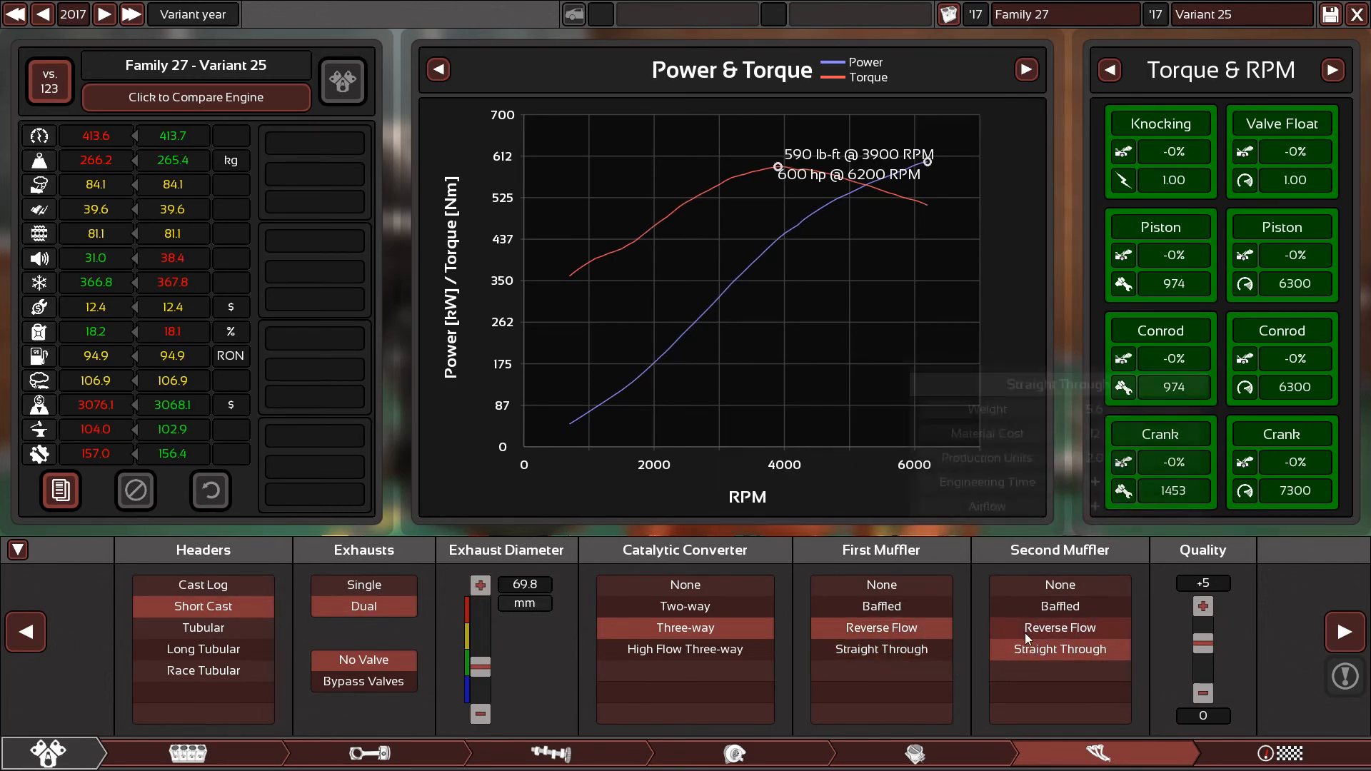
- Compare tubular, long tubular and race tubular headers, settling on tubular headers
click(1059, 649)
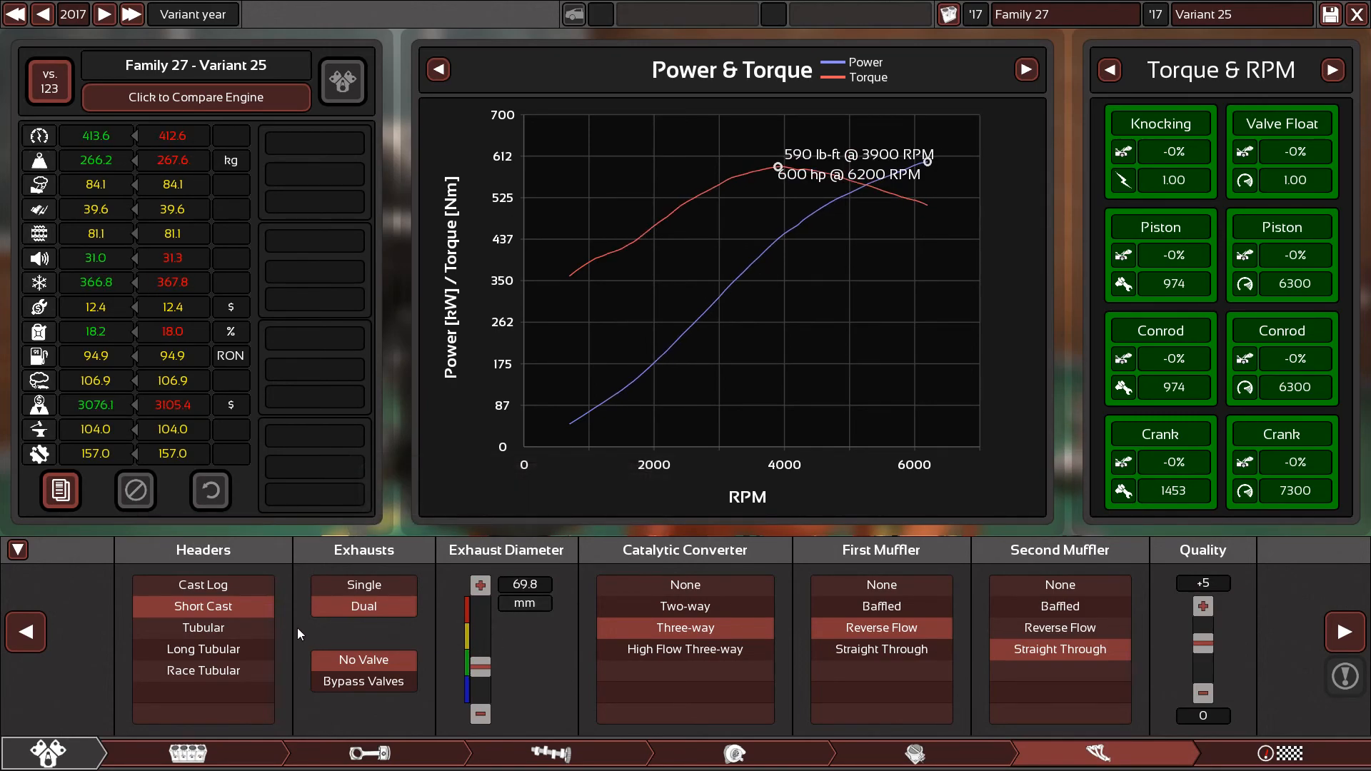
click(202, 629)
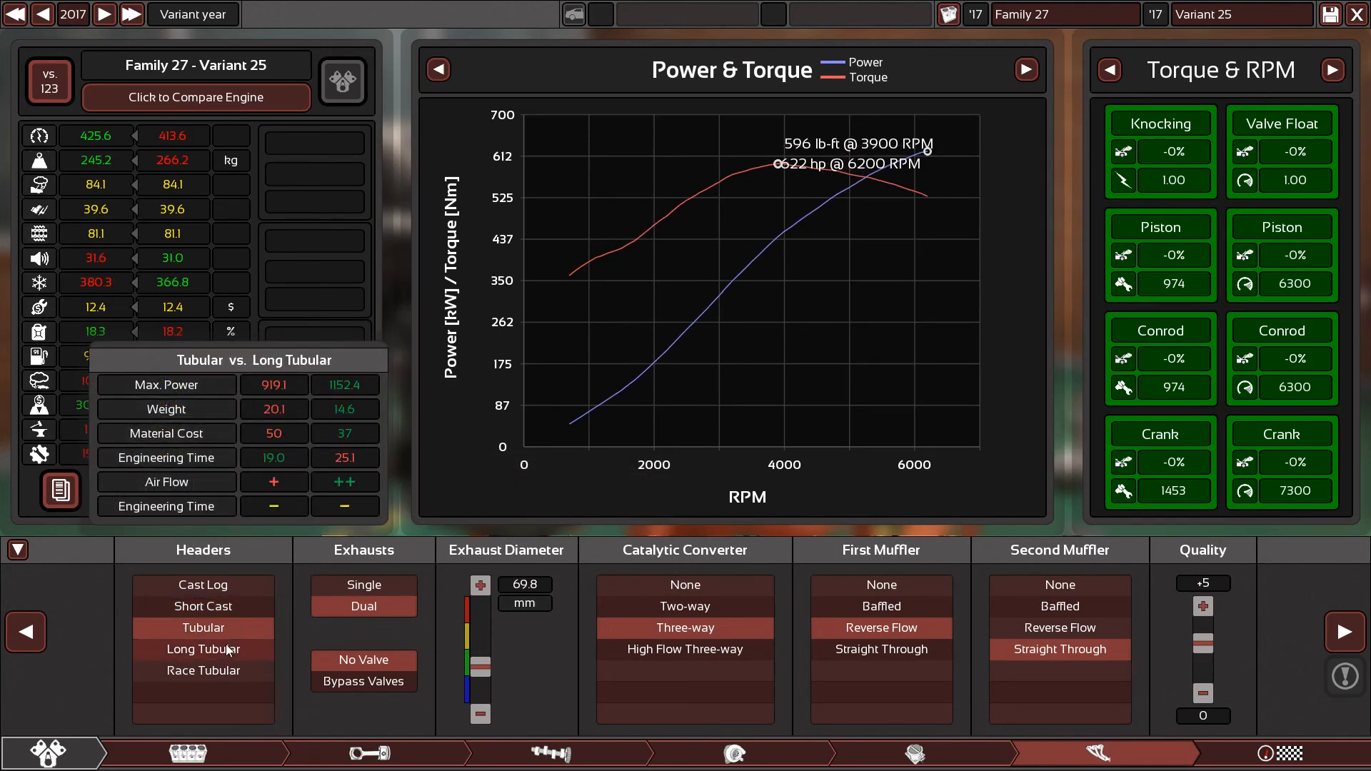
click(203, 671)
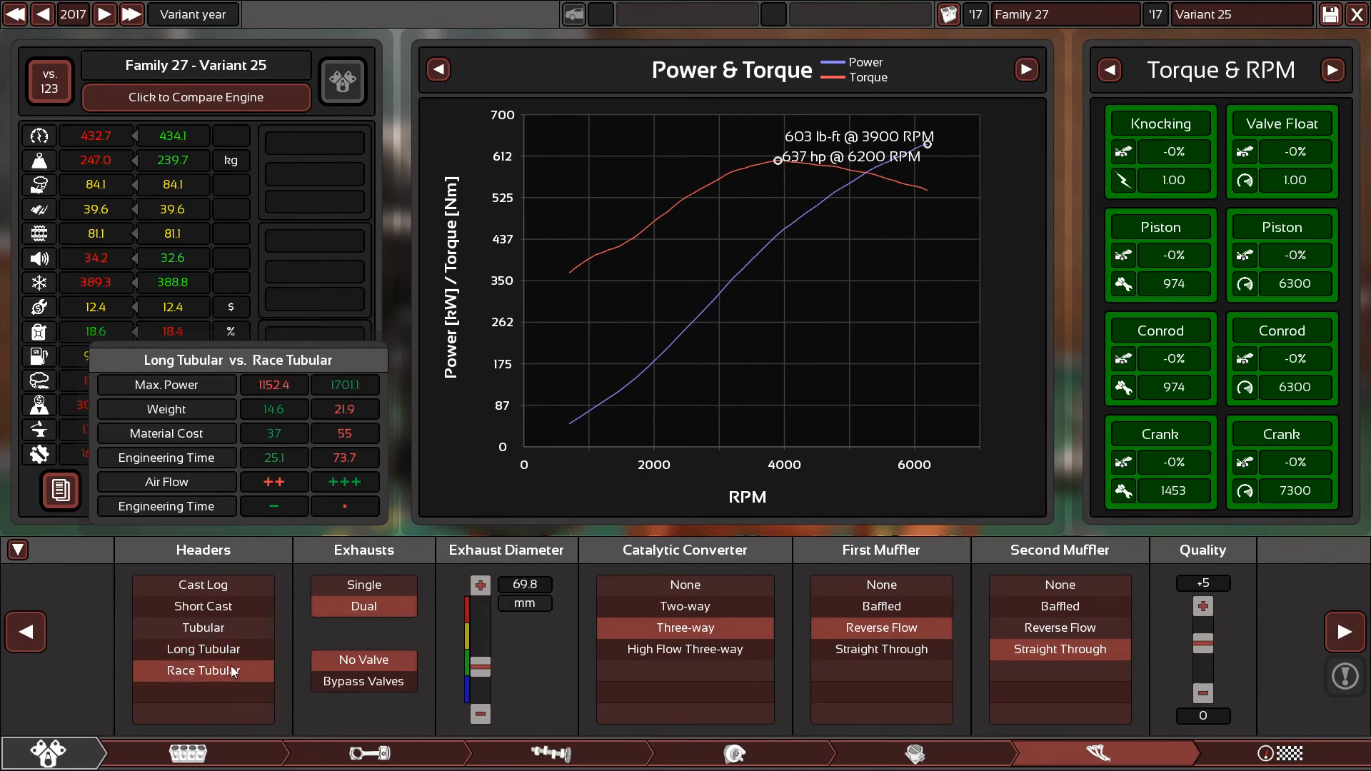
click(202, 649)
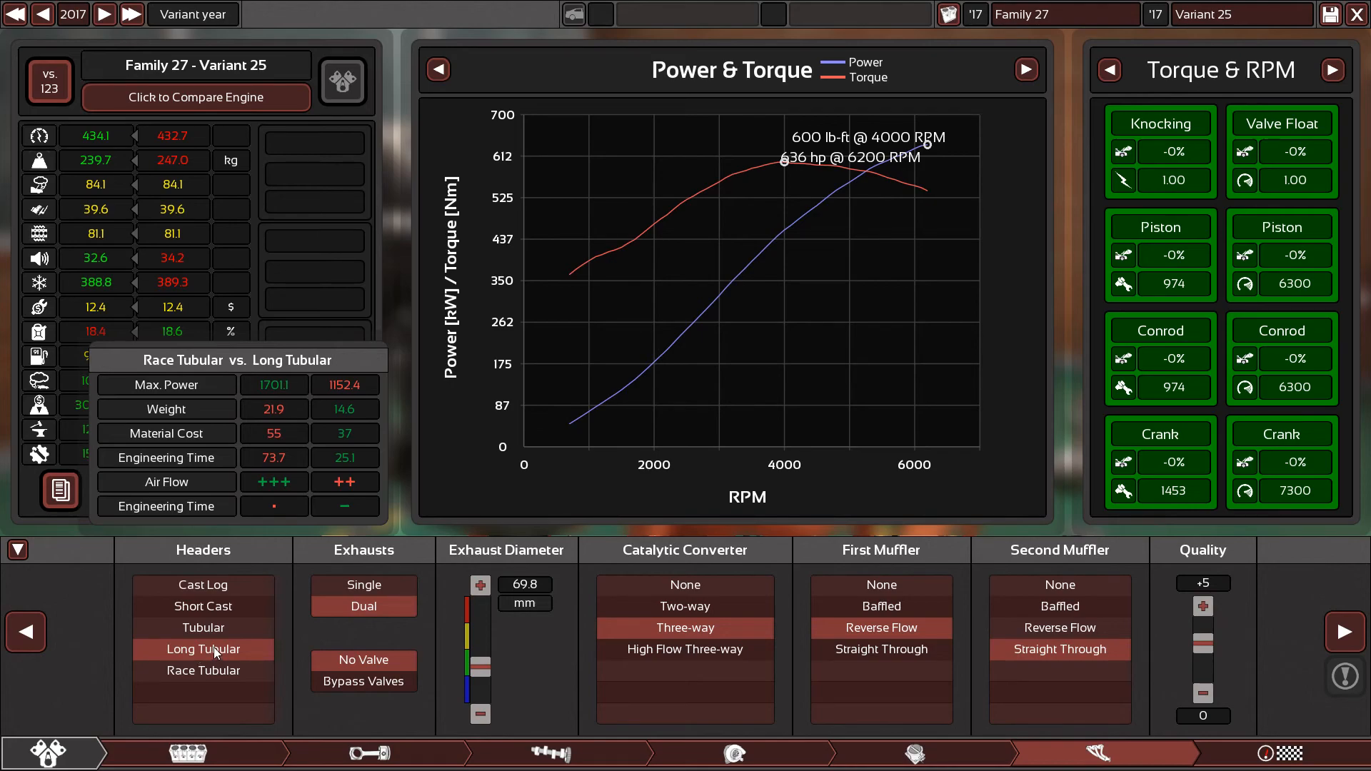
click(203, 629)
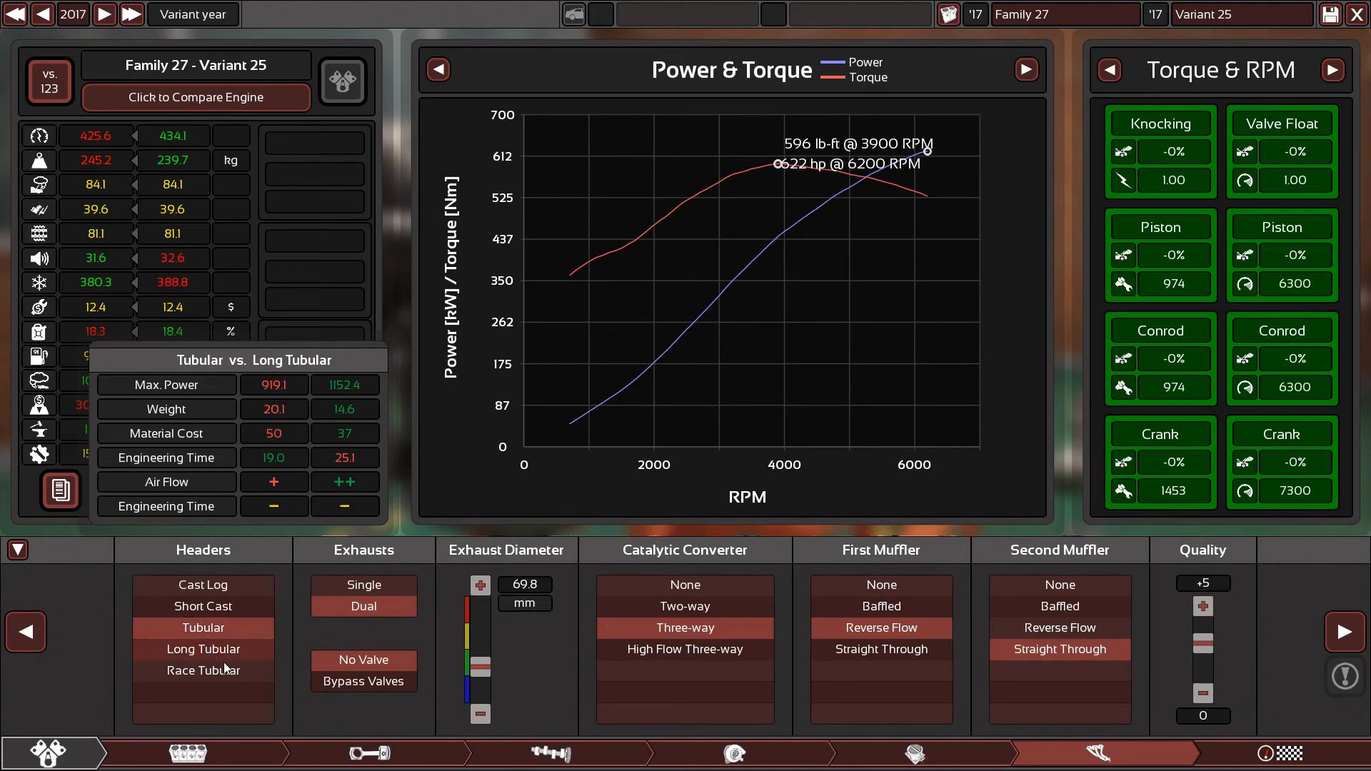
click(202, 671)
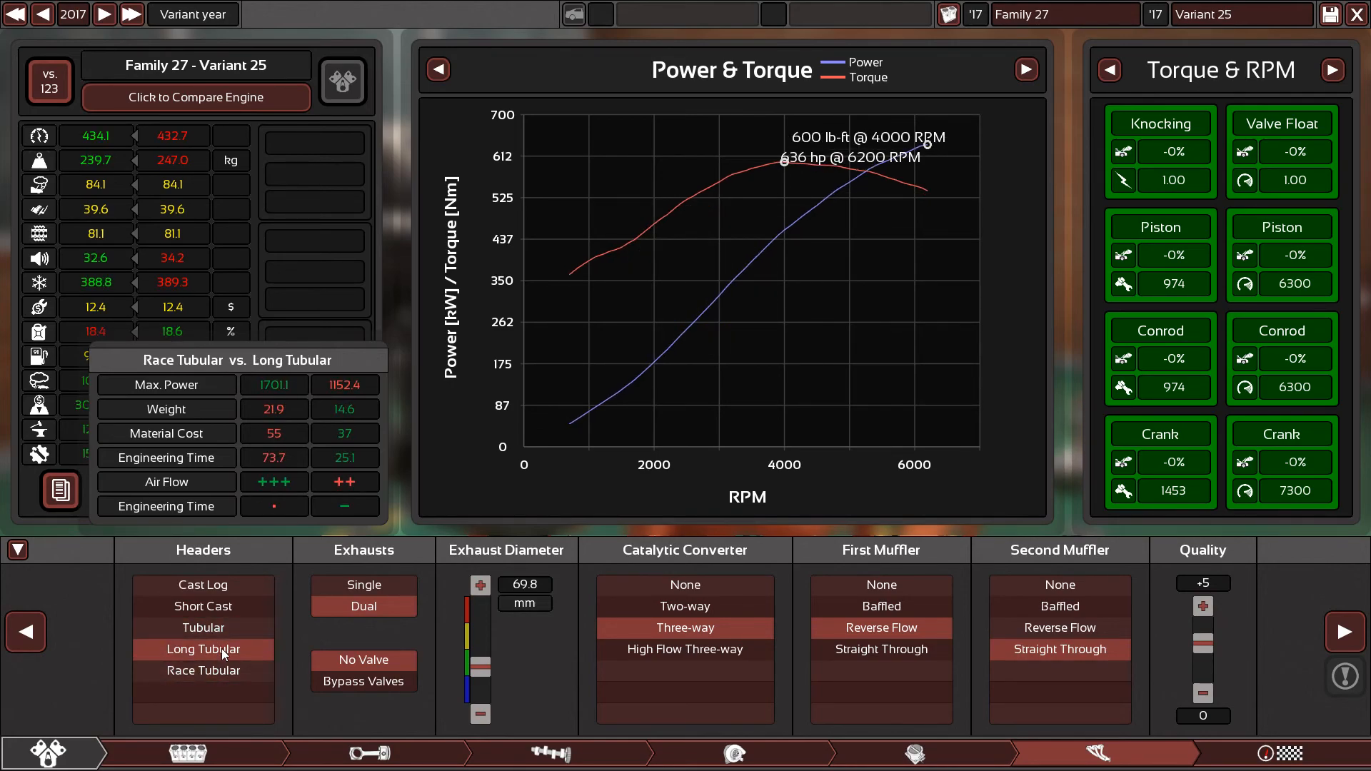
mouse_move(203, 629)
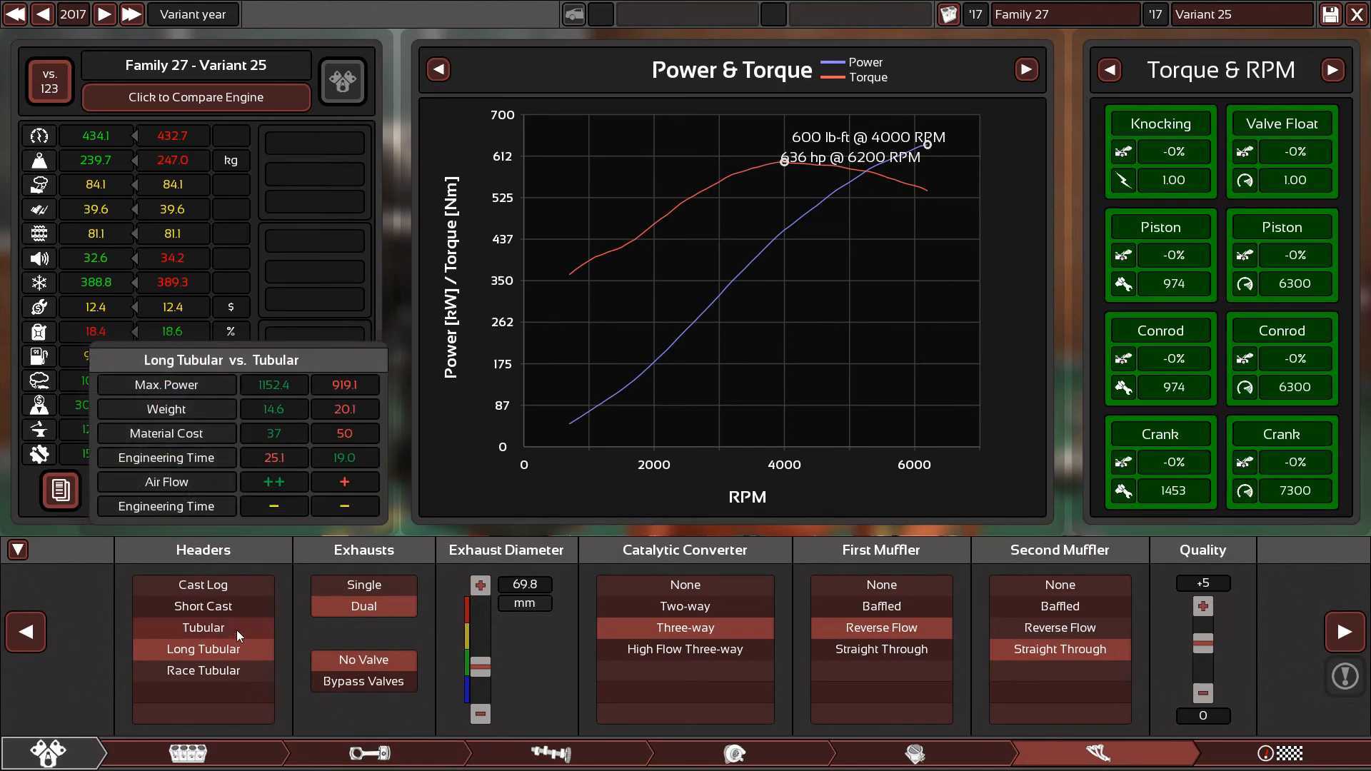
click(202, 605)
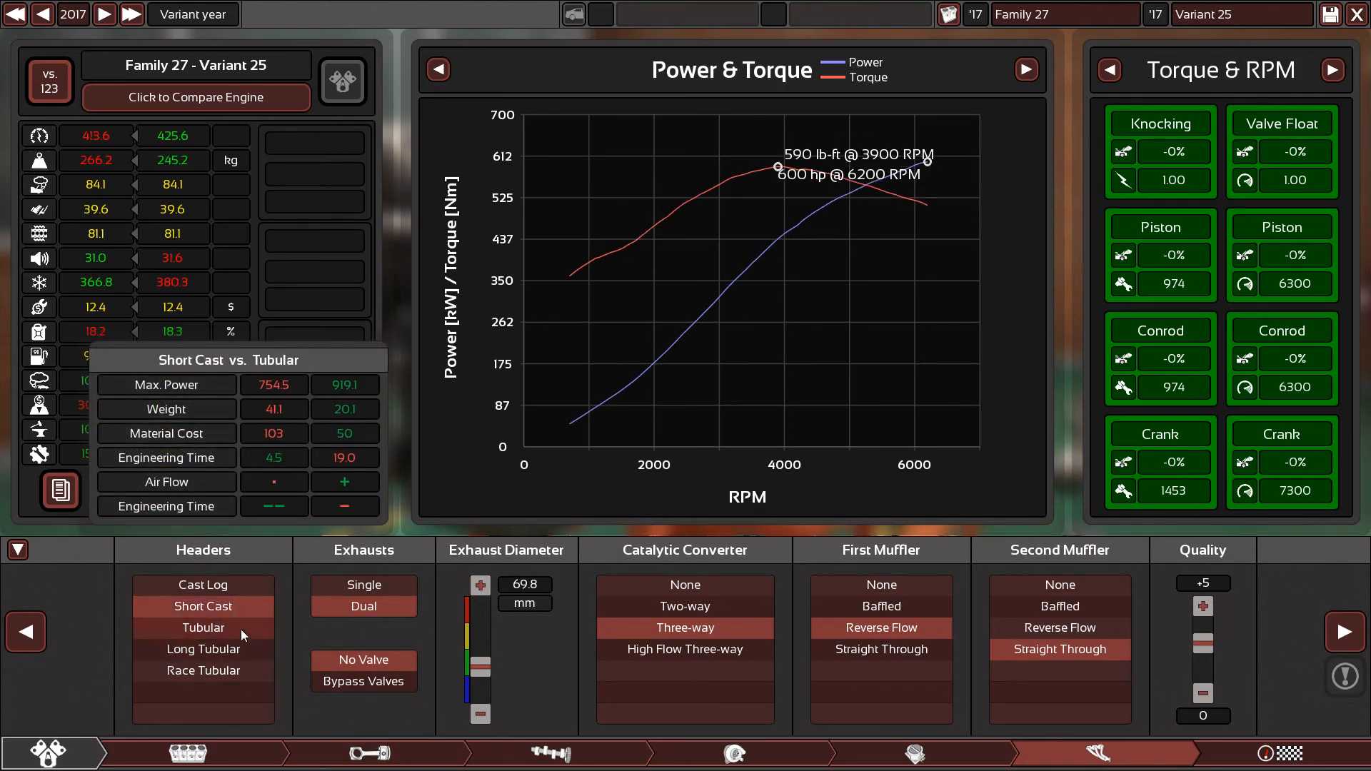
click(202, 649)
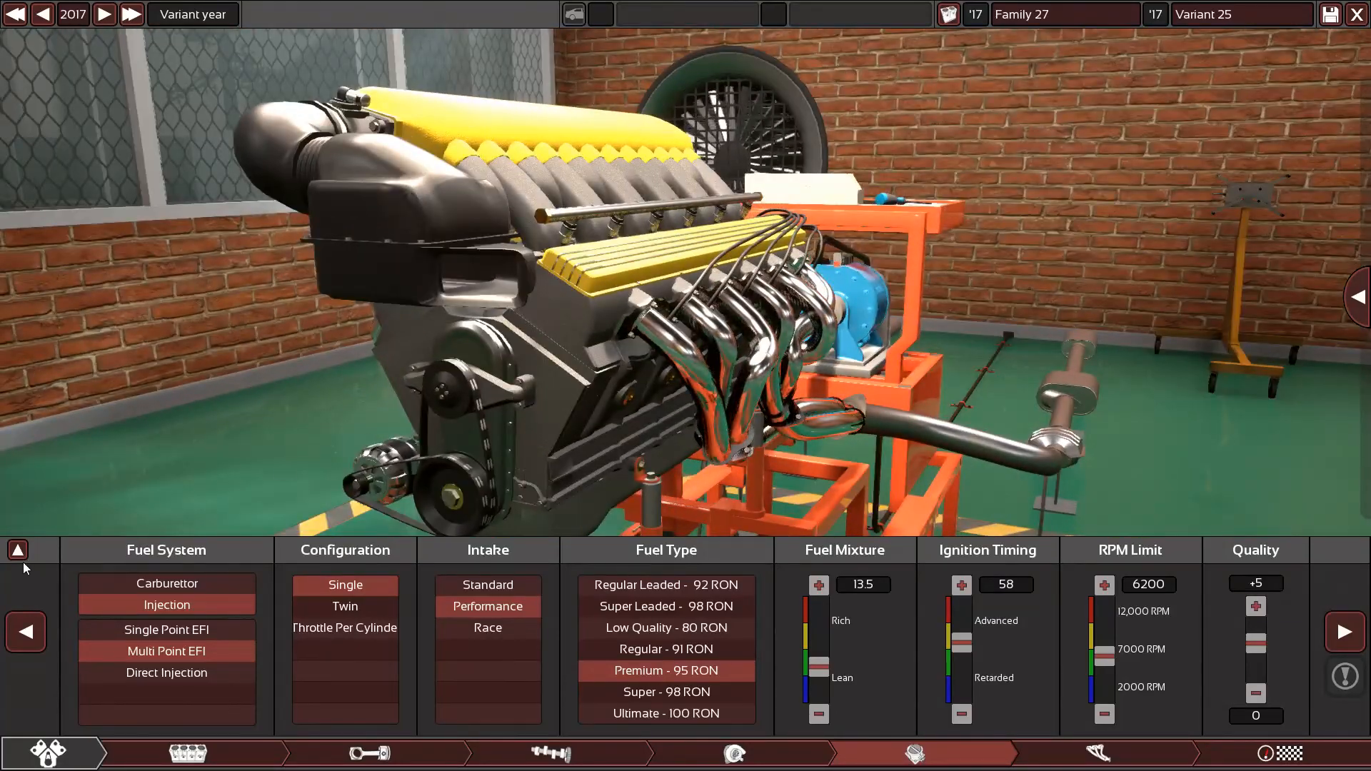
- Bring back the stats and power chart showing 640 hp and 607 lb-ft
click(17, 552)
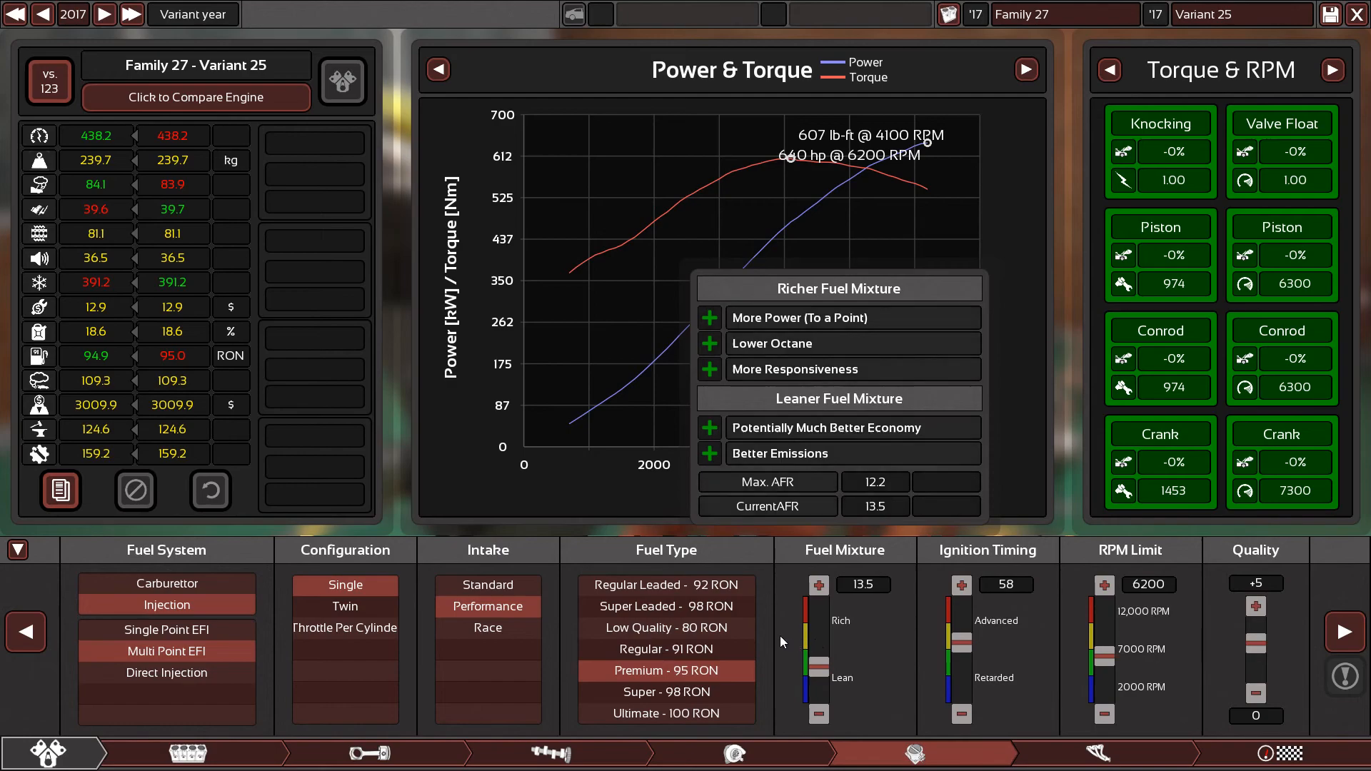
mouse_move(884, 594)
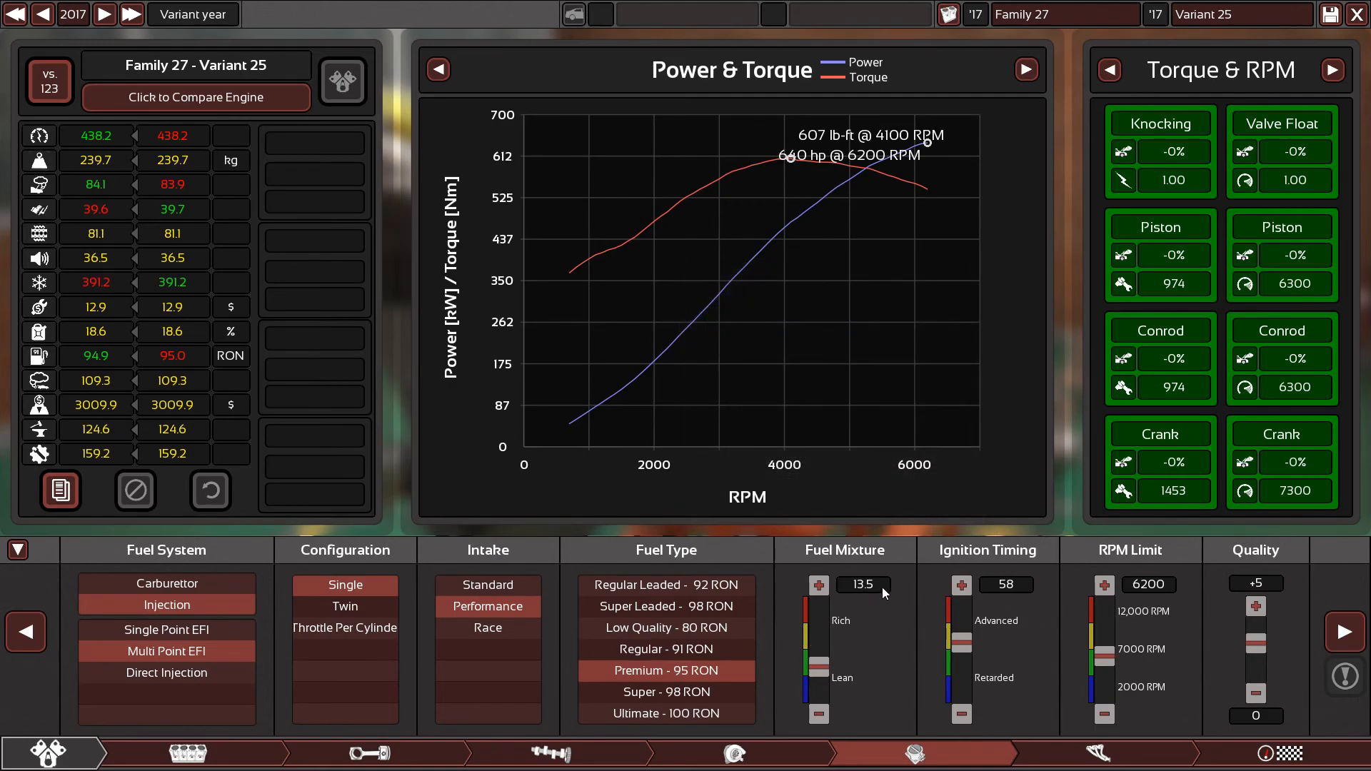
mouse_move(344, 585)
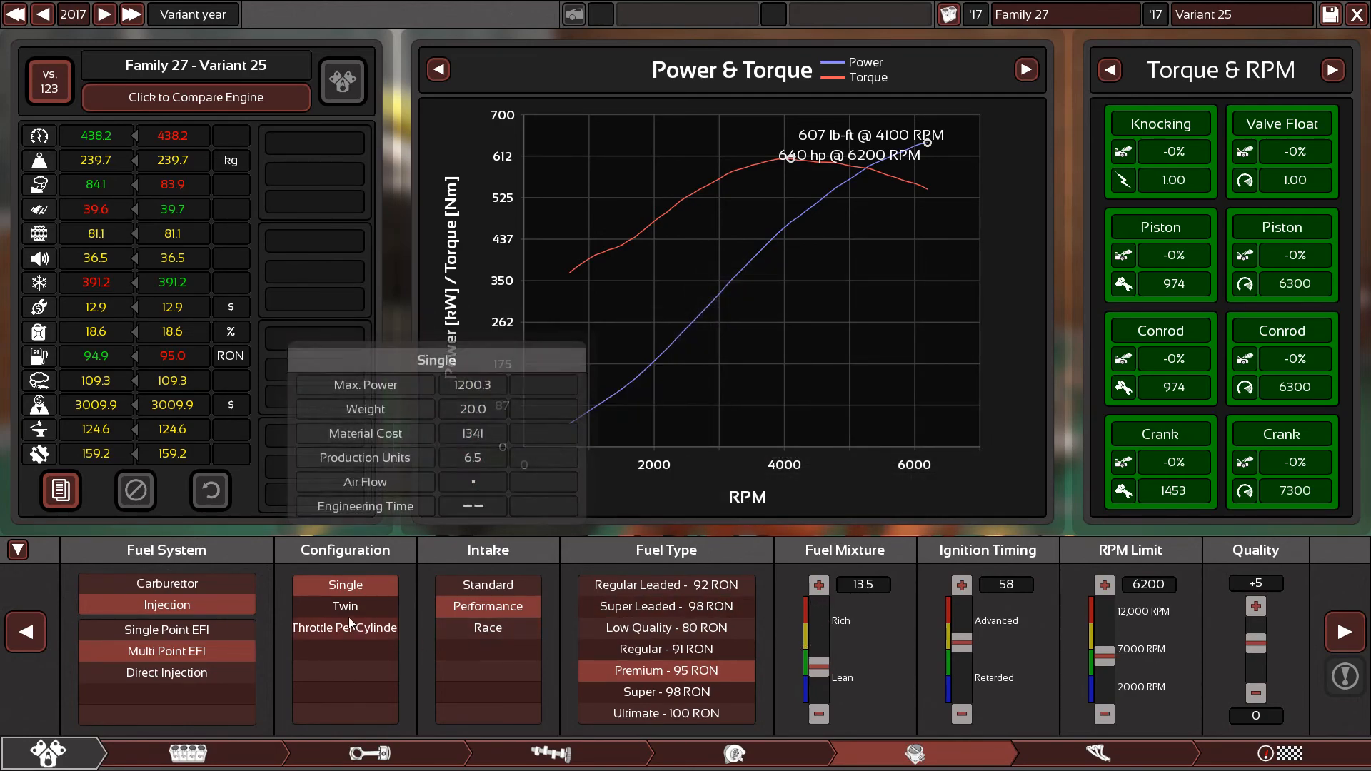
mouse_move(344, 606)
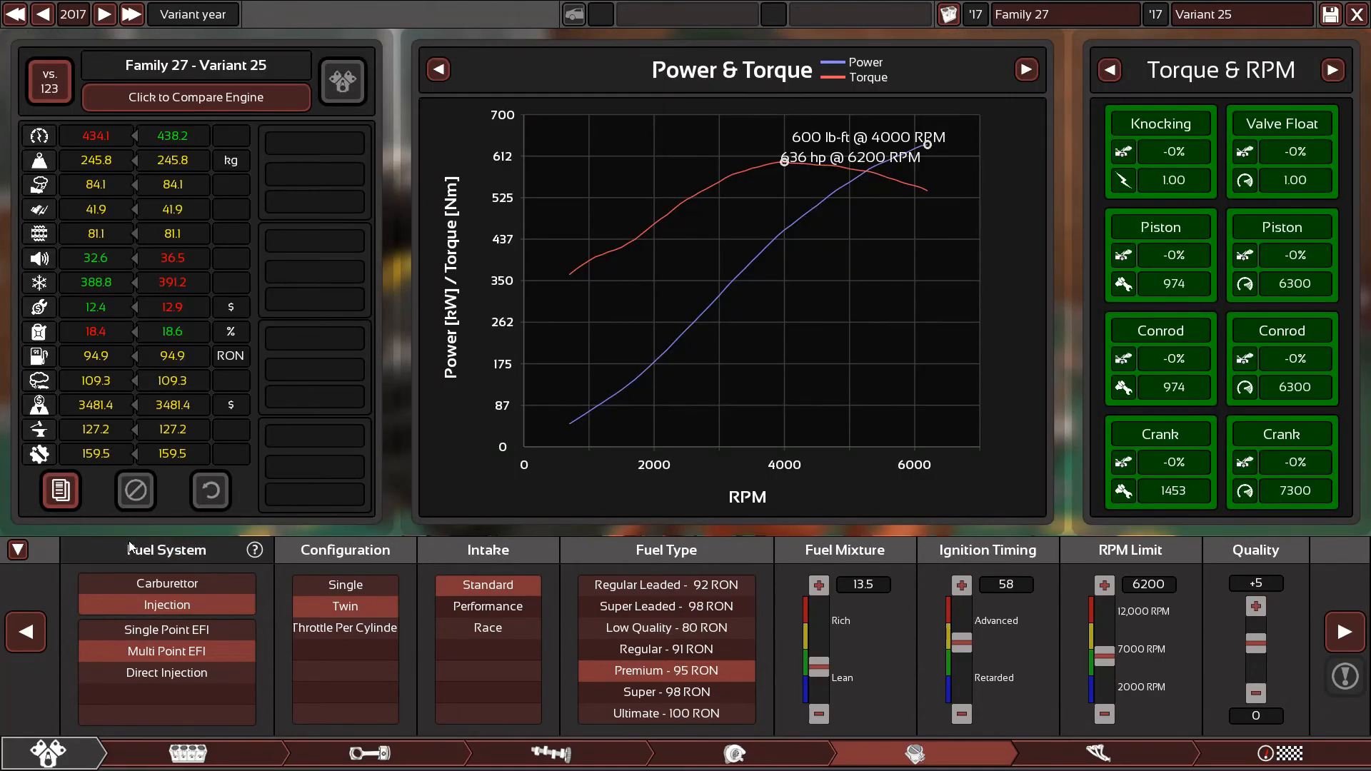
mouse_move(368, 582)
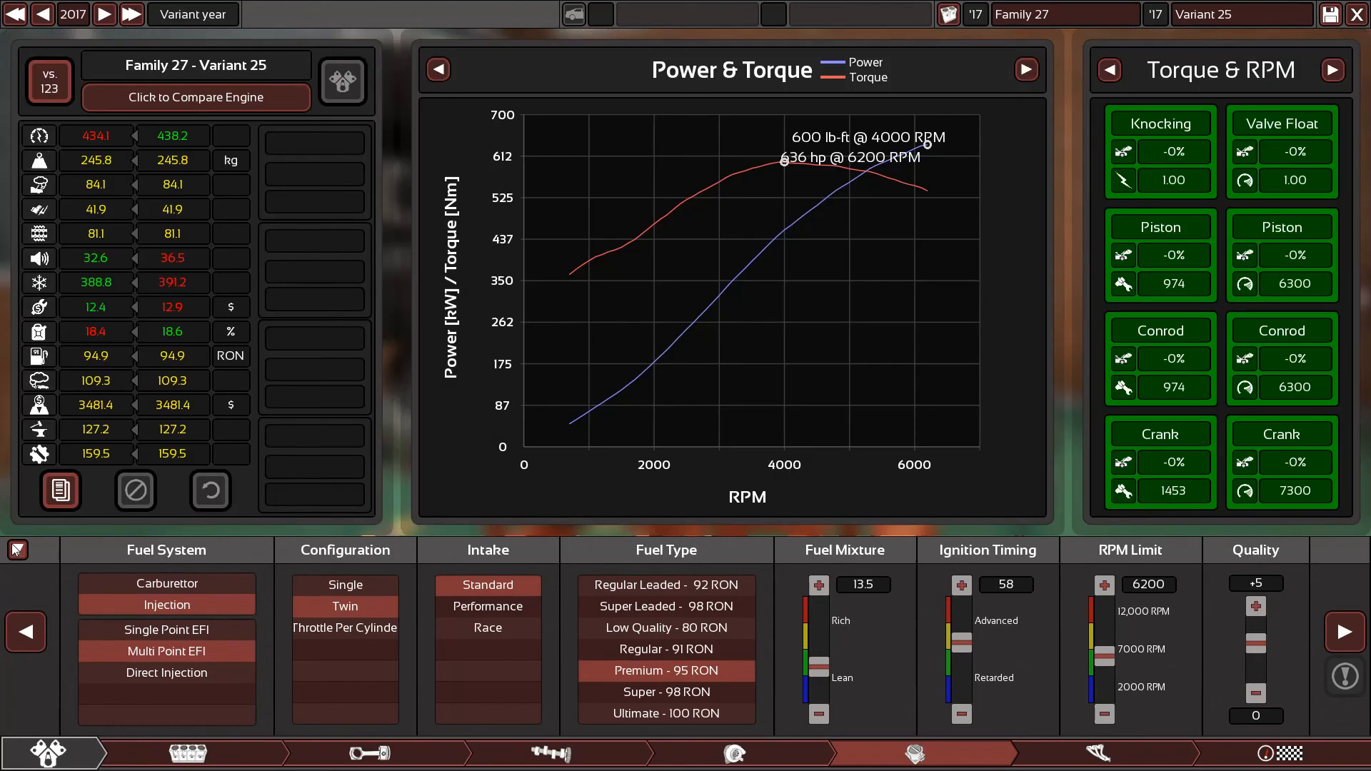
mouse_move(344, 606)
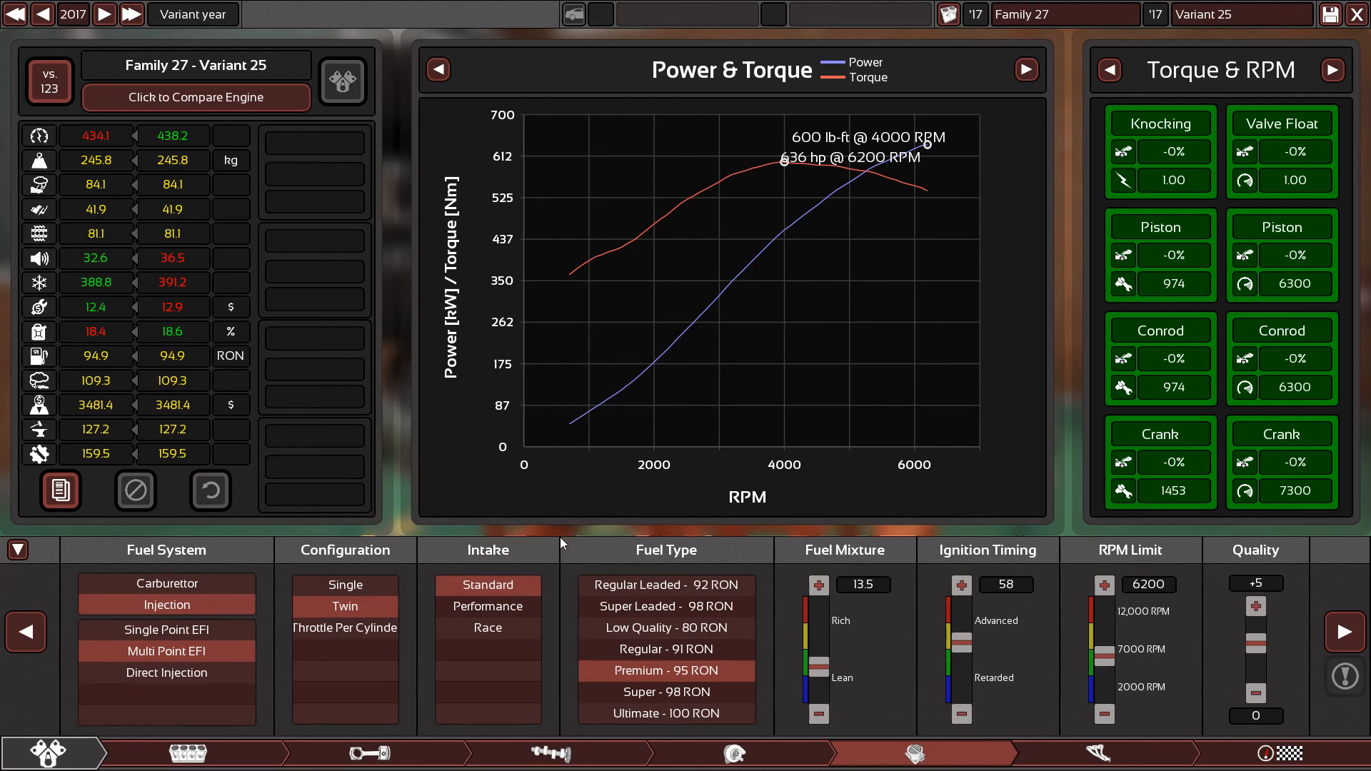
mouse_move(372, 605)
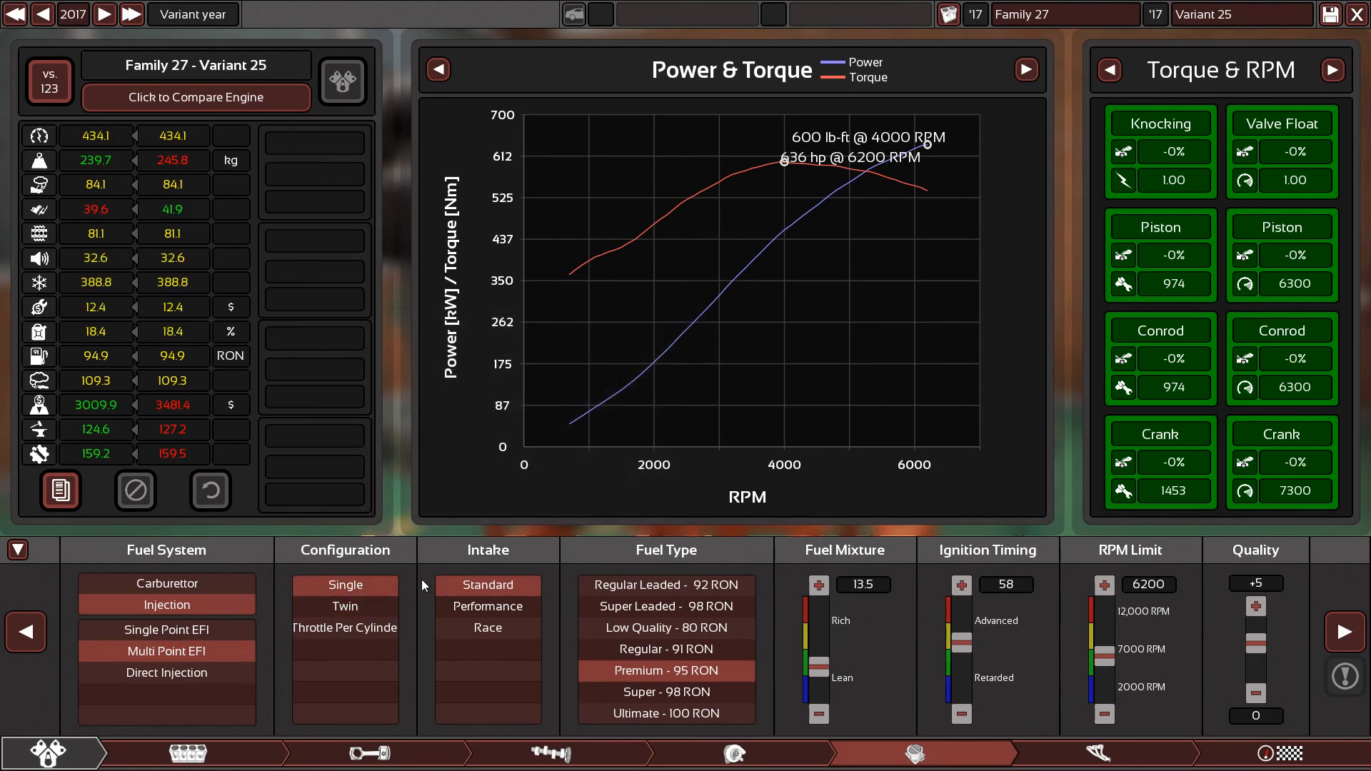
- Switch to short cast headers and advance ignition timing to 60 for about 593 lb-ft
click(1097, 751)
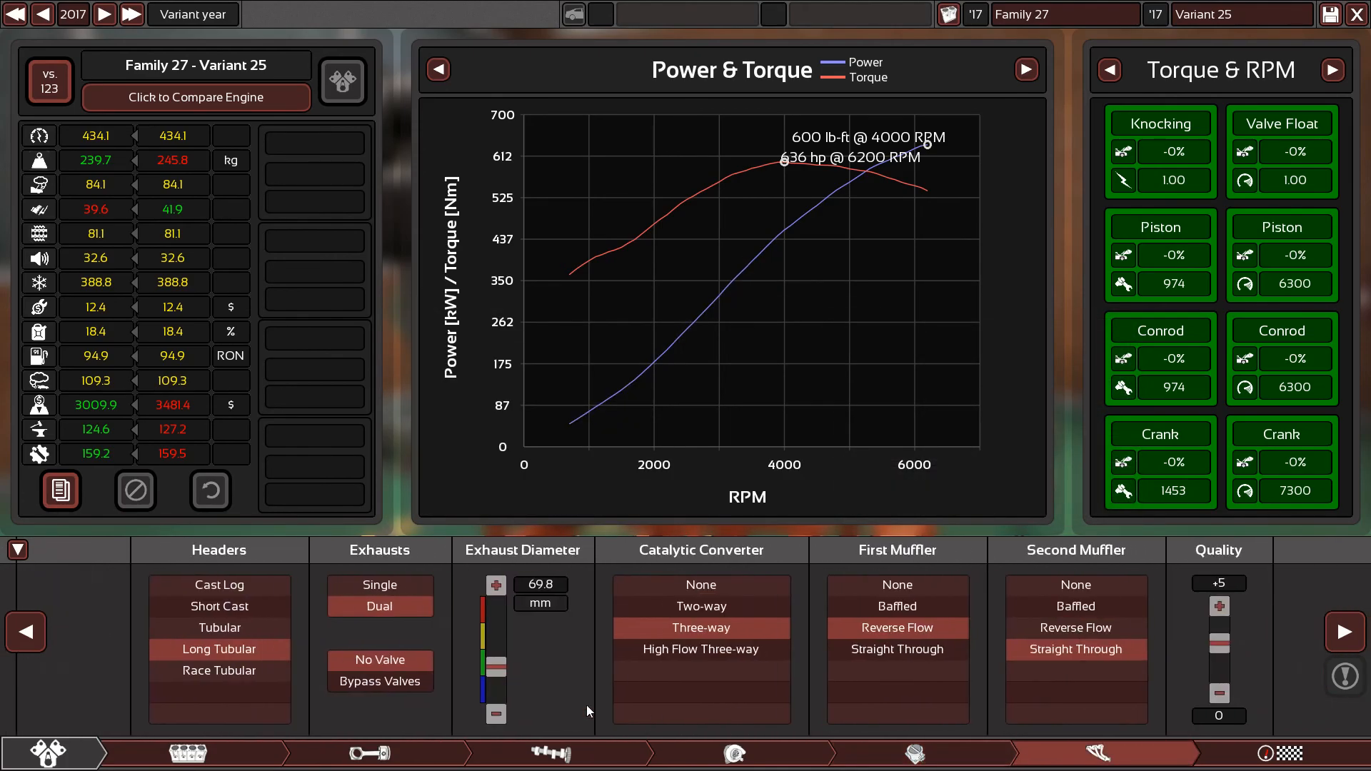
click(220, 629)
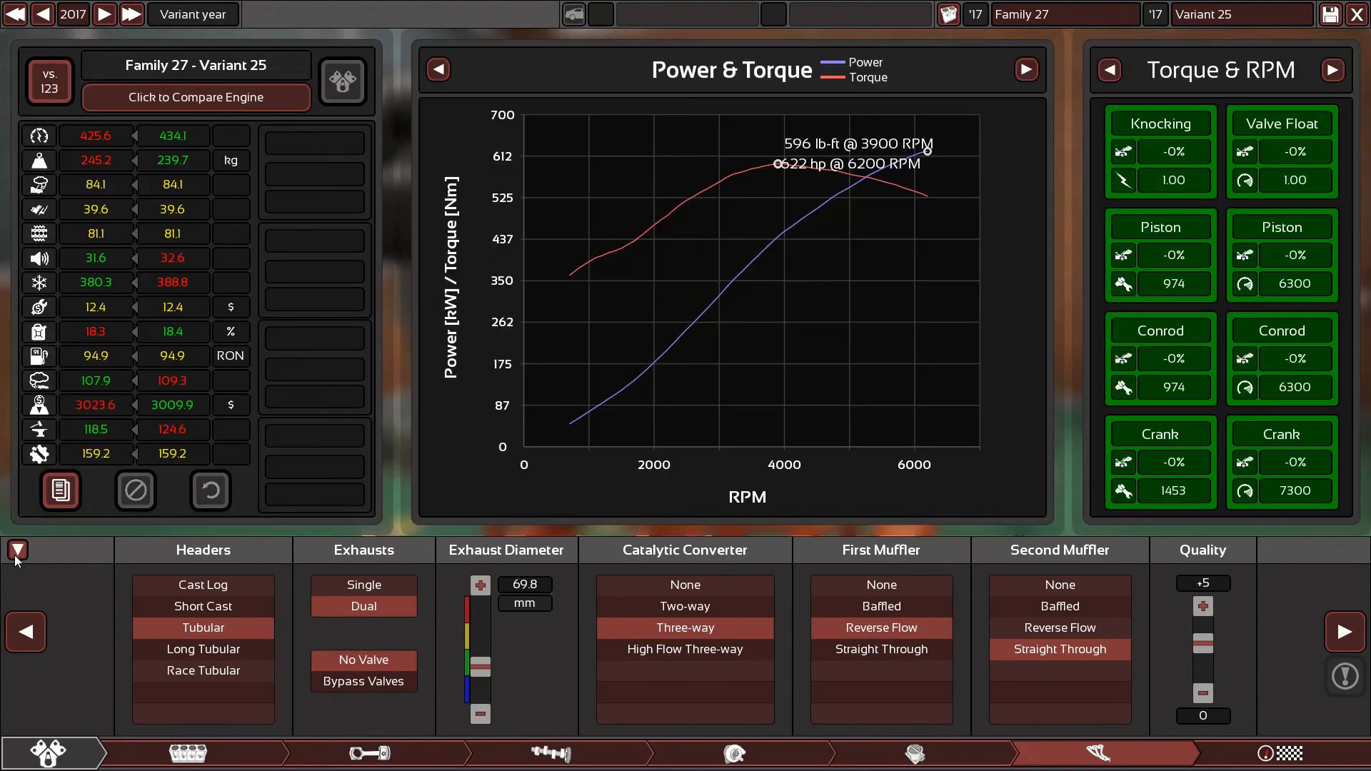
click(17, 550)
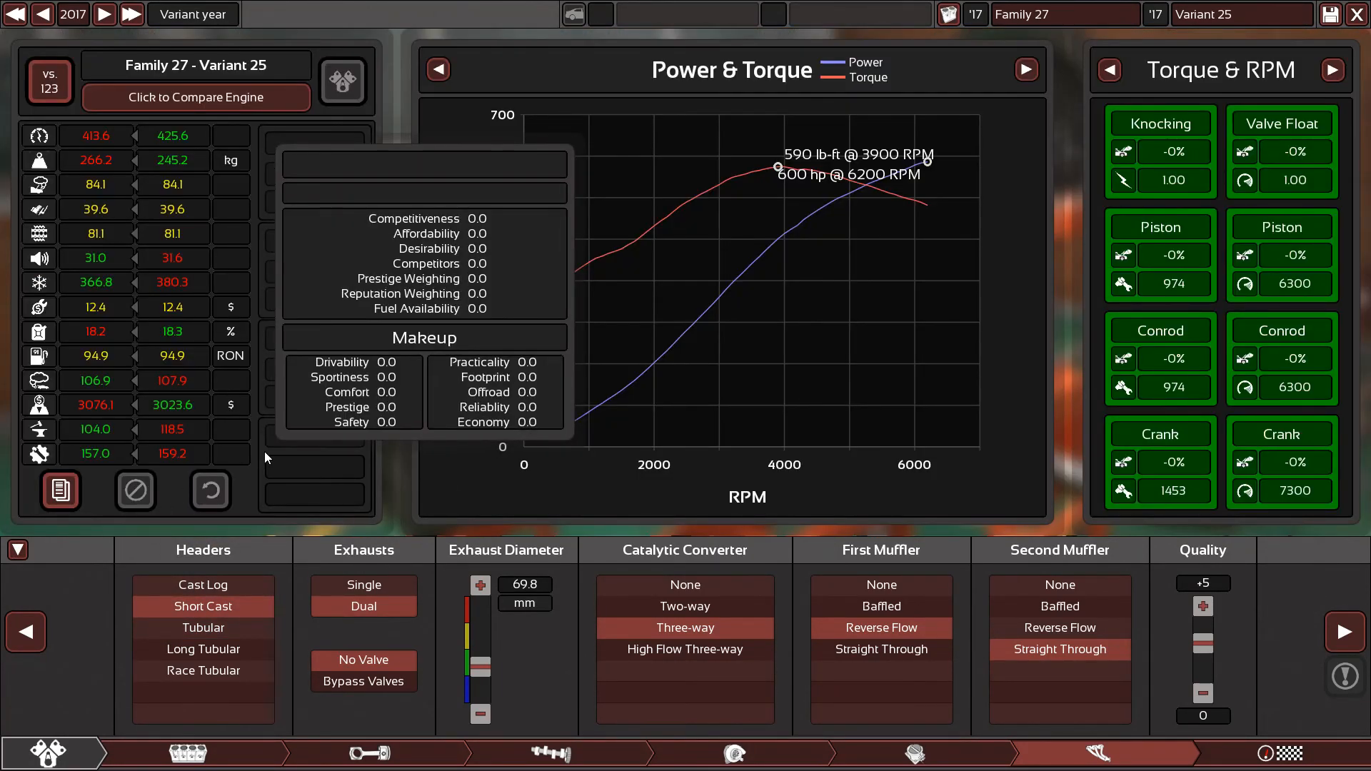
click(551, 753)
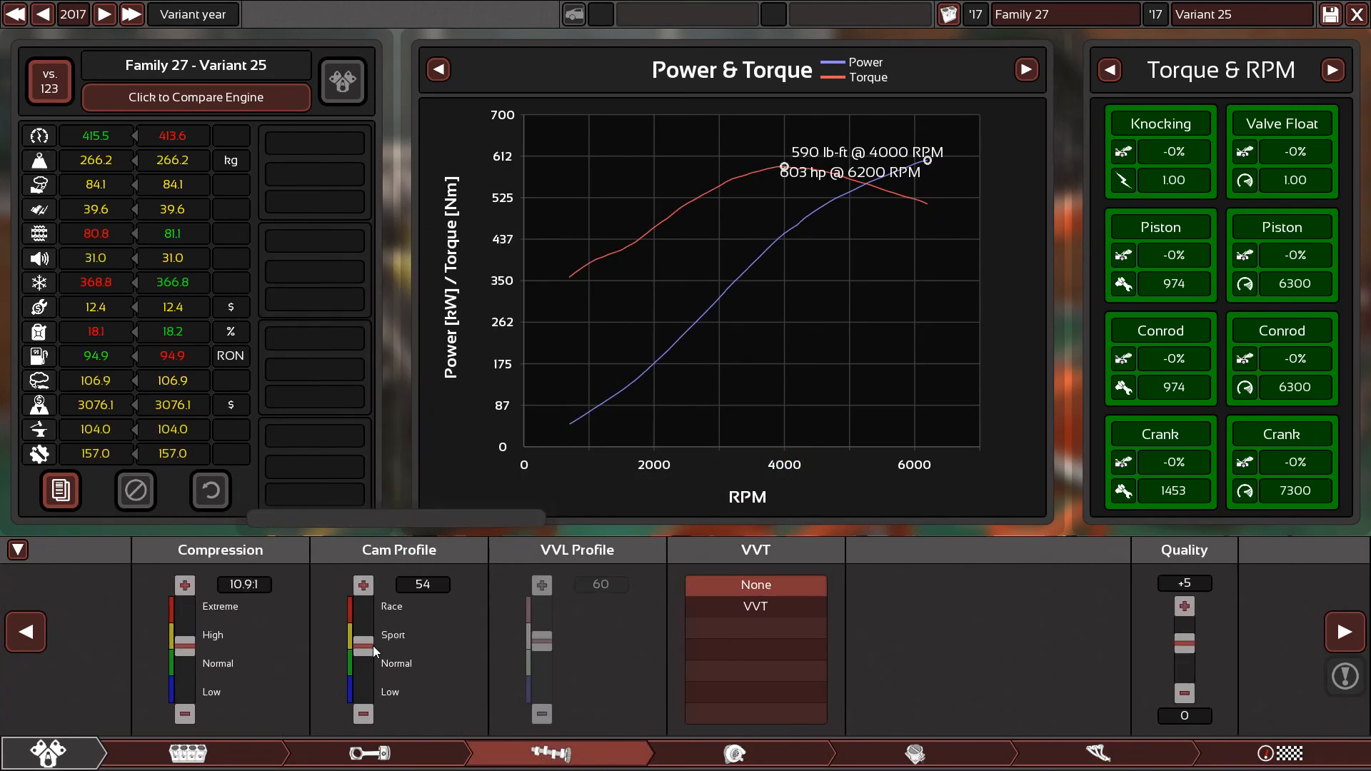
click(363, 585)
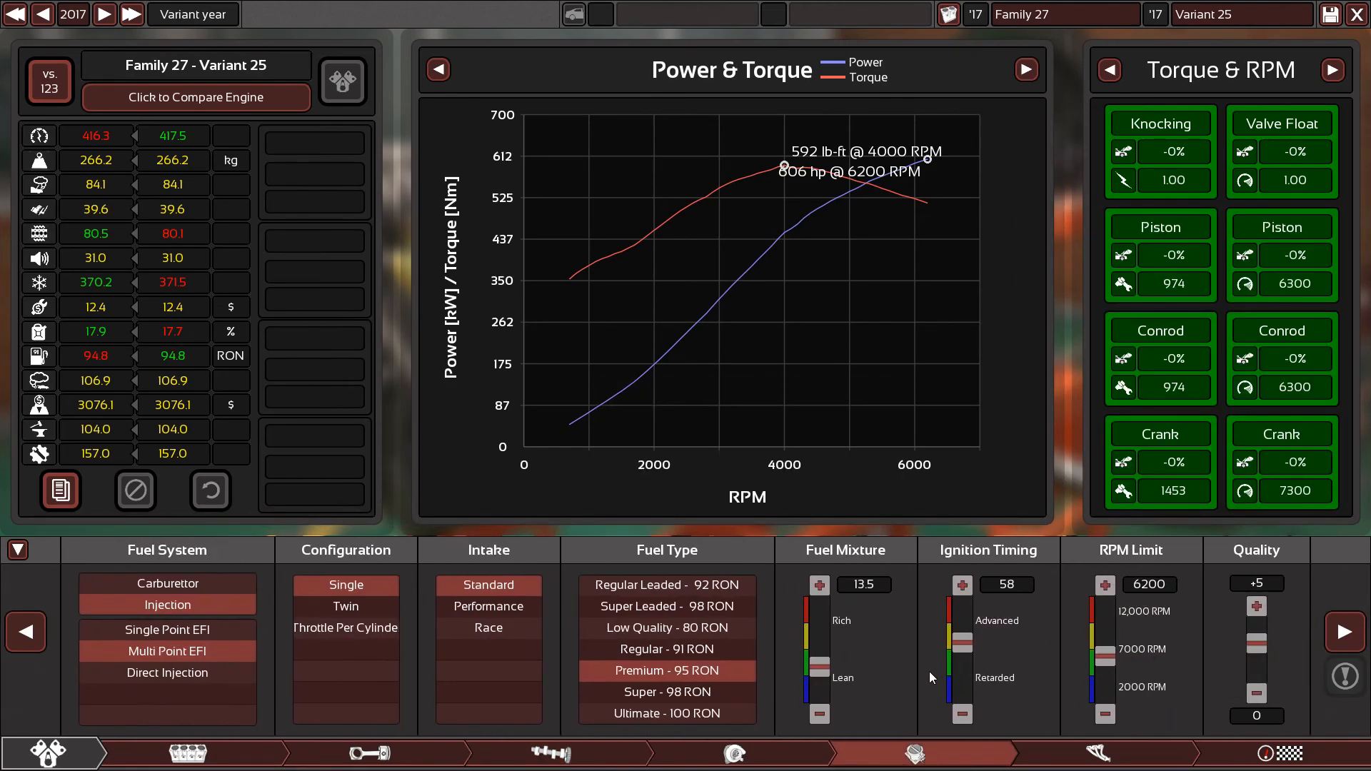
click(962, 586)
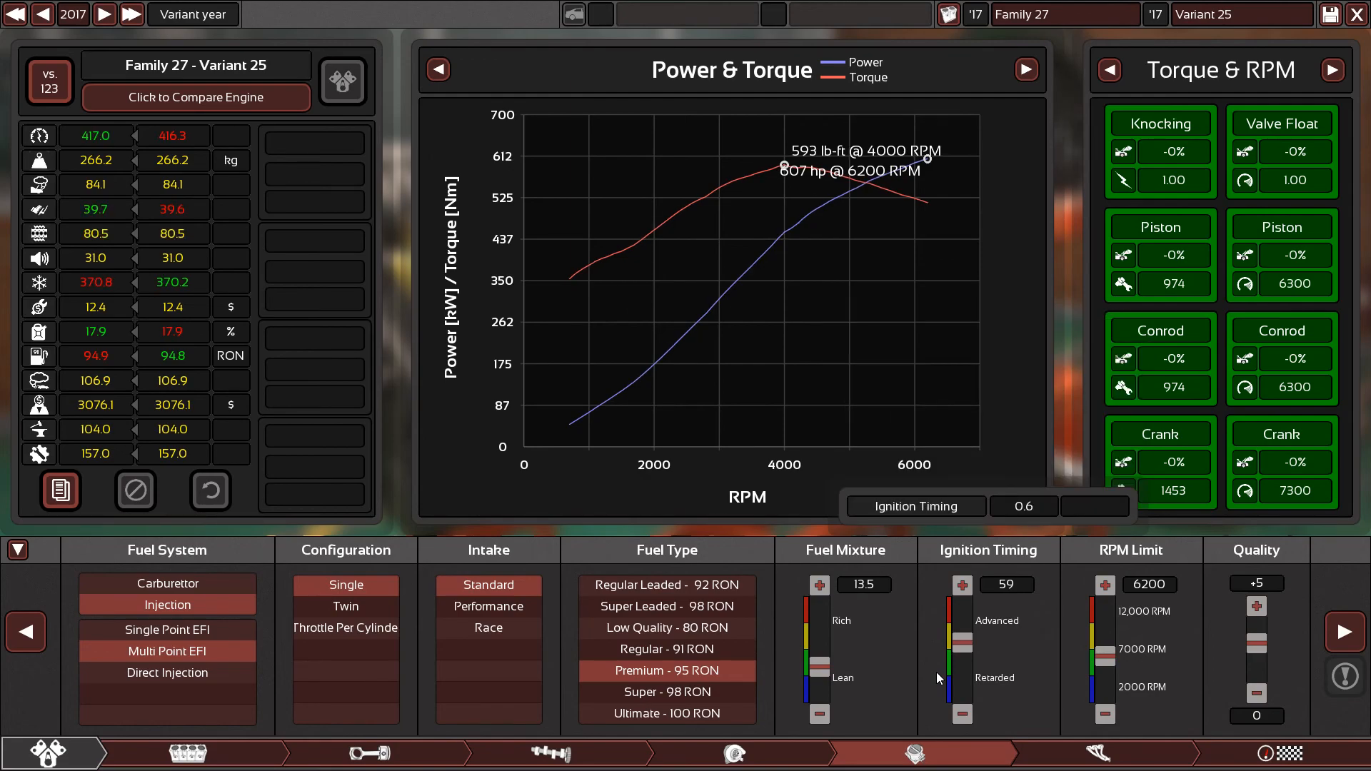
click(963, 585)
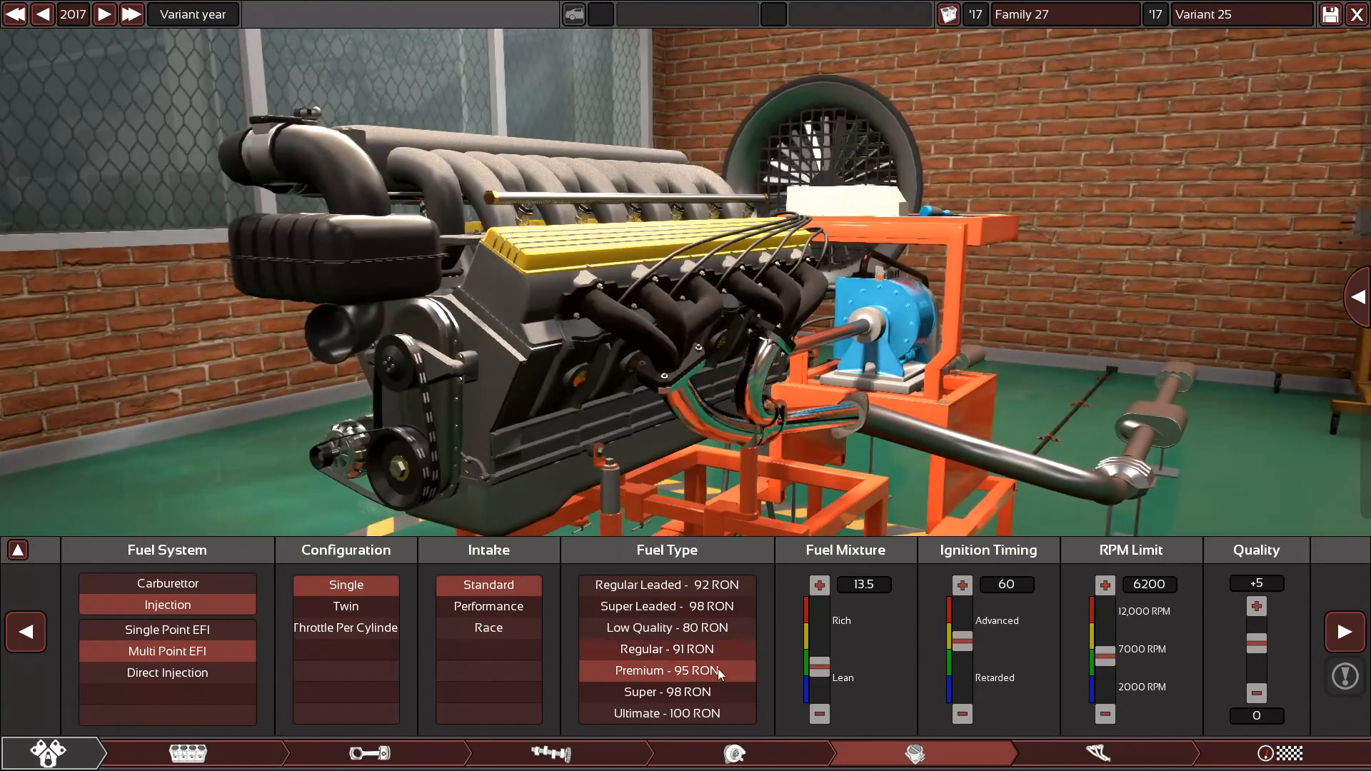
- Dyno-test the V12 at 608 hp / 594.8 lb-ft and hide the panels to view the engine
click(1093, 754)
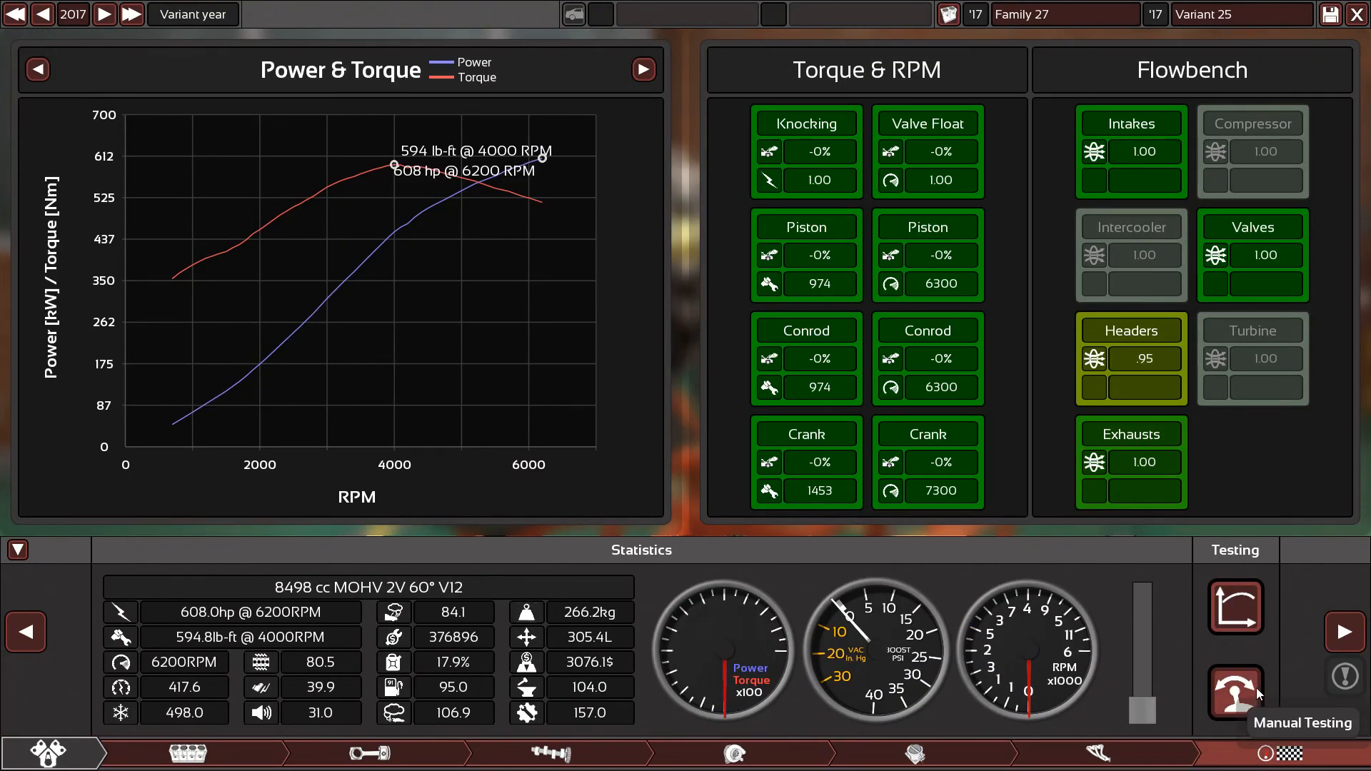
click(1235, 693)
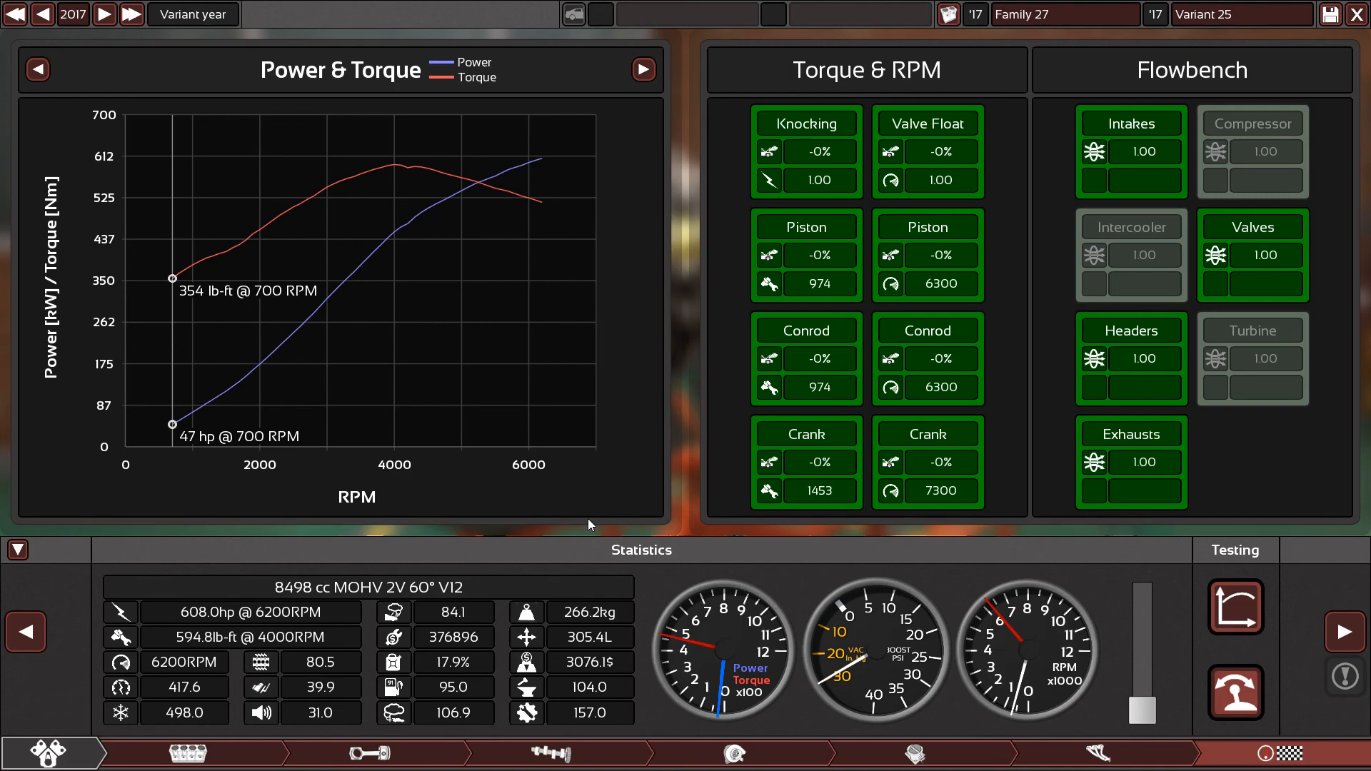
mouse_move(937, 654)
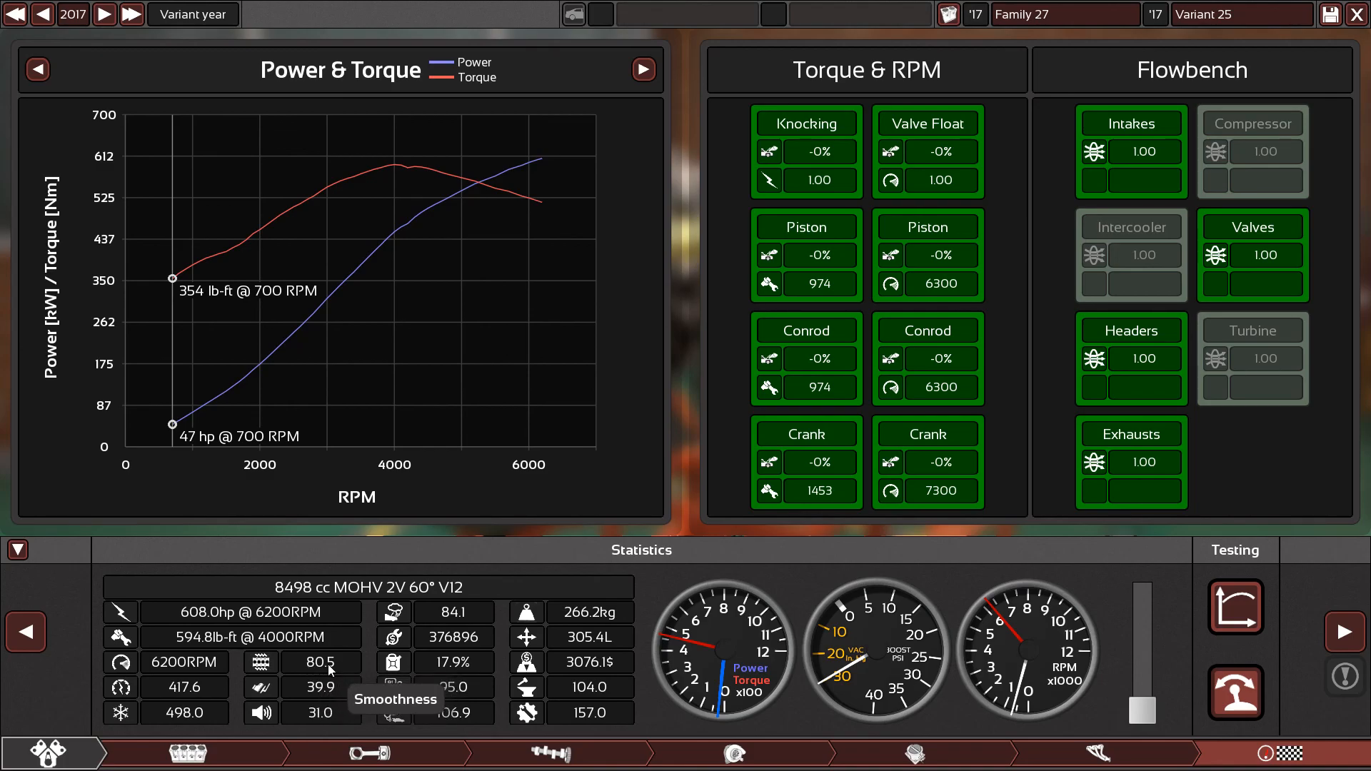
click(39, 69)
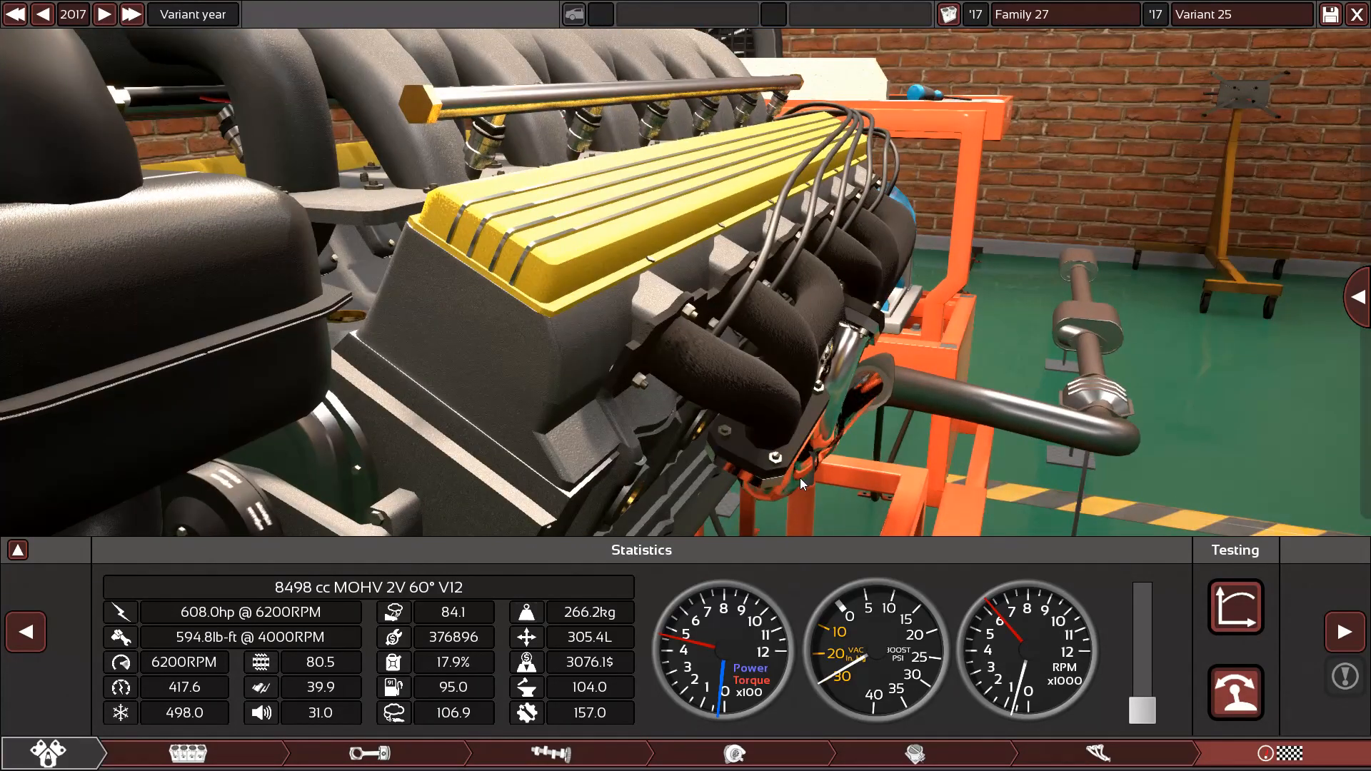
- Orbit the 3D engine view before returning to the compression and cam settings (10.9, cam 55)
drag(800, 485, 490, 297)
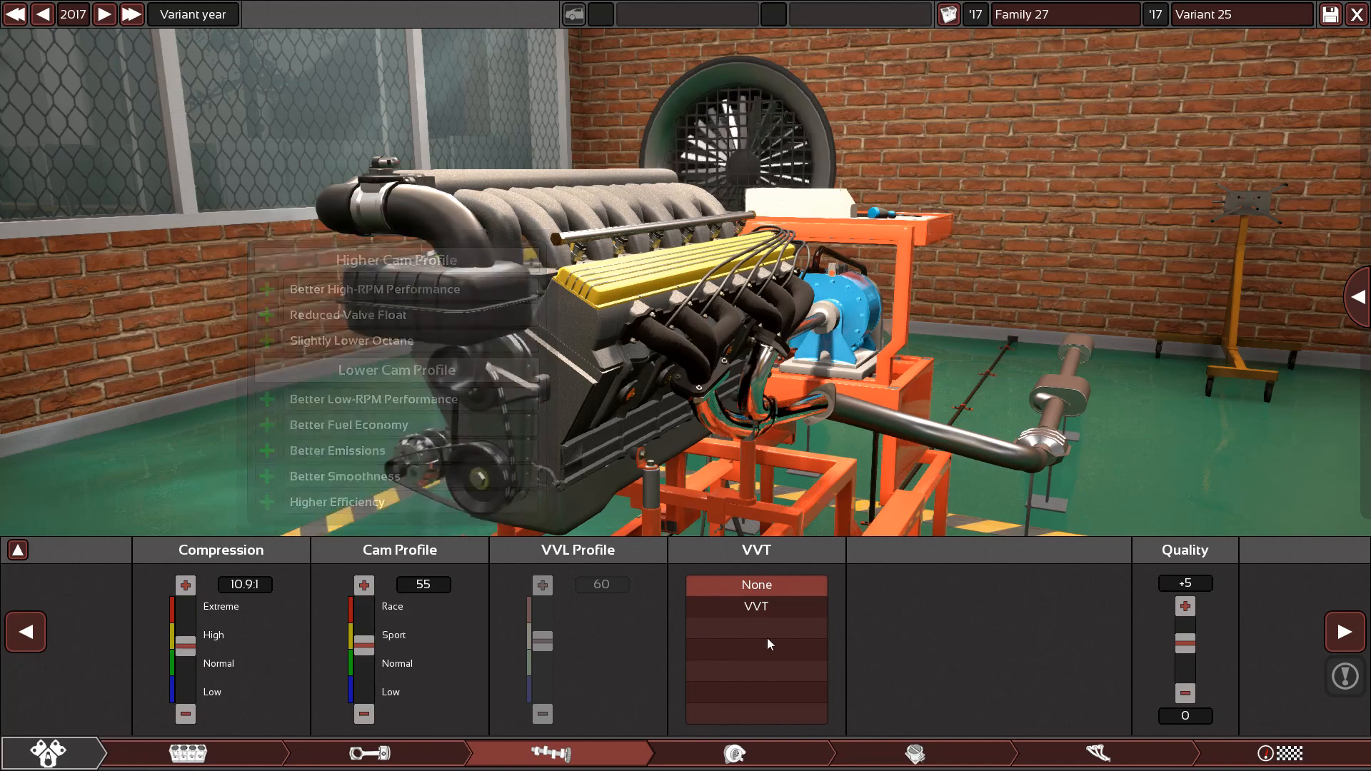
- Review the fuel and ignition page, then the exhaust page with dual short-cast headers at 69.8 mm
click(736, 751)
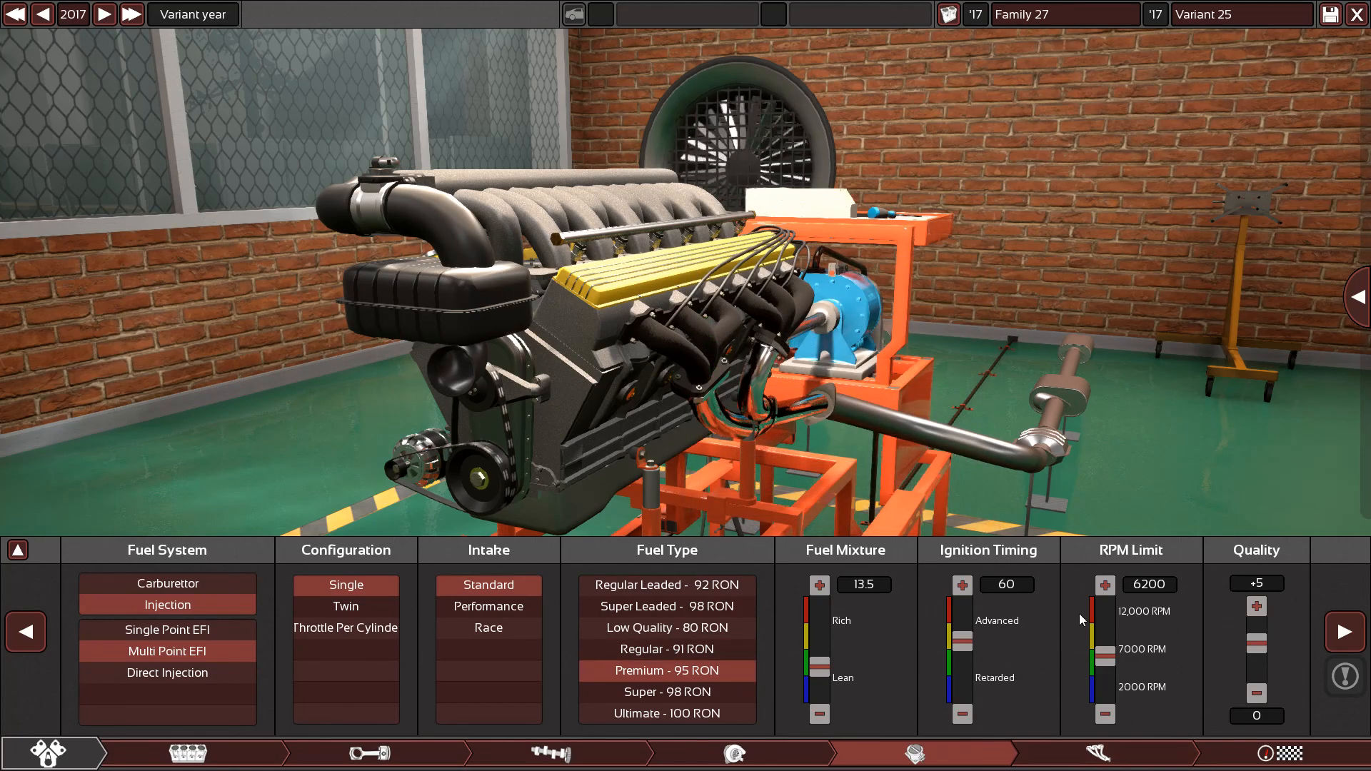
mouse_move(1107, 655)
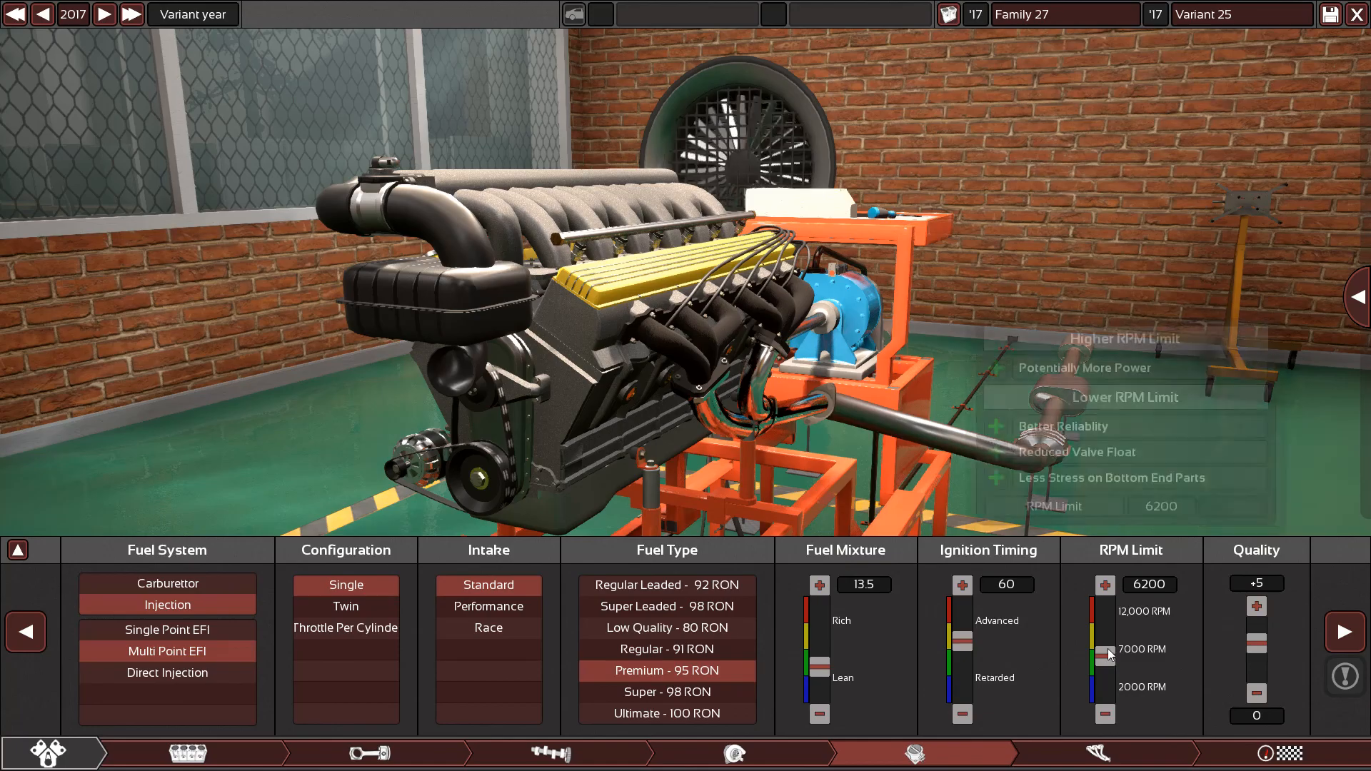
click(1095, 753)
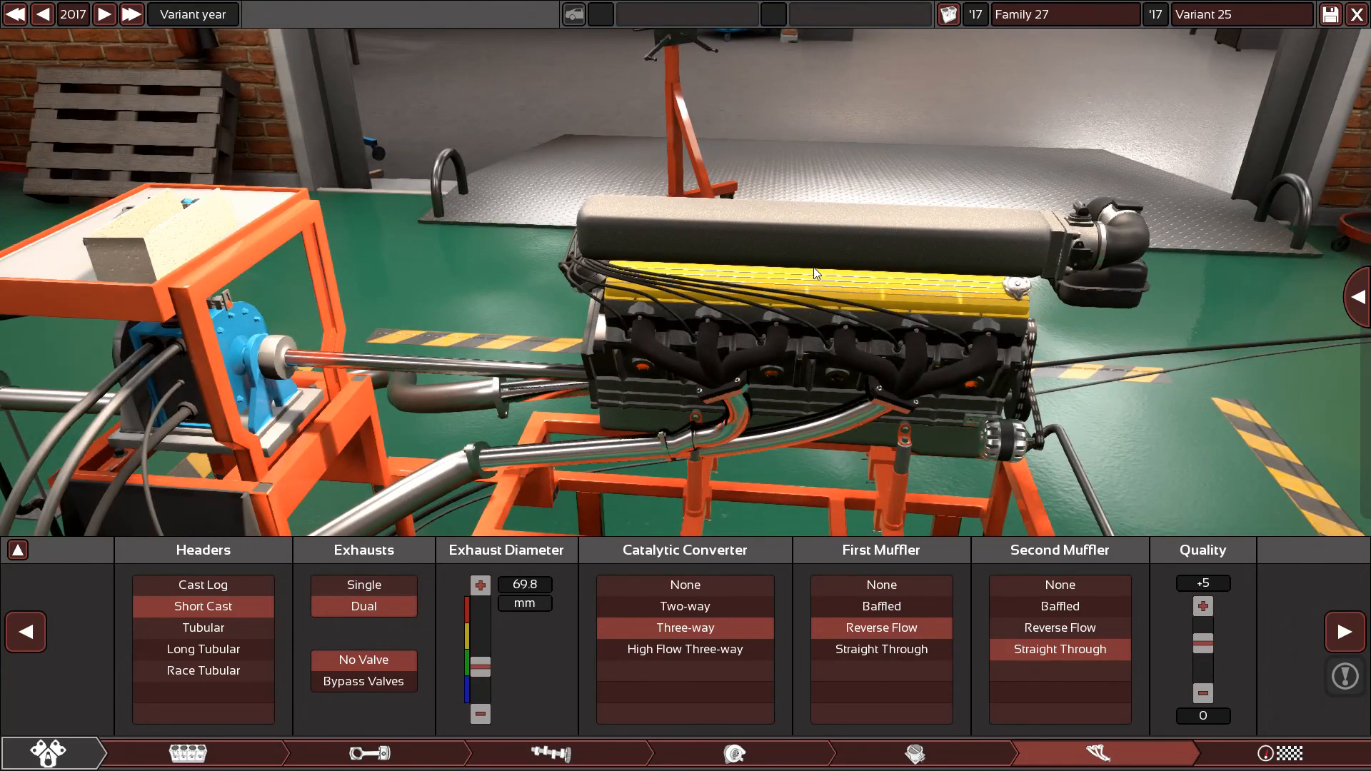
mouse_move(824, 267)
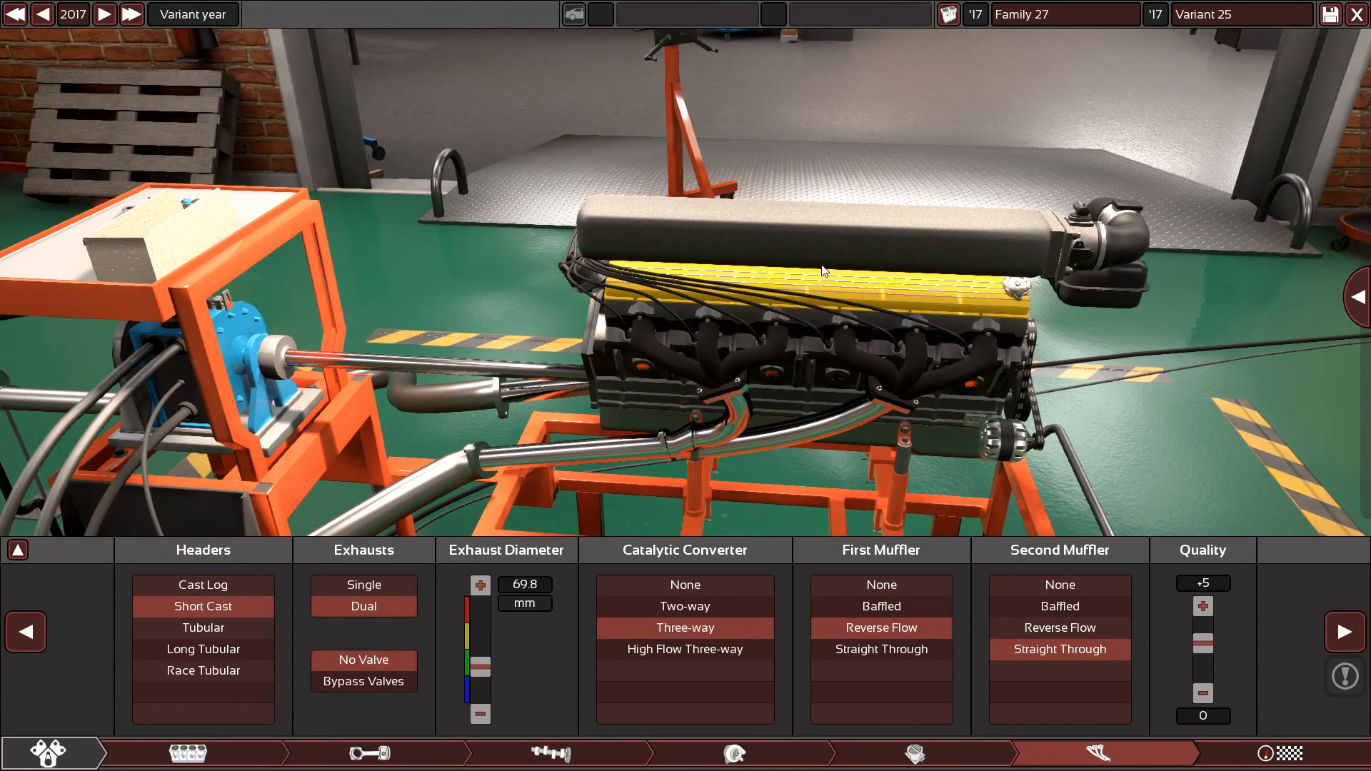
mouse_move(926, 346)
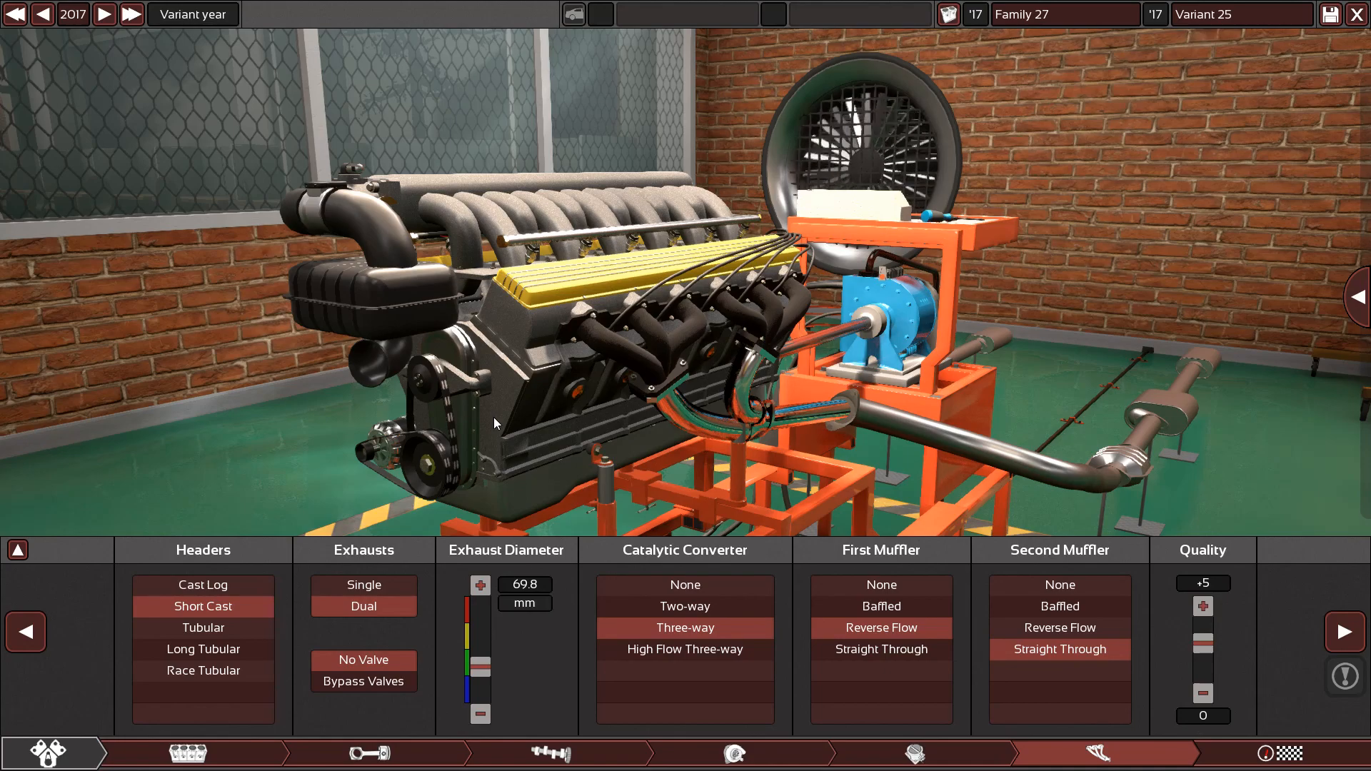
mouse_move(500, 417)
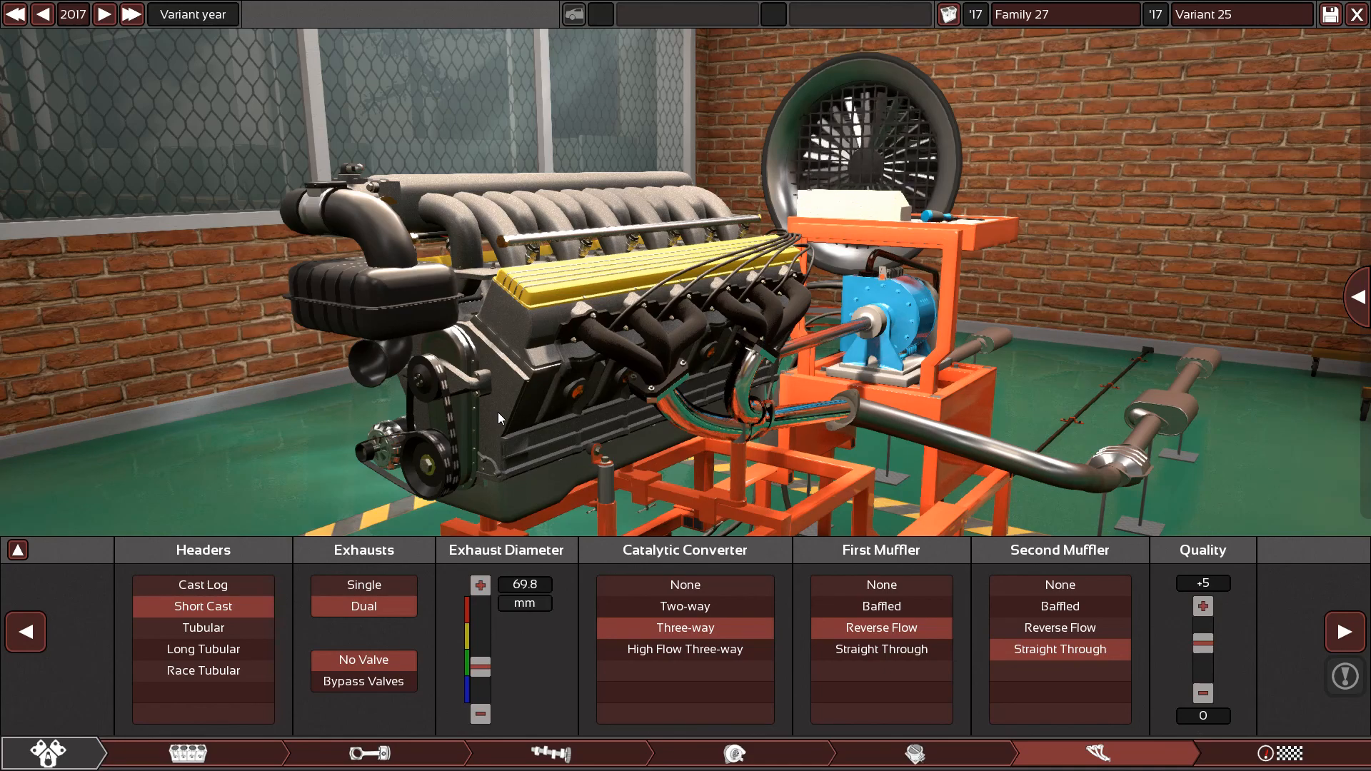